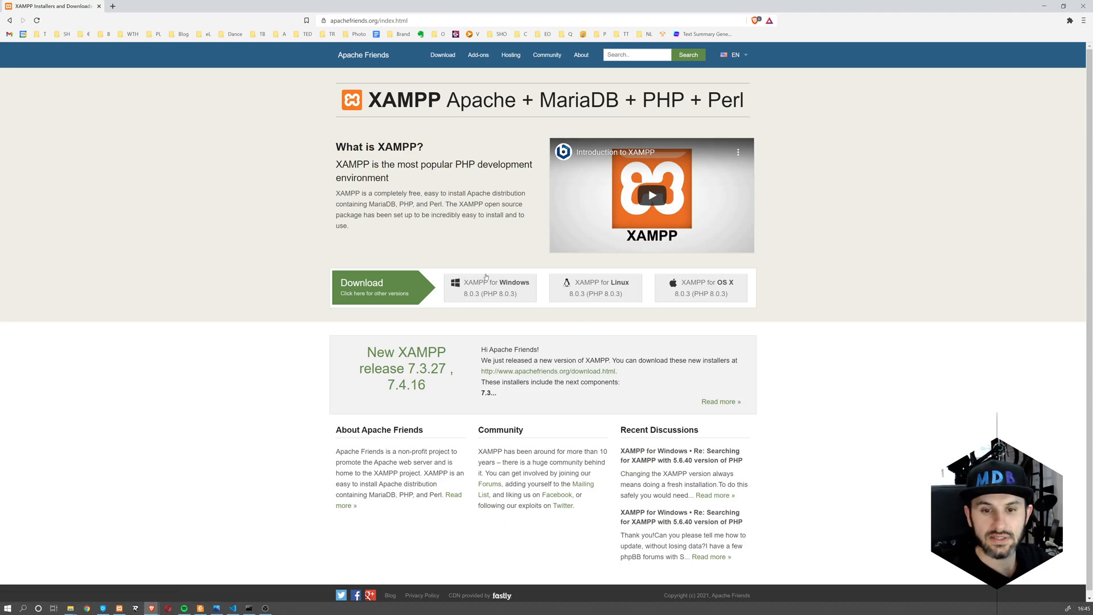
Download the XAMPP for Windows installer from Apache Friends and run it
click(490, 287)
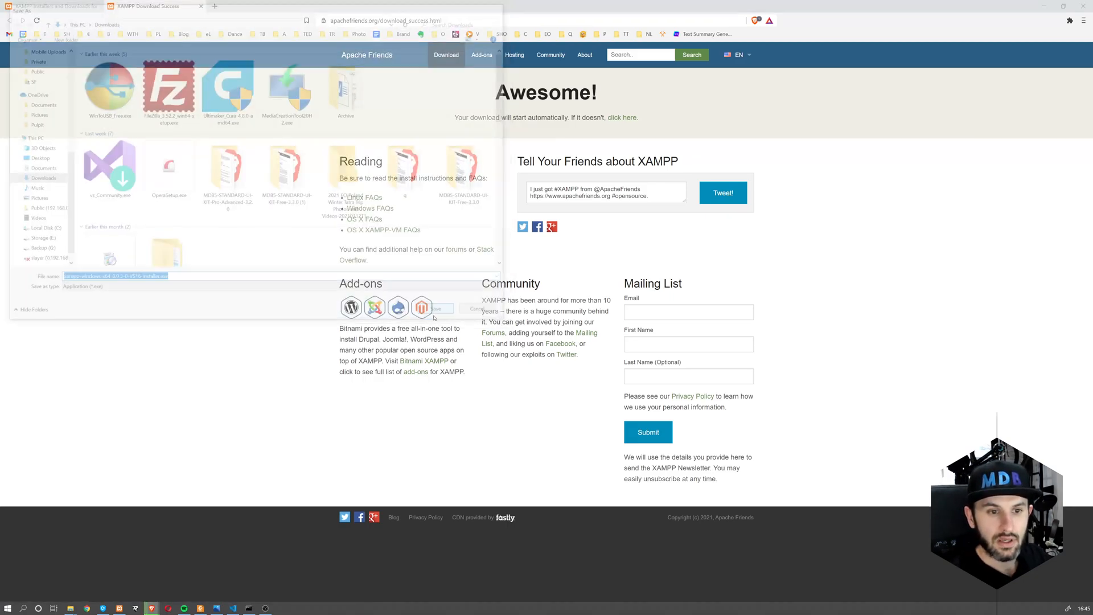
click(438, 308)
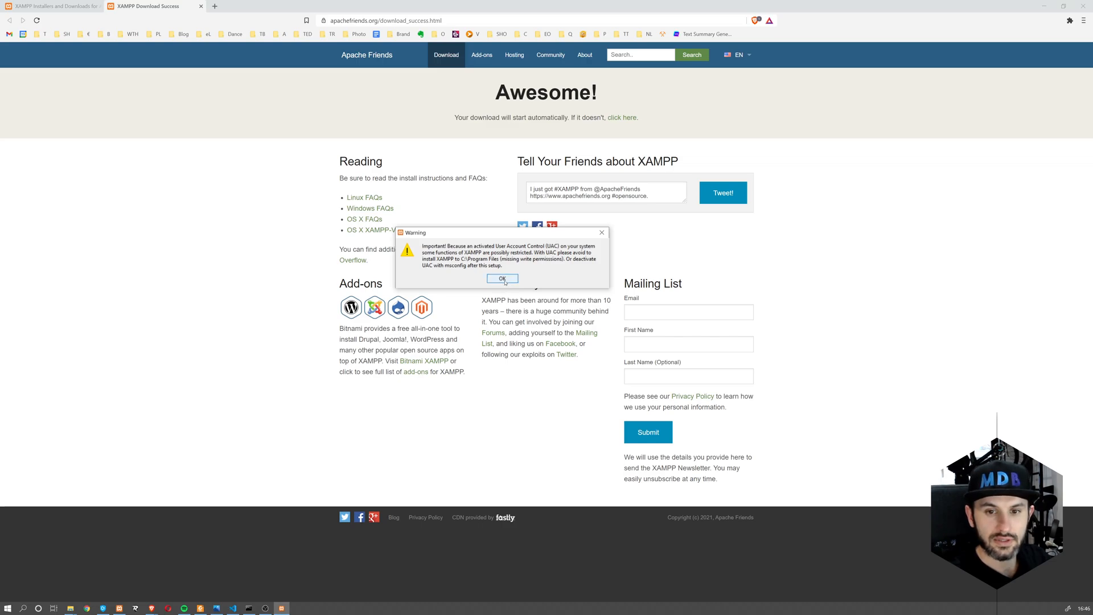
Dismiss the UAC warning and accept the default XAMPP components
click(503, 279)
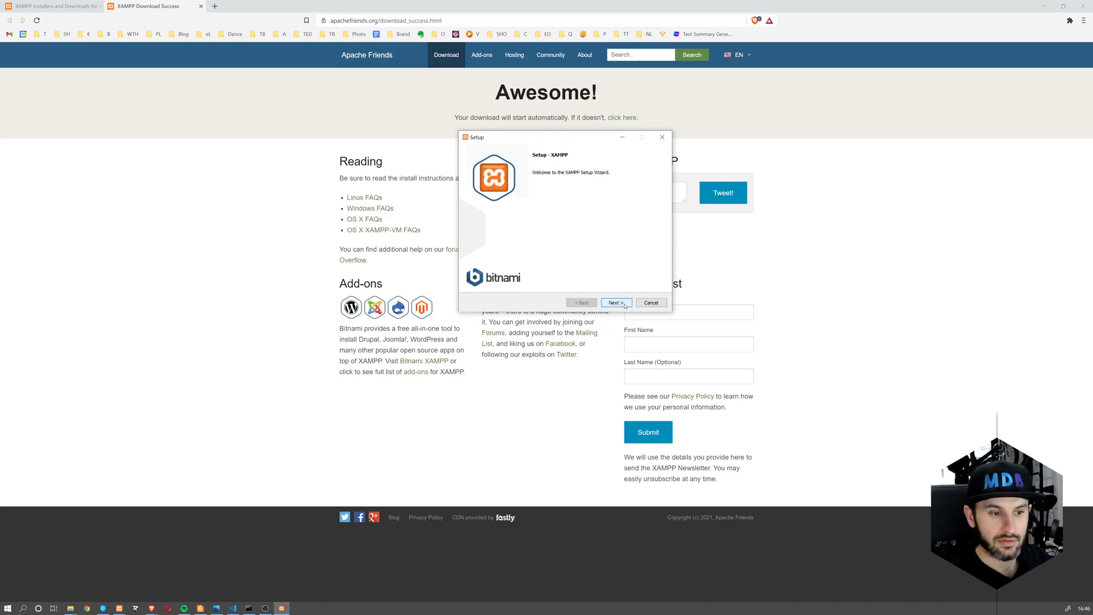
click(614, 303)
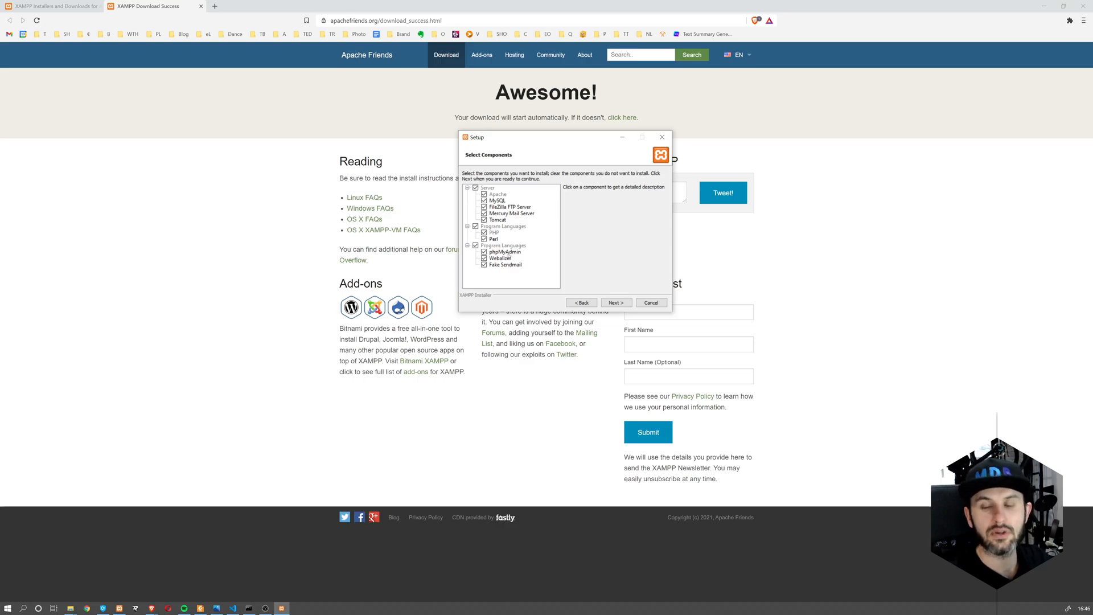
mouse_move(528, 221)
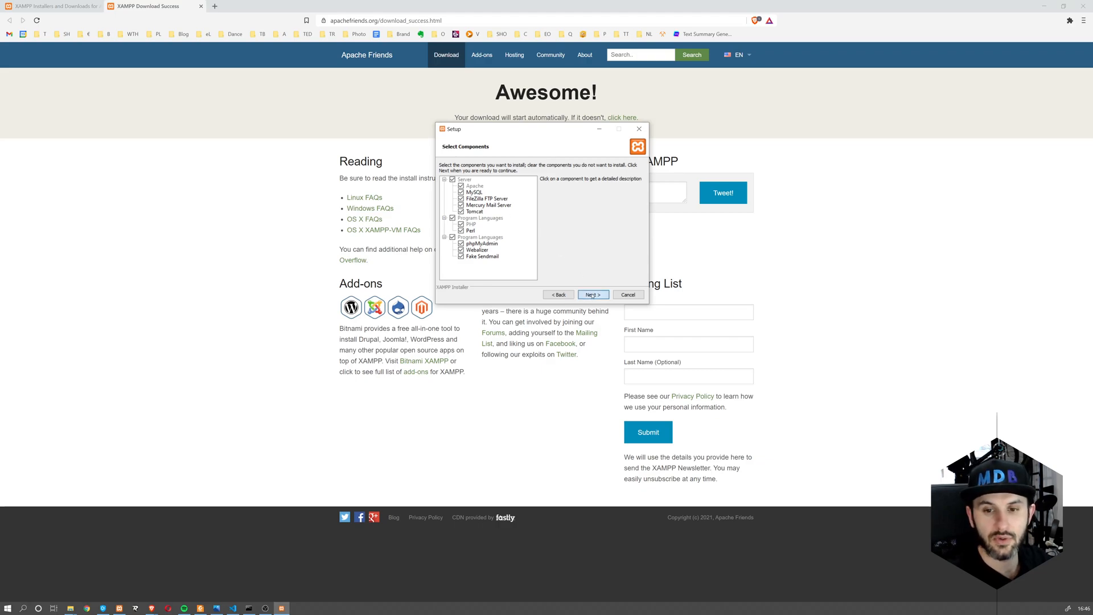
click(592, 294)
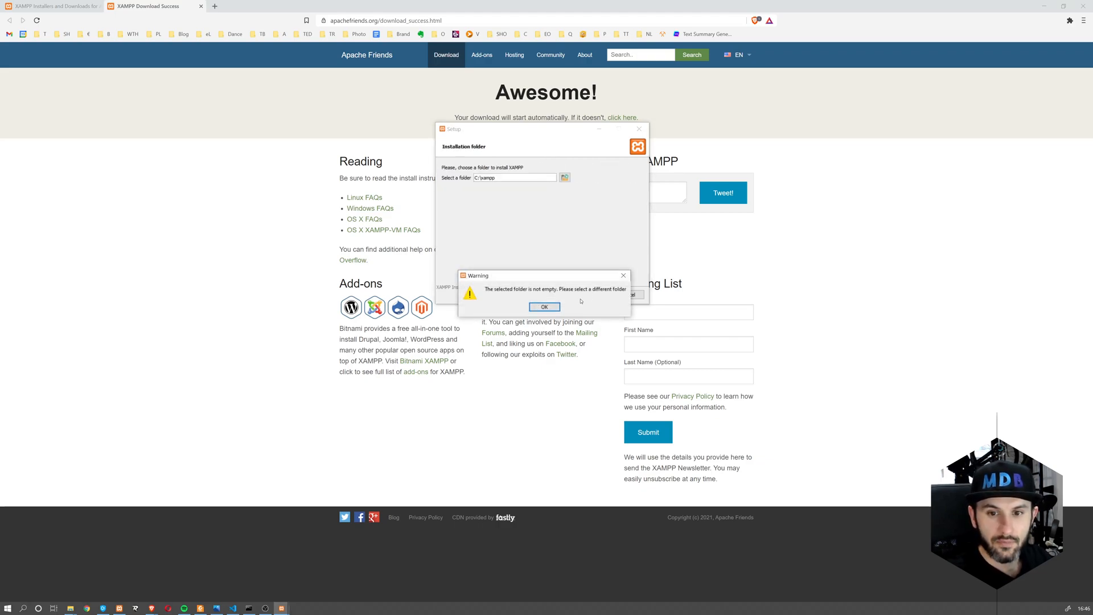
Install into a new empty folder in English, with 'Learn more about Bitnami' unticked
click(545, 307)
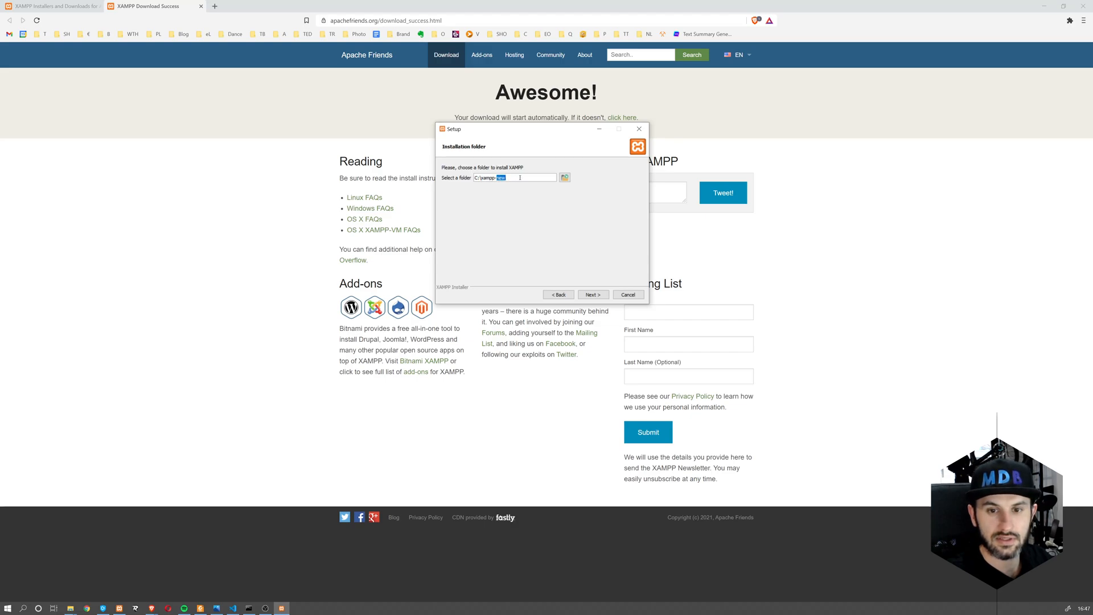
click(592, 294)
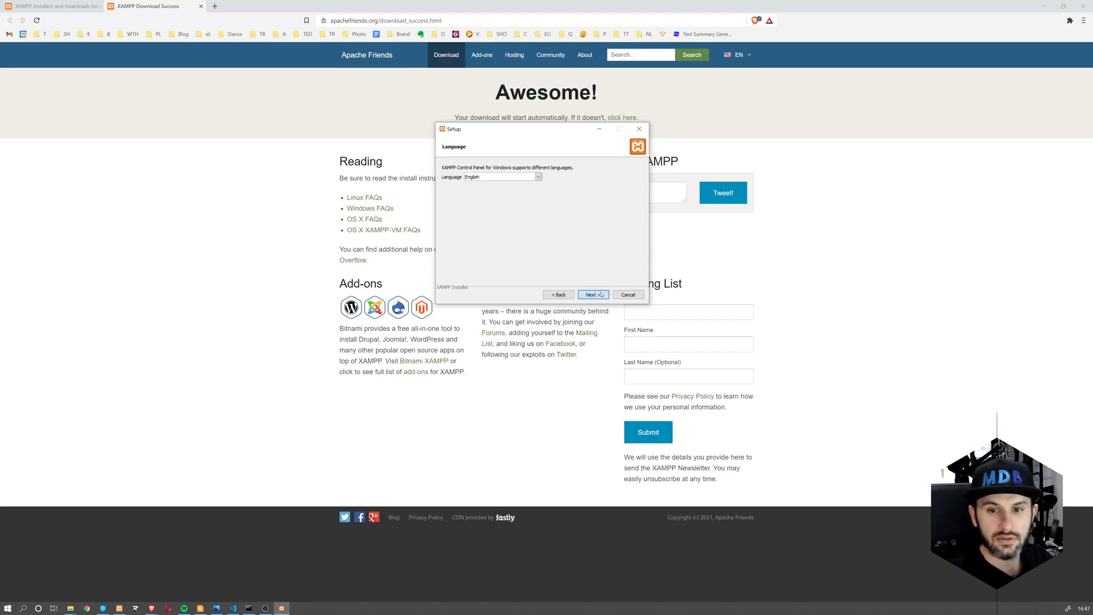
click(593, 295)
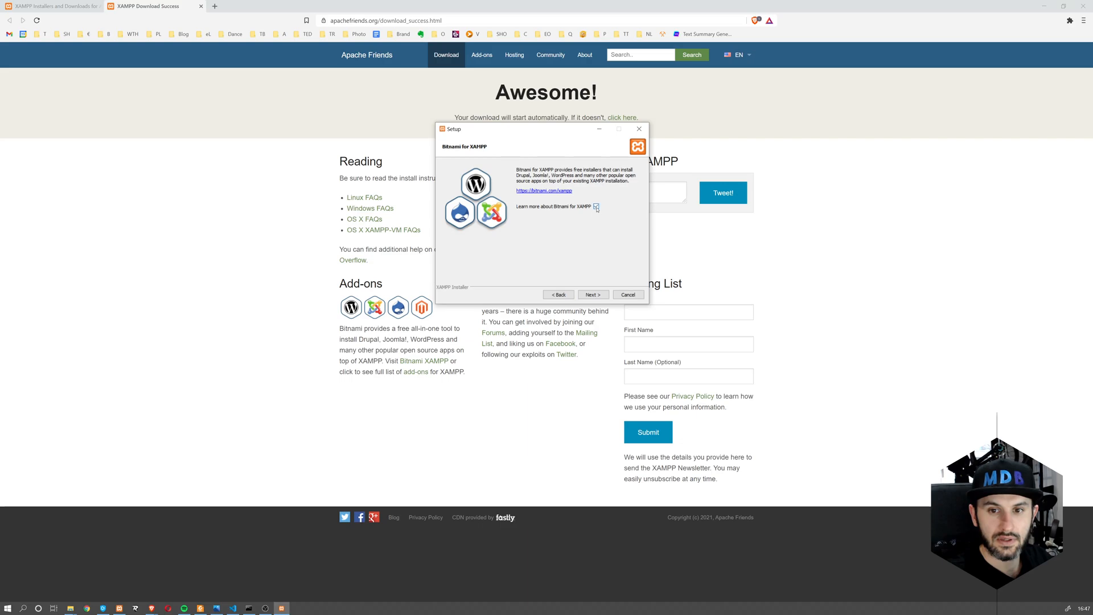
click(596, 207)
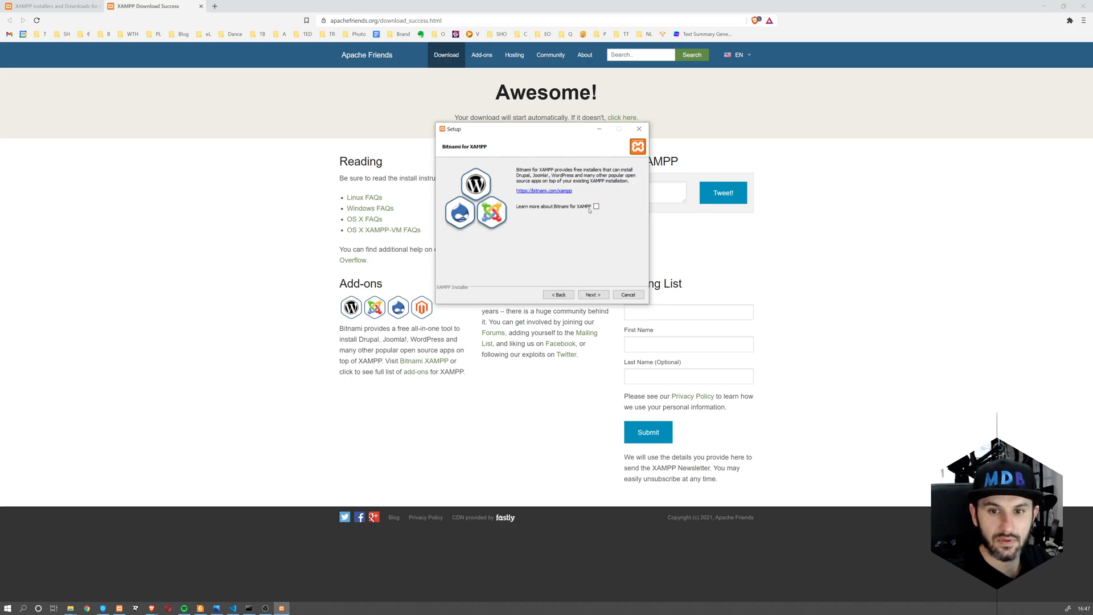
click(593, 295)
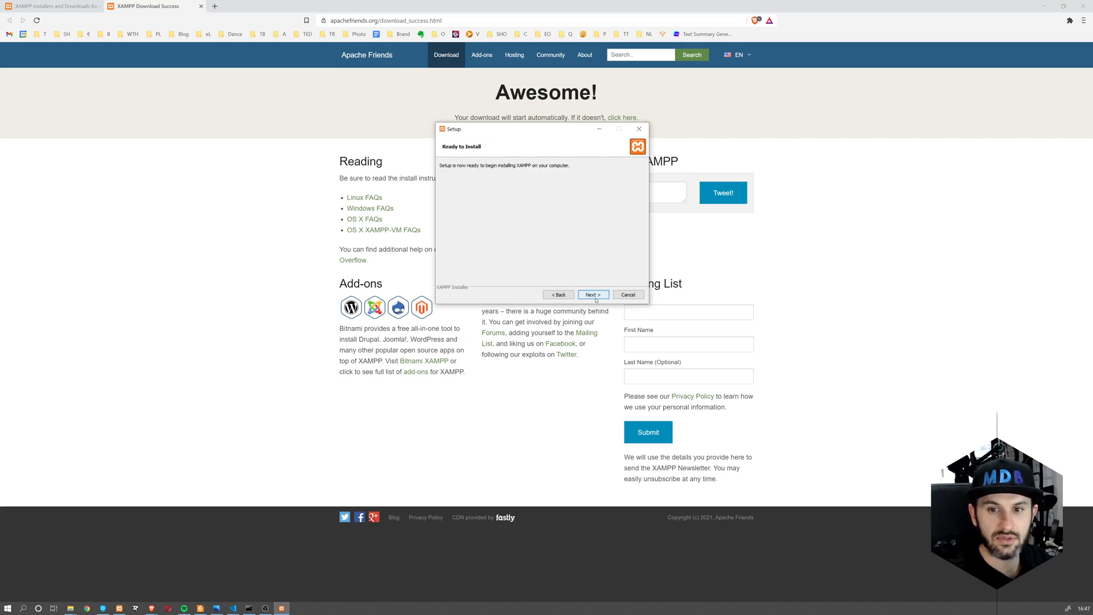
click(592, 294)
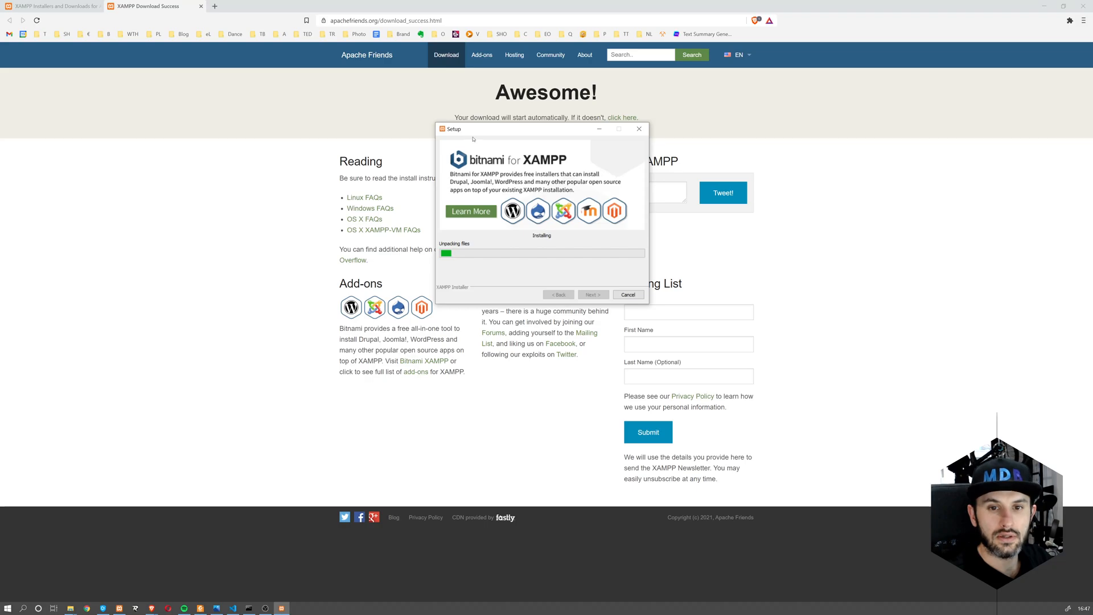
drag(474, 129, 493, 205)
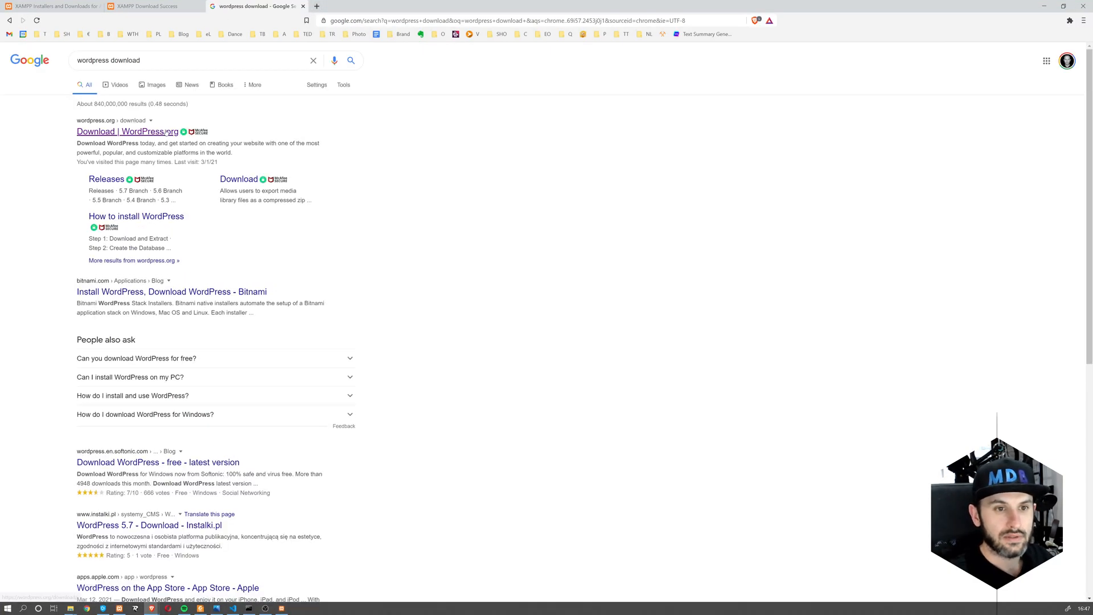
Save wordpress-5.7.zip from WordPress.org's download page to the Downloads folder
click(128, 131)
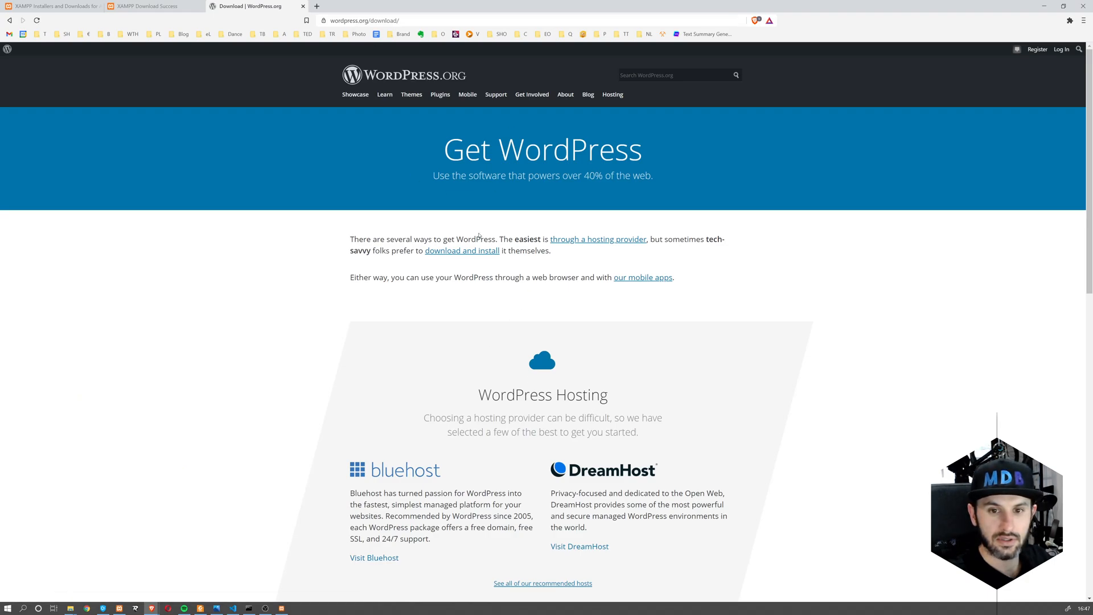
scroll(down, 3)
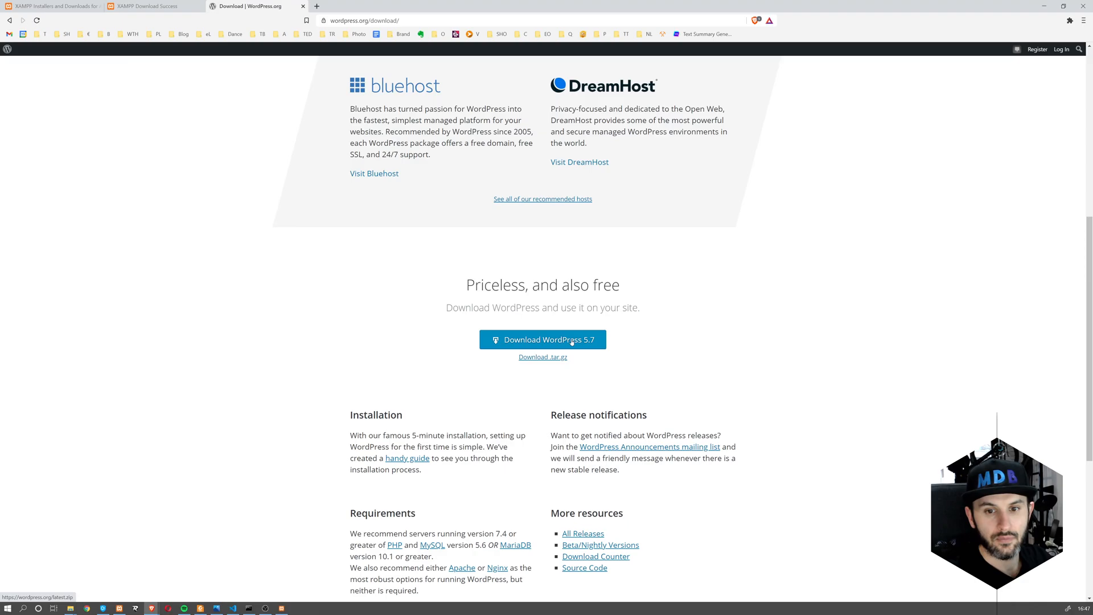
click(542, 339)
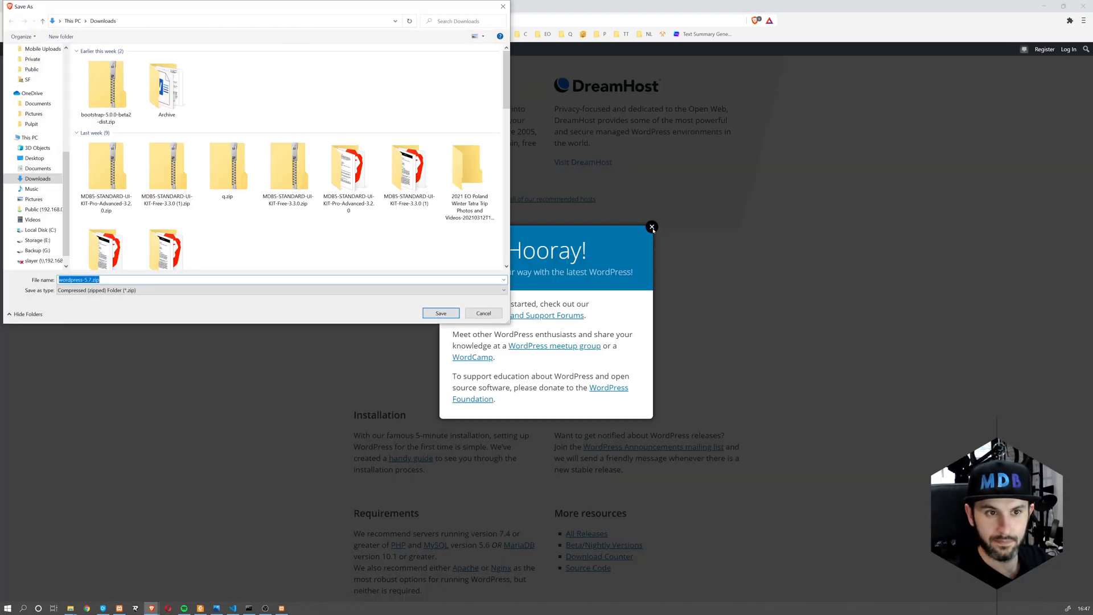
click(440, 312)
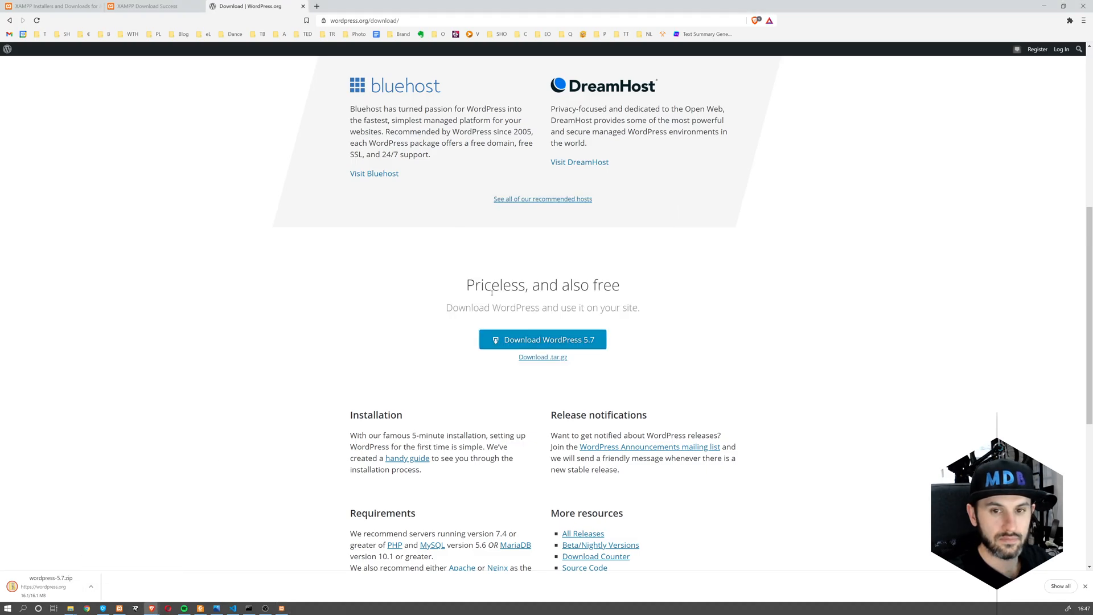
Show the downloaded wordpress-5.7.zip in its folder and browse into its wordpress folder
right_click(304, 205)
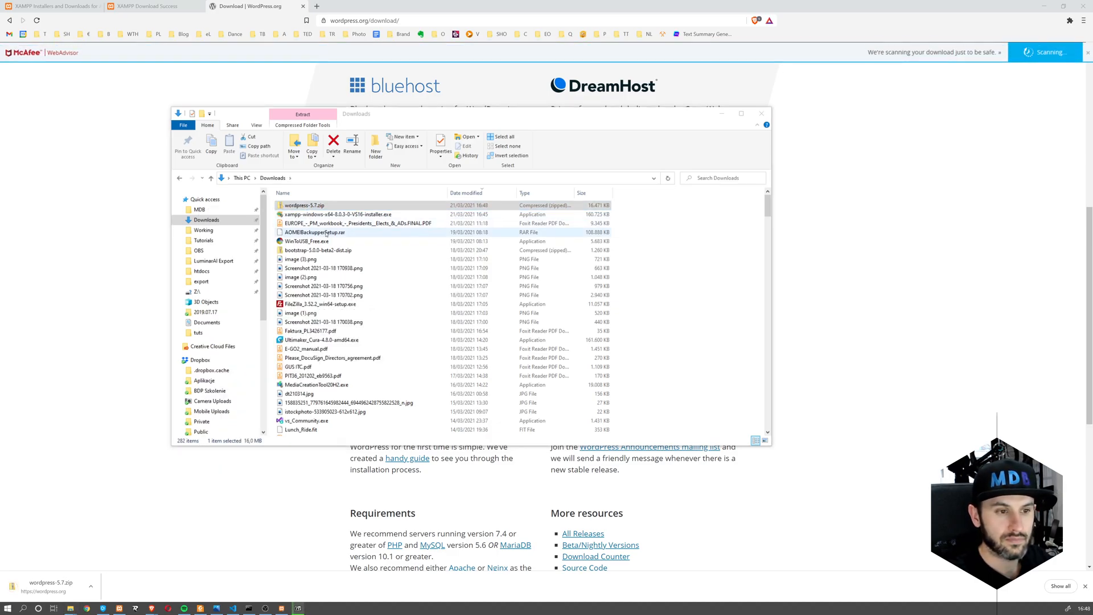
double_click(334, 215)
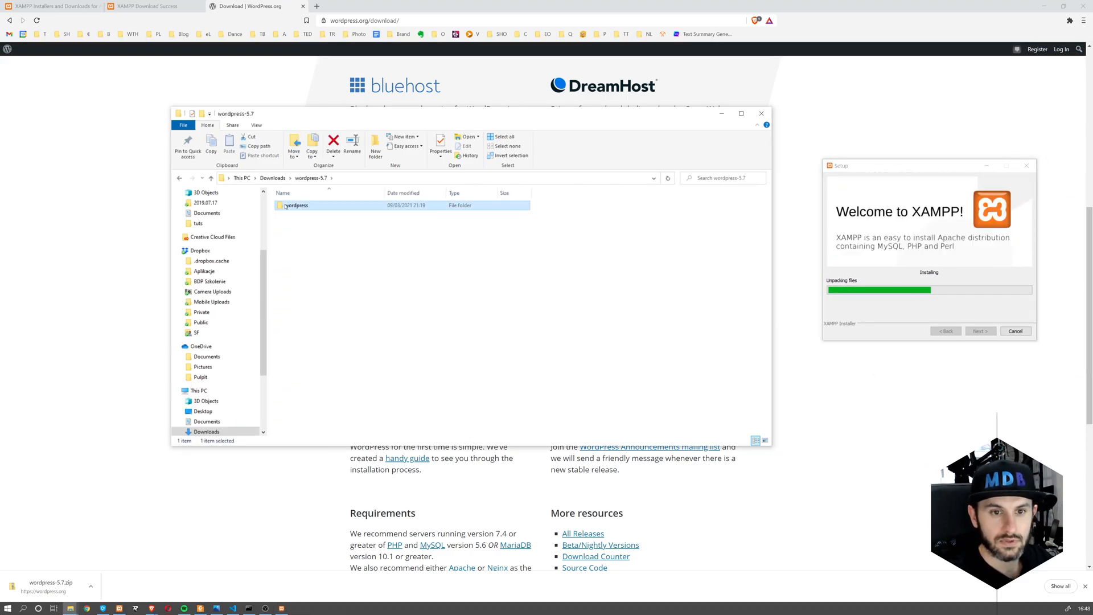
double_click(296, 205)
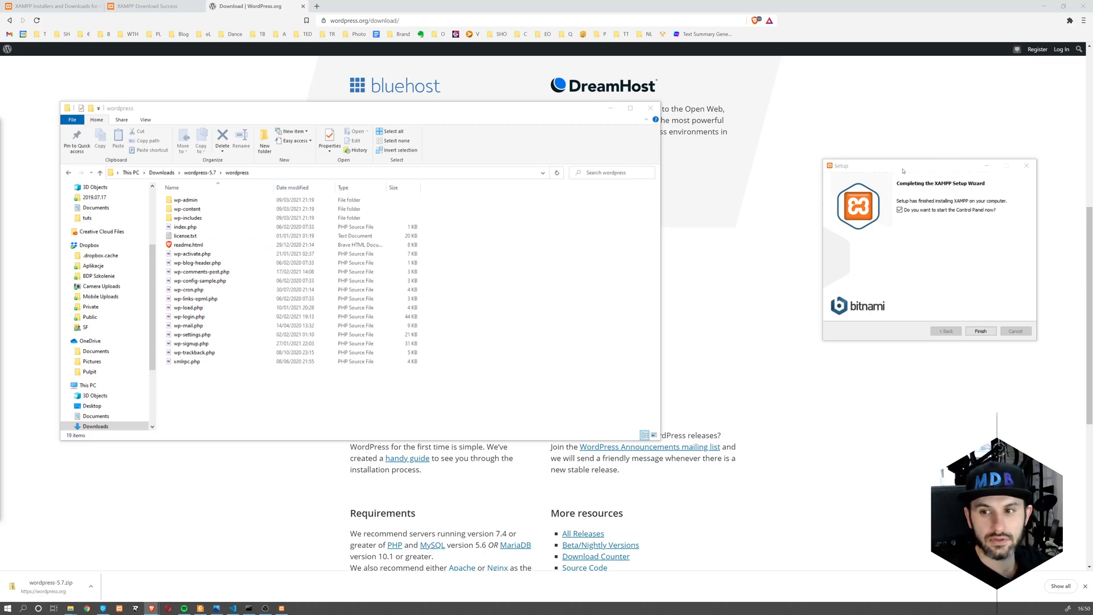
Finish XAMPP setup to launch the Control Panel, then start Apache and MySQL
drag(914, 165, 808, 165)
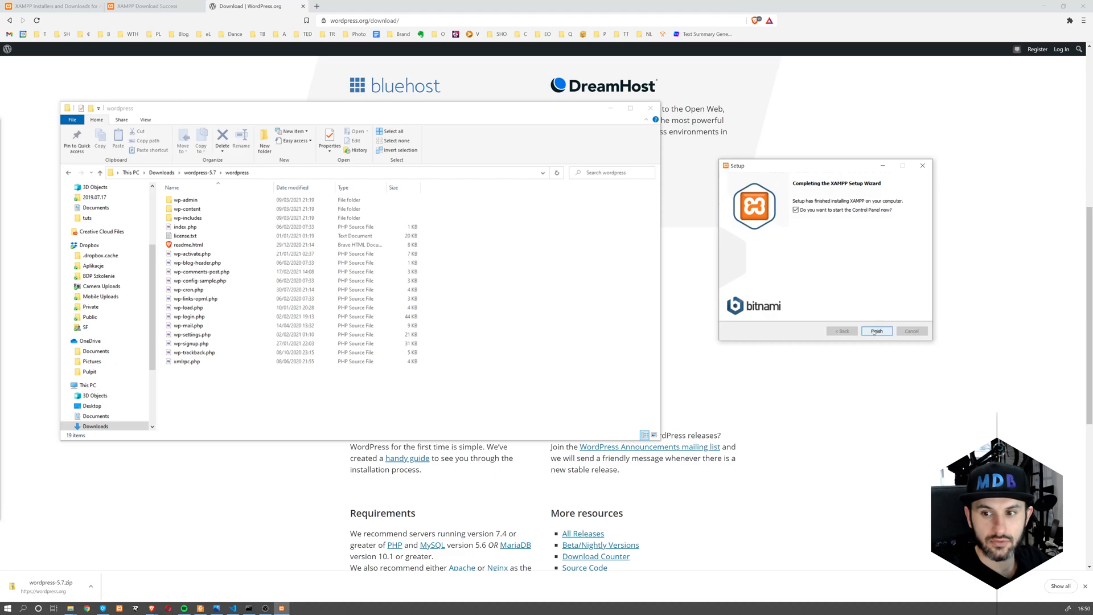
click(876, 330)
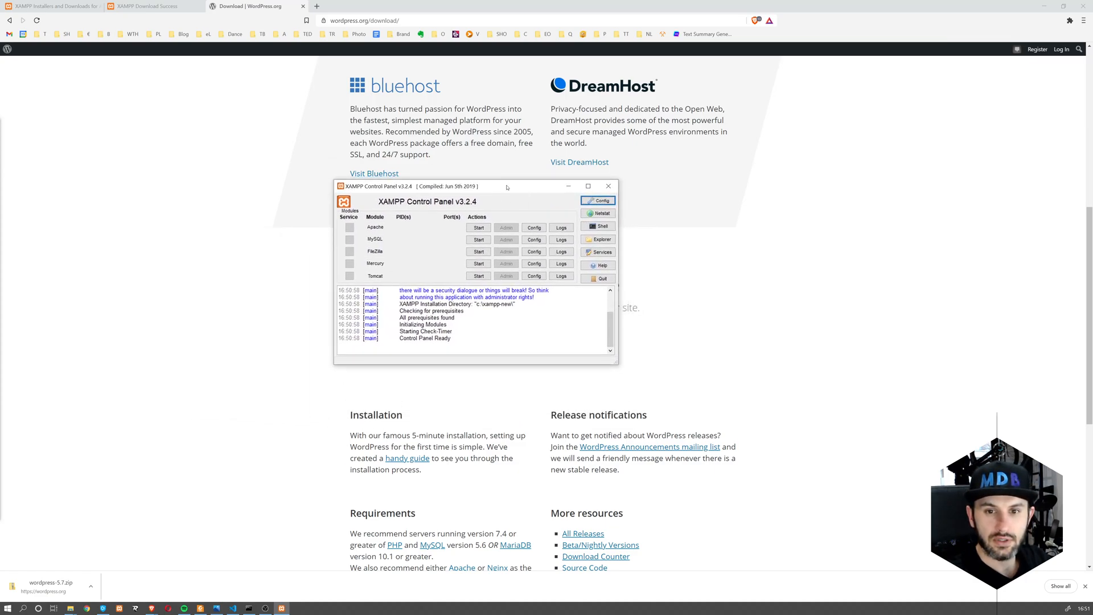
drag(476, 186, 402, 114)
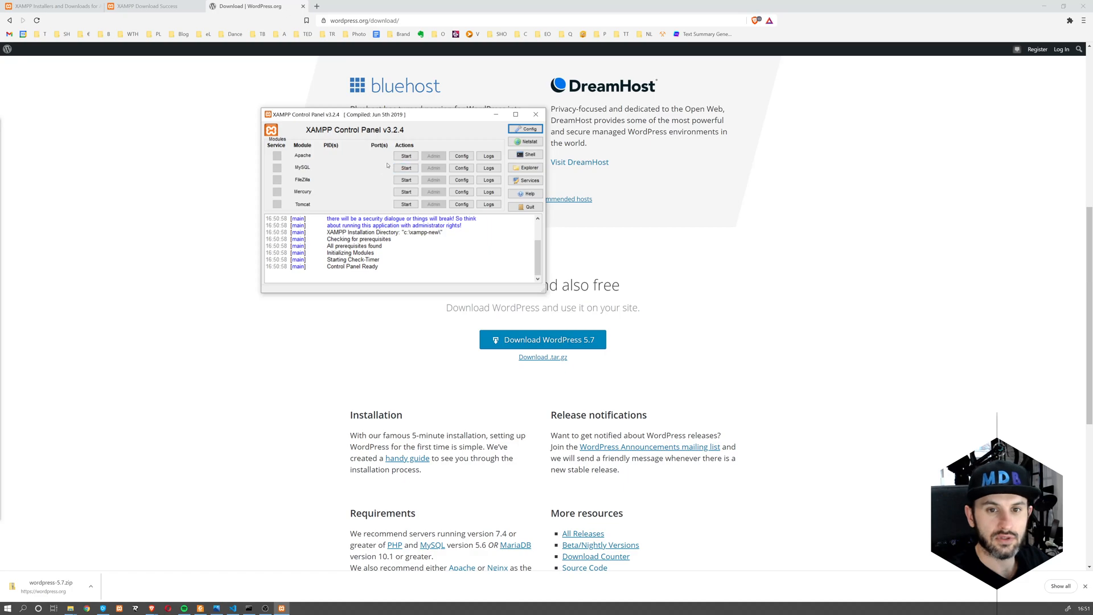
click(406, 156)
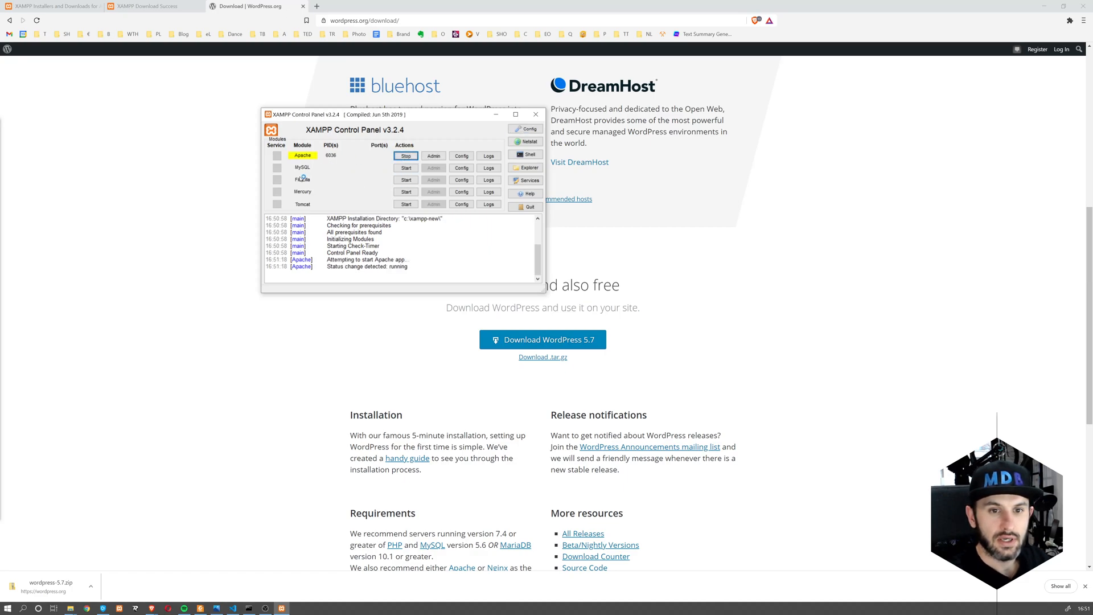
click(406, 167)
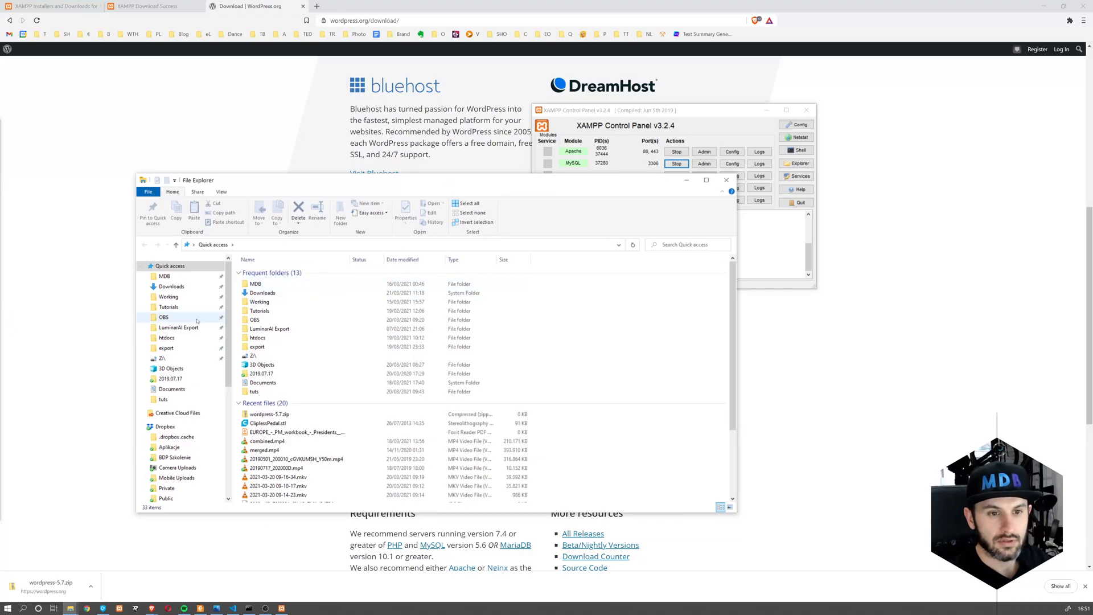
Browse File Explorer to C:\xampp-new\htdocs, then return to the WordPress page
scroll(down, 3)
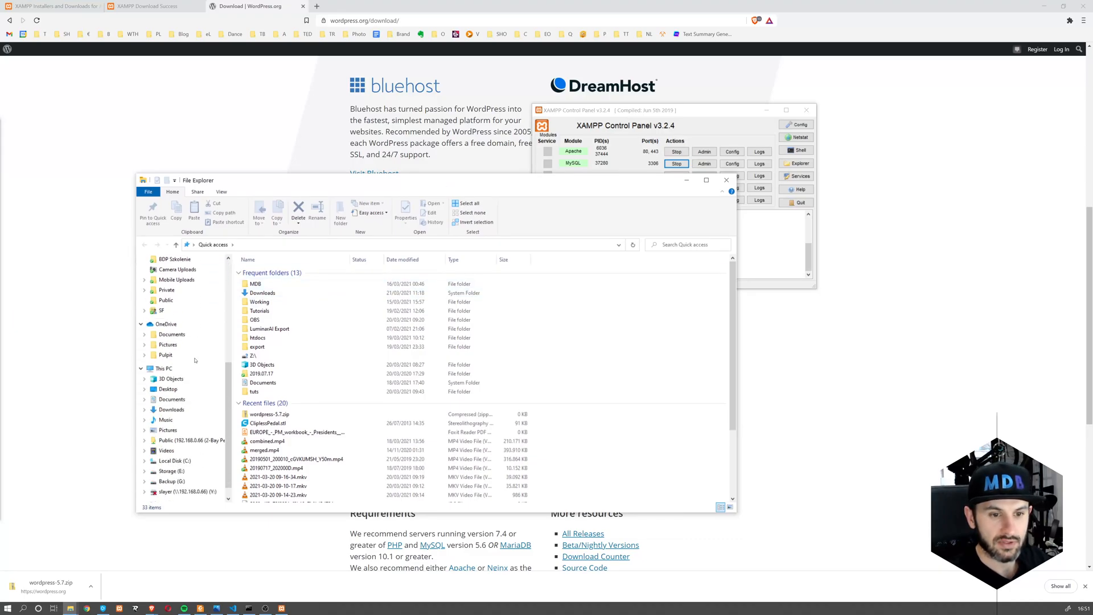
click(164, 369)
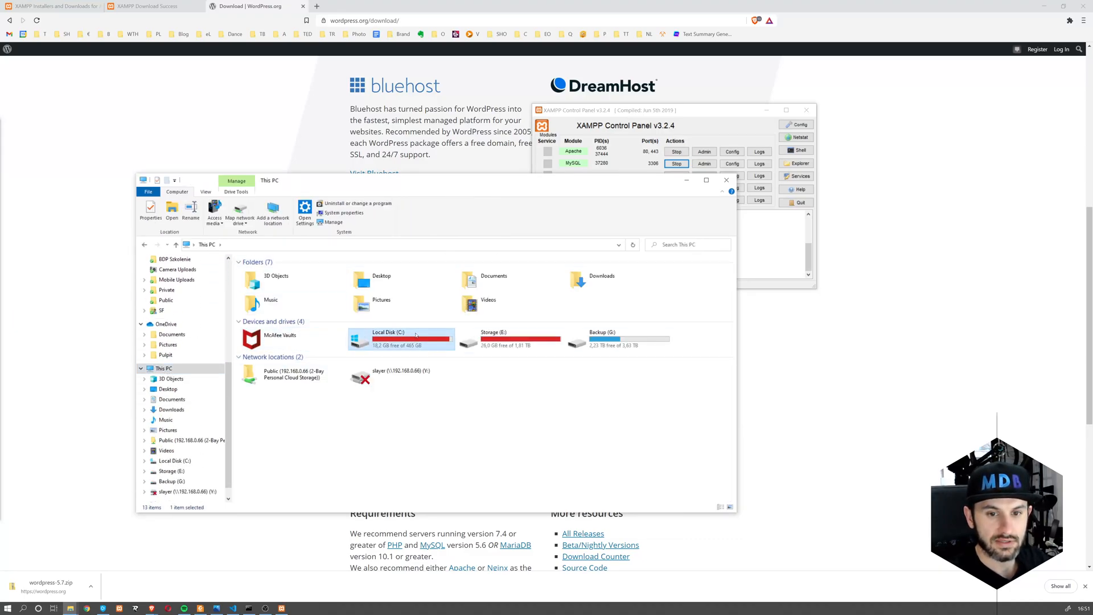
double_click(383, 332)
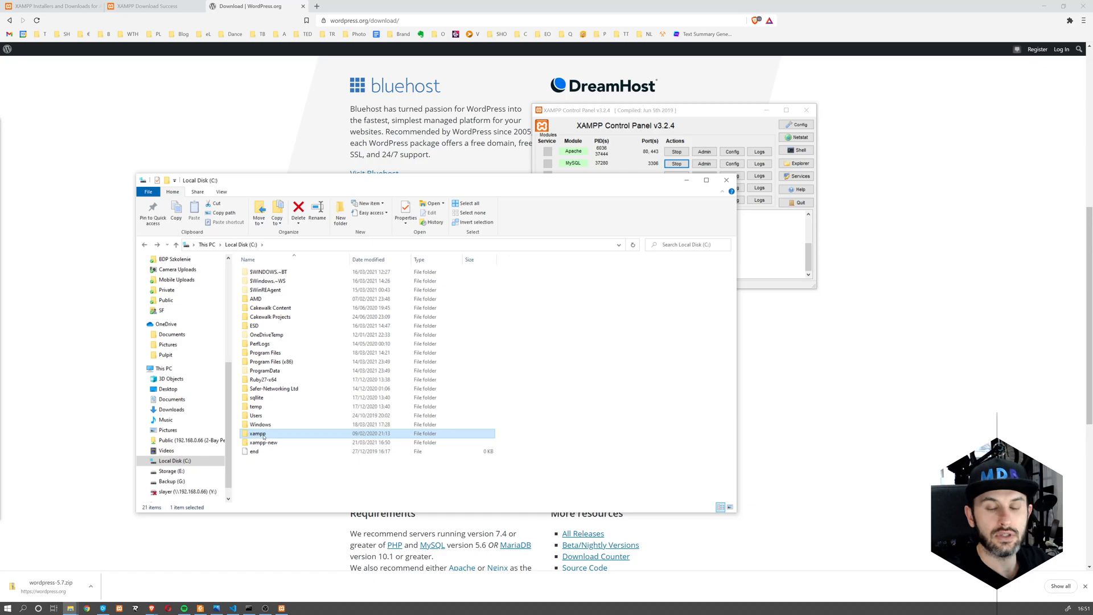
click(264, 442)
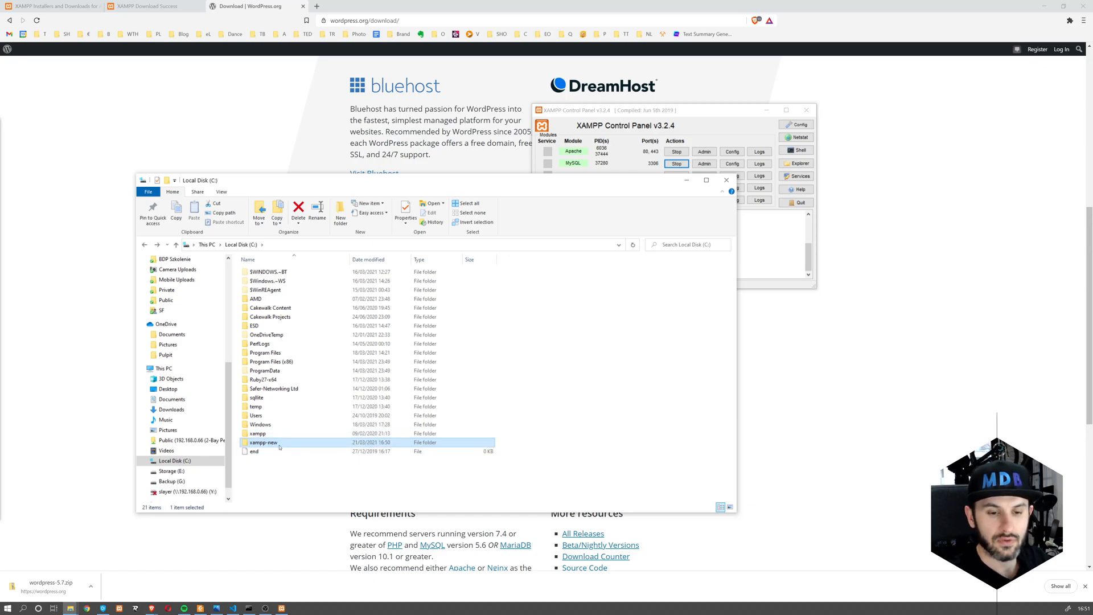
click(257, 432)
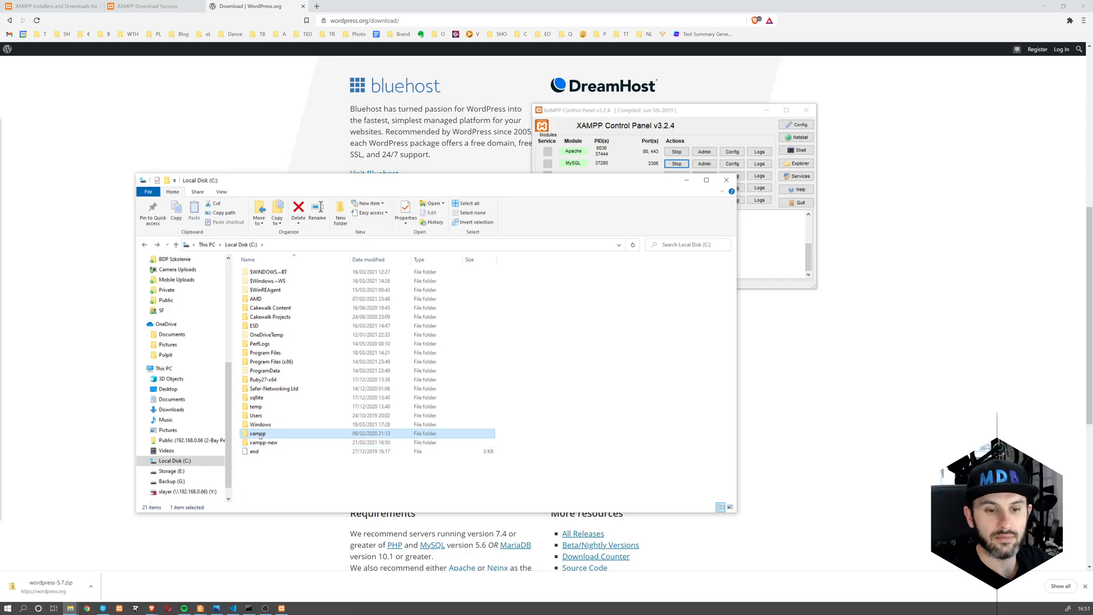
click(265, 441)
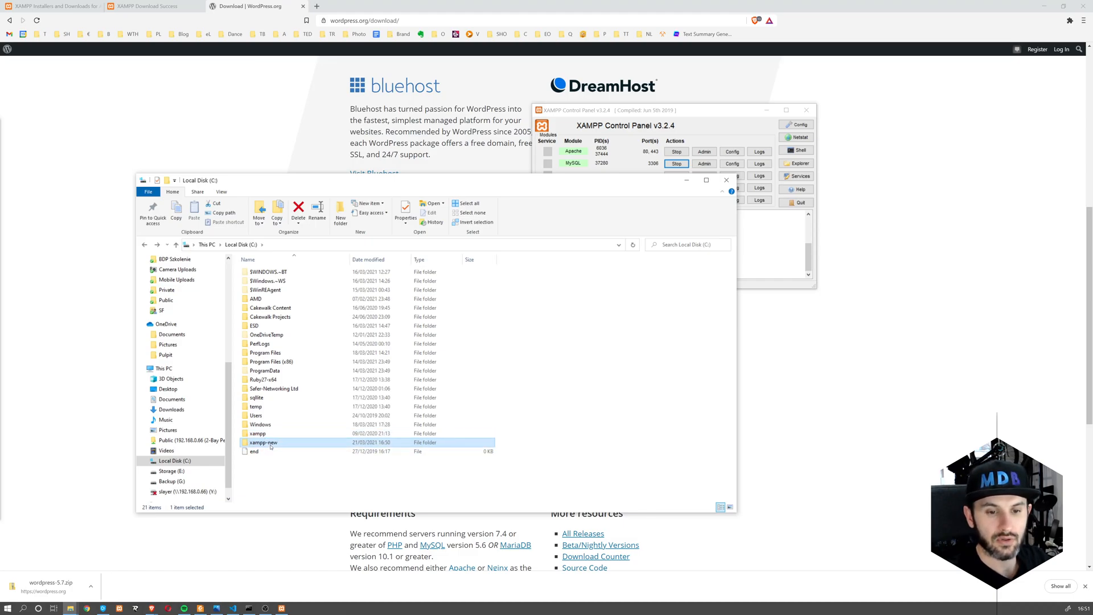
double_click(264, 443)
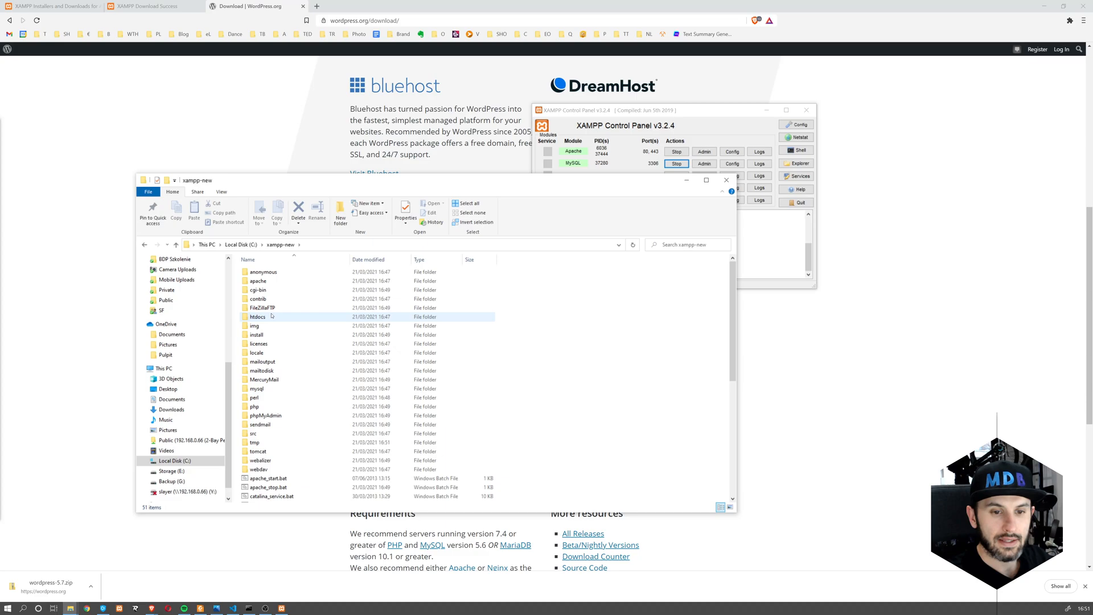
double_click(258, 317)
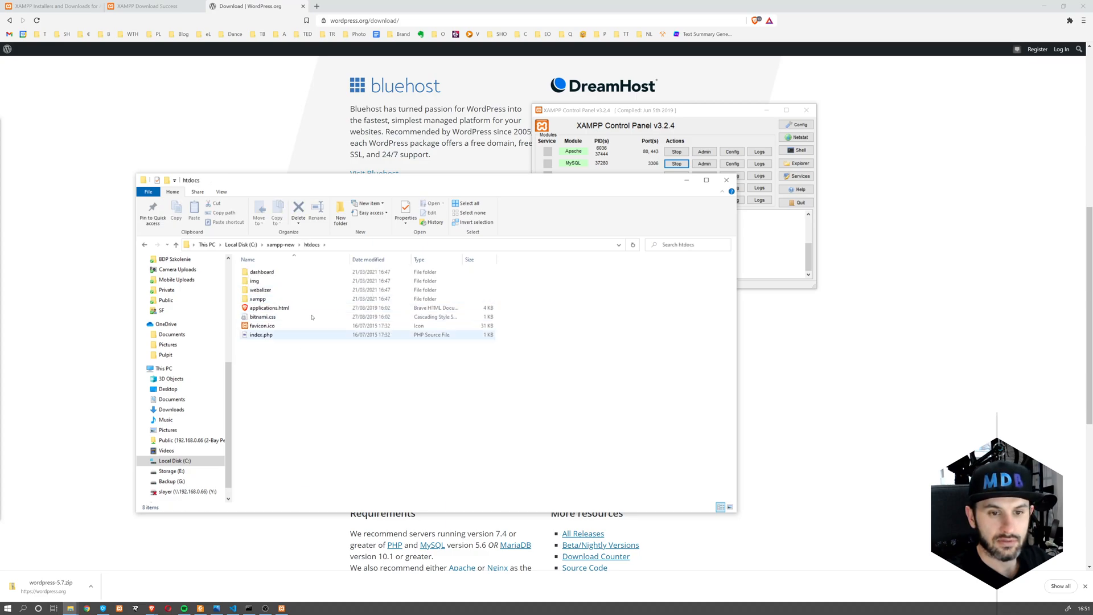
click(258, 299)
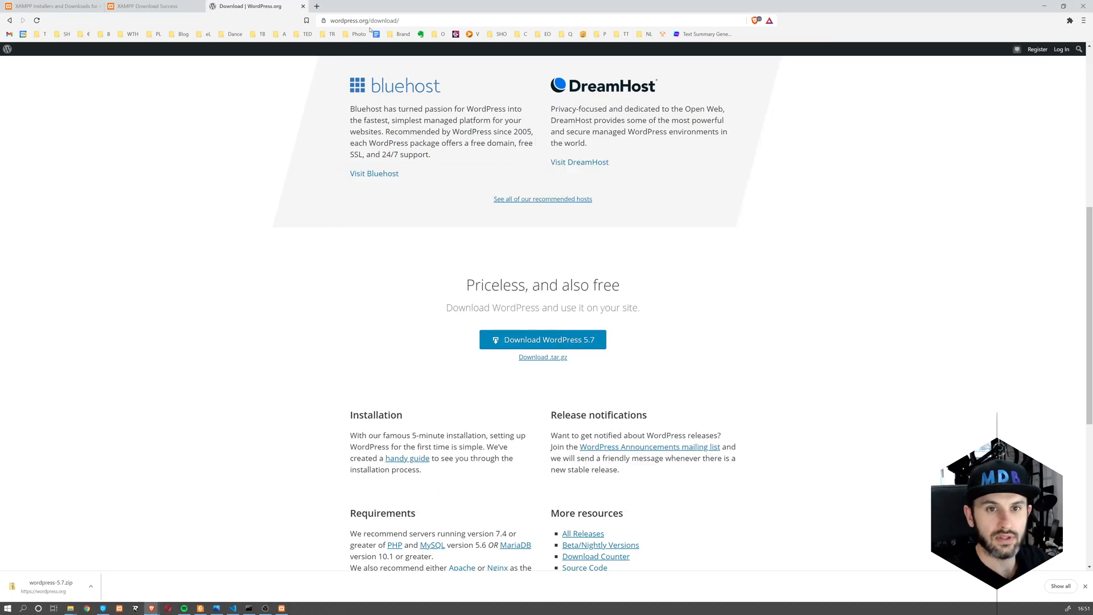
Load the XAMPP welcome page at localhost in Chrome
text(localg)
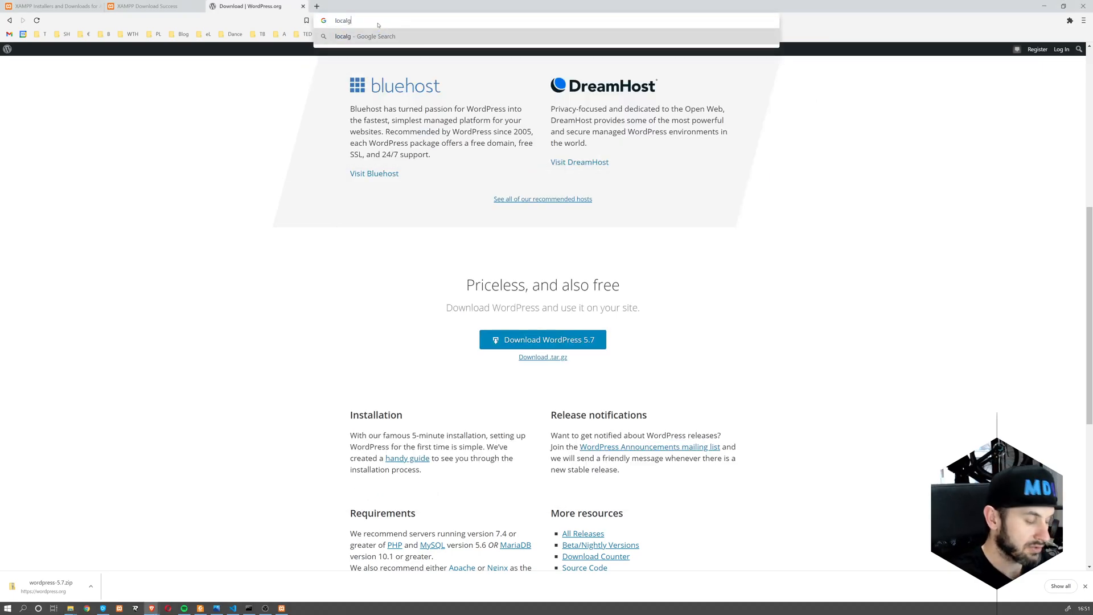
text(ocalhost/dashboard/)
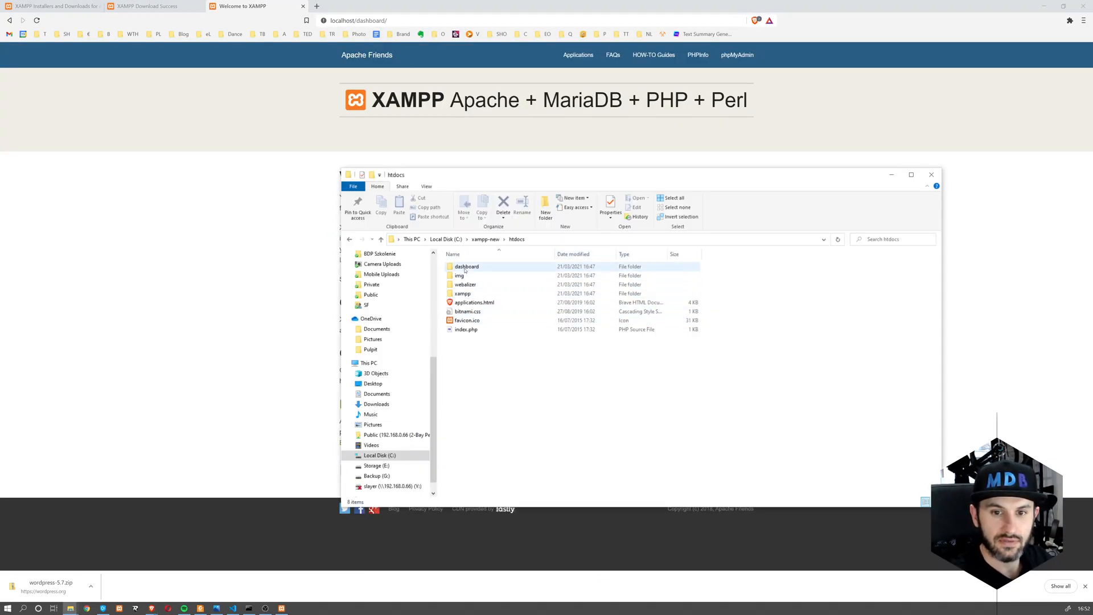
double_click(466, 267)
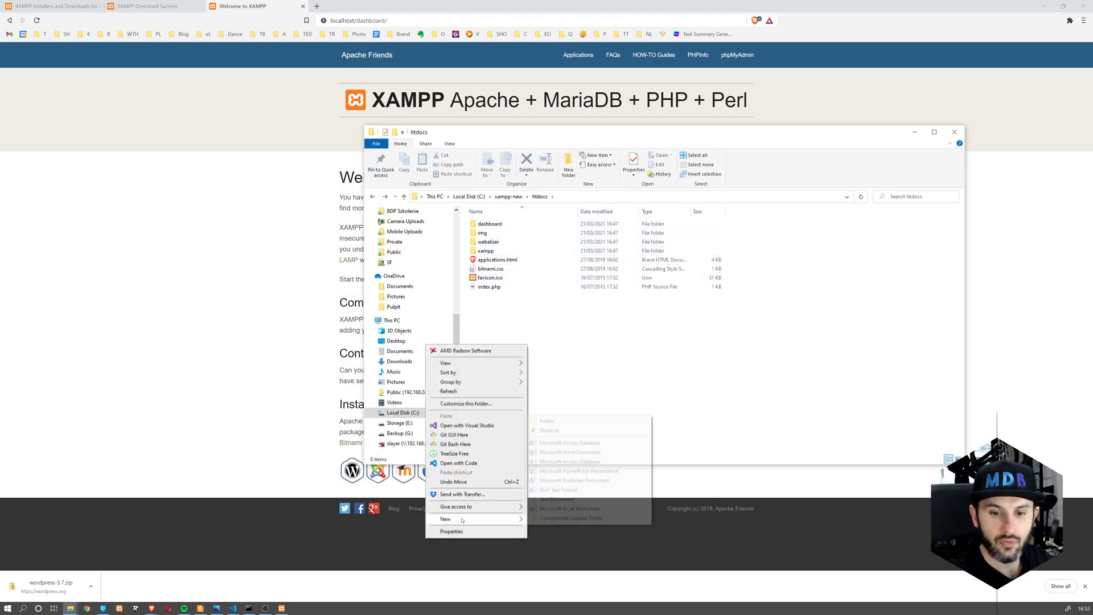
Create an empty 'hello' folder in htdocs and open it in Visual Studio Code
click(546, 421)
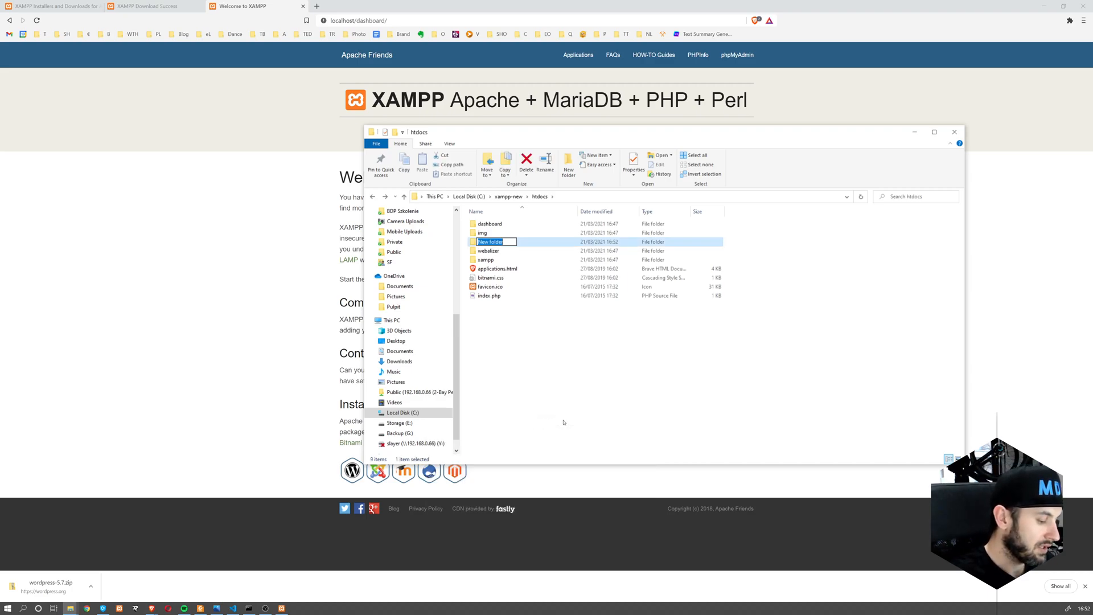
text(hello)
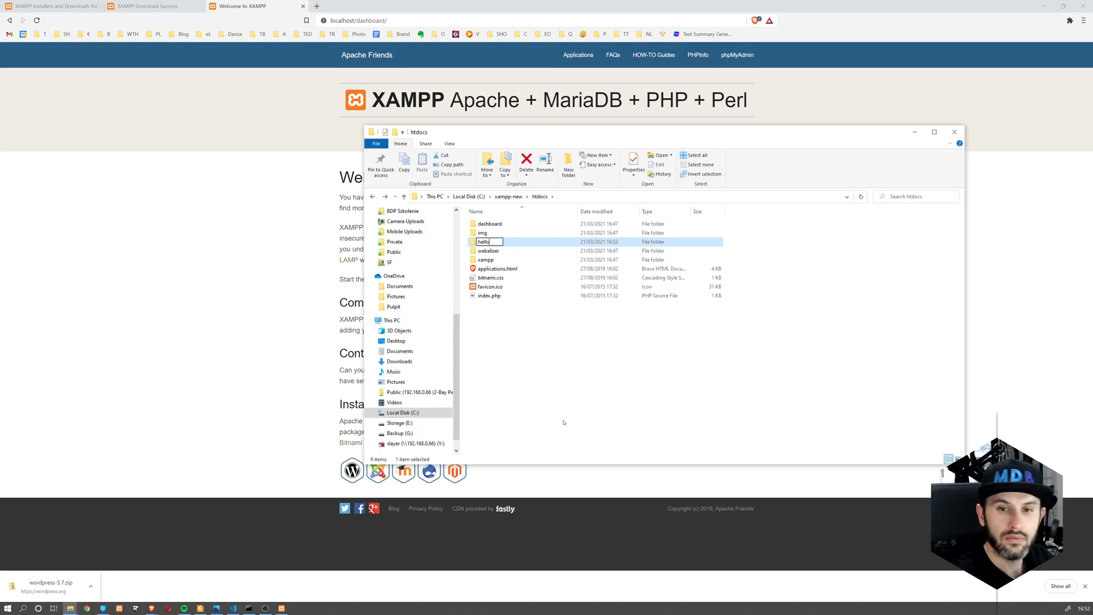
double_click(484, 241)
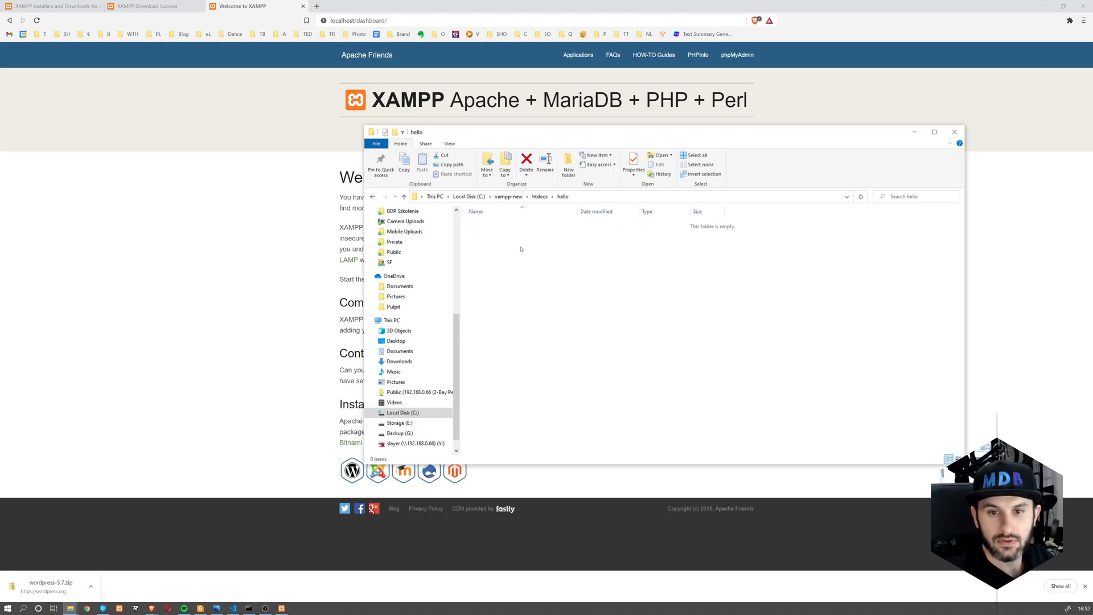
right_click(521, 249)
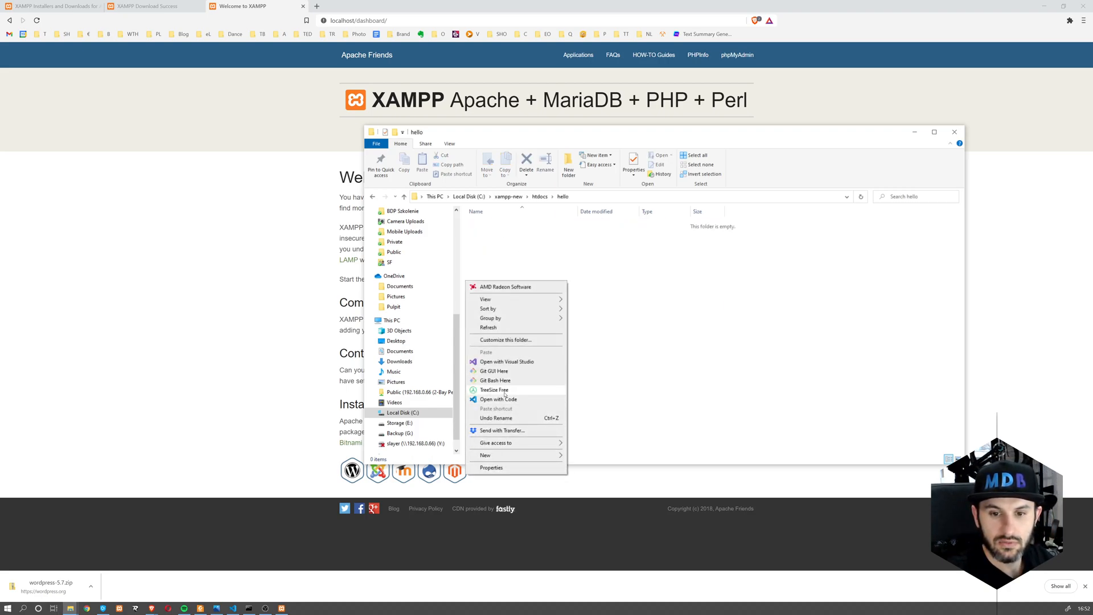
click(499, 399)
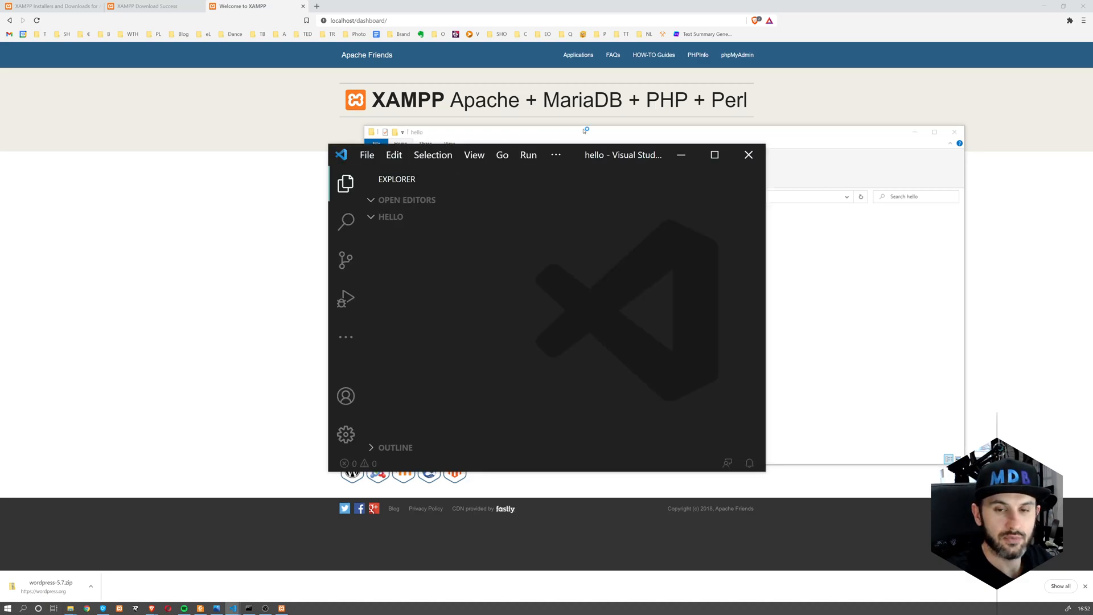
Create and save index.php in hello containing <?php echo("Hello XAMP world")
click(715, 155)
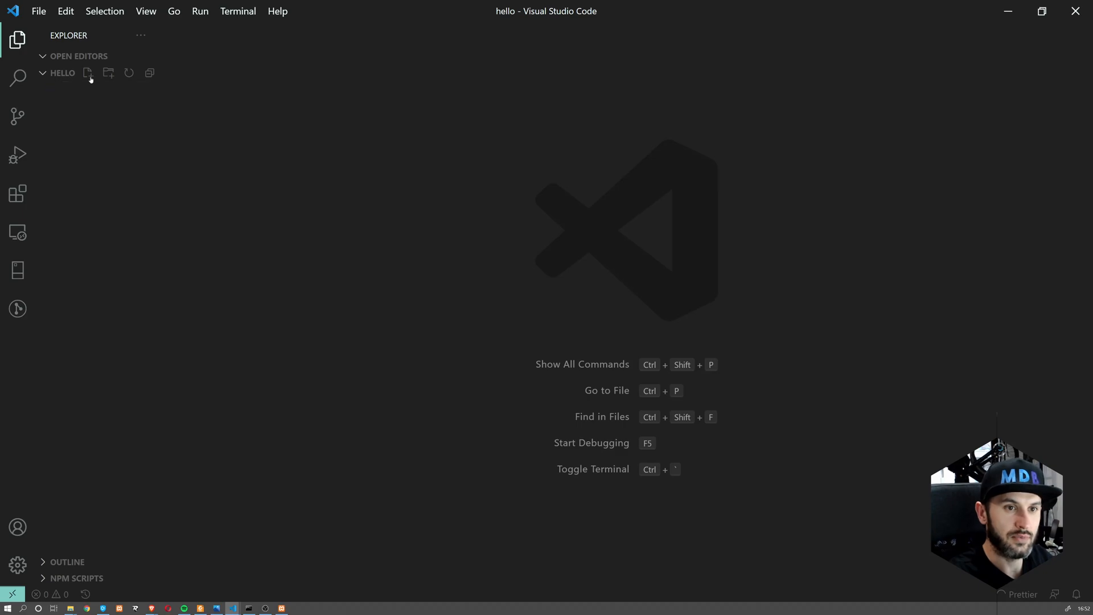
click(88, 72)
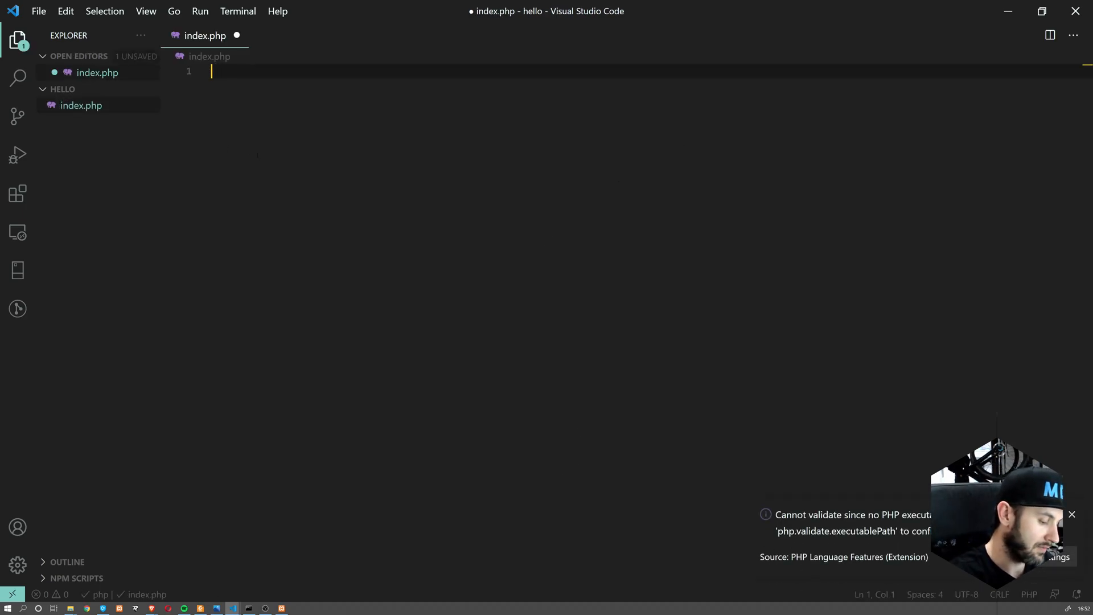
text(<?php)
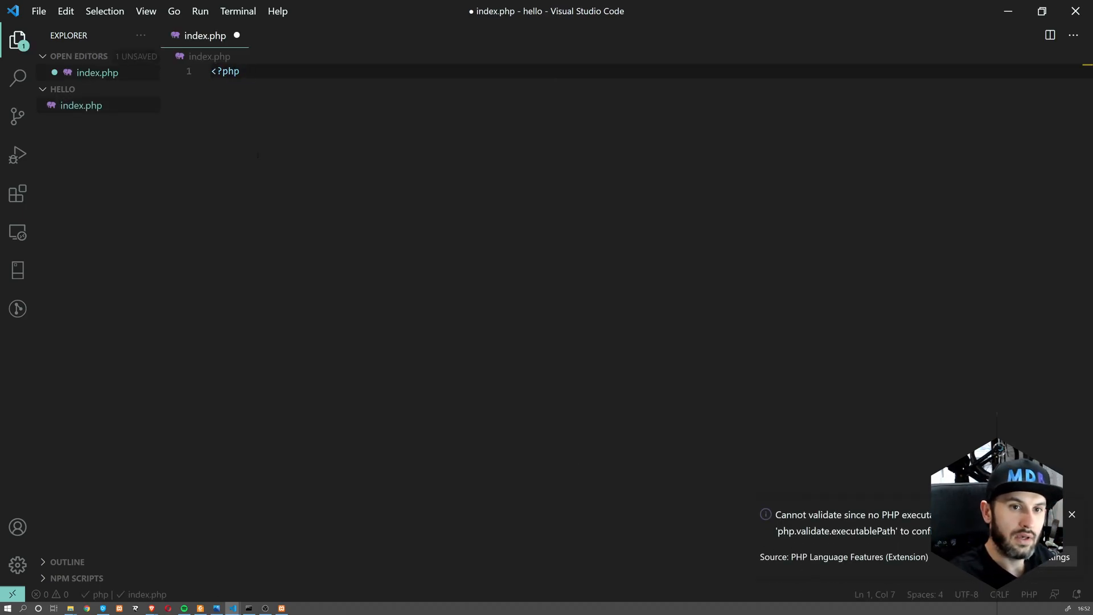
text(echo("Hello "))
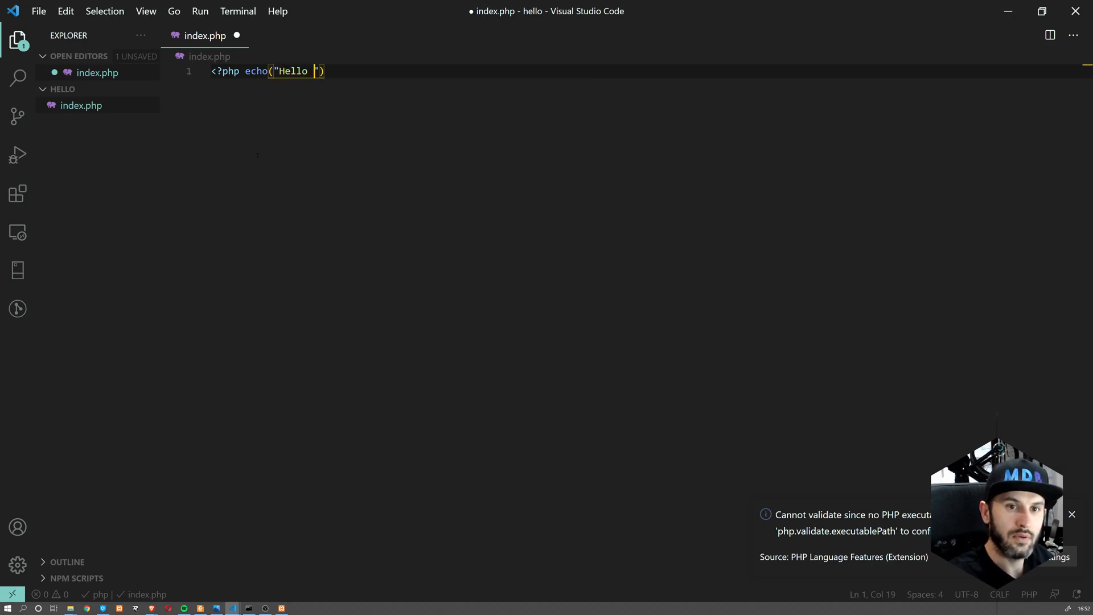
text(XAMP world)
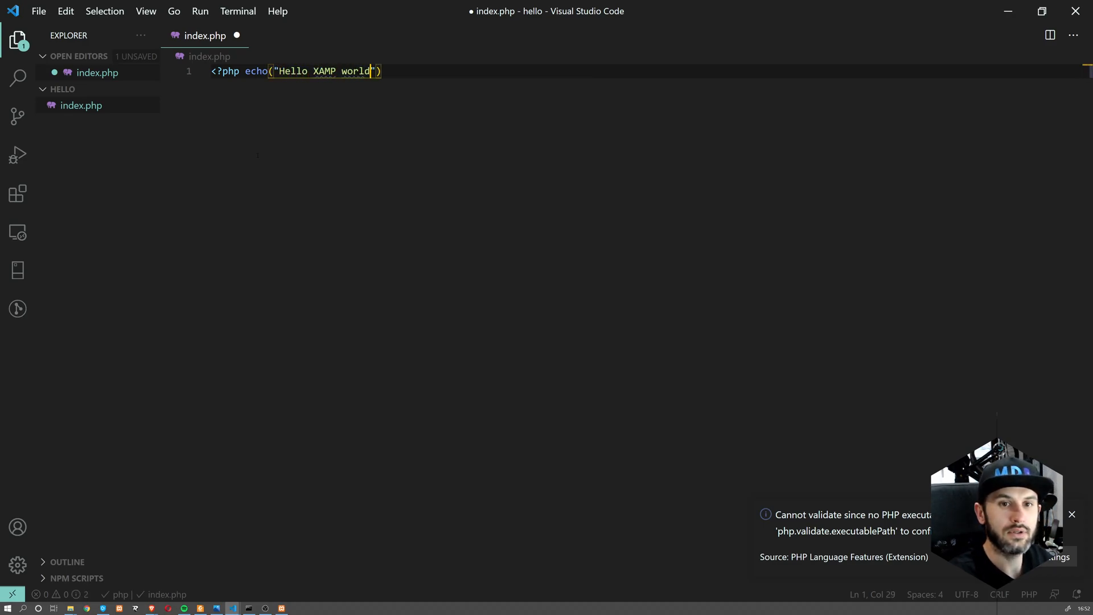
key(ctrl+s)
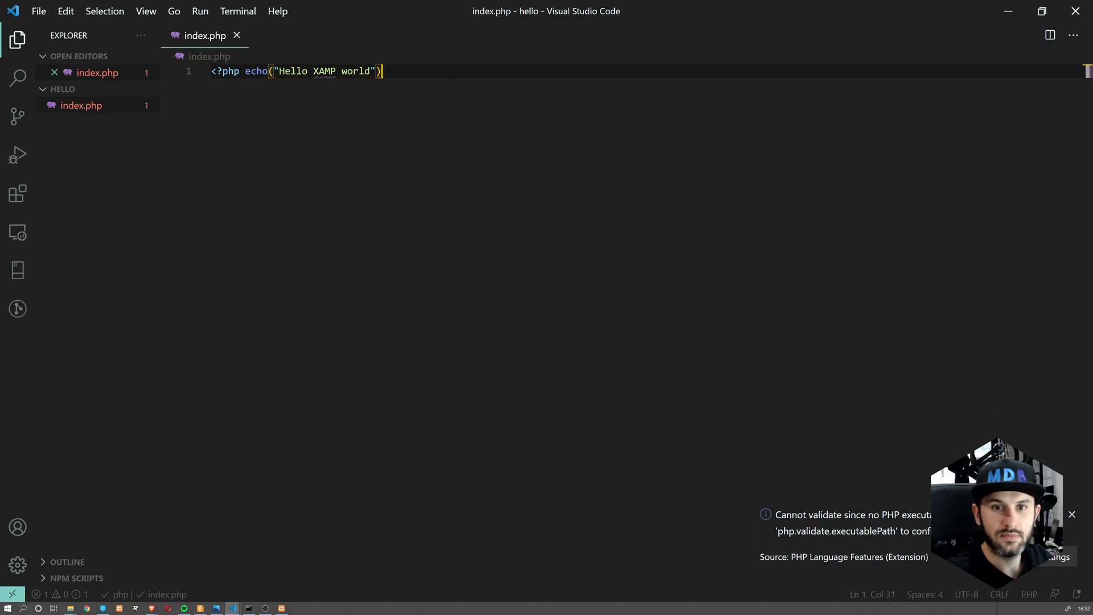
key(Enter)
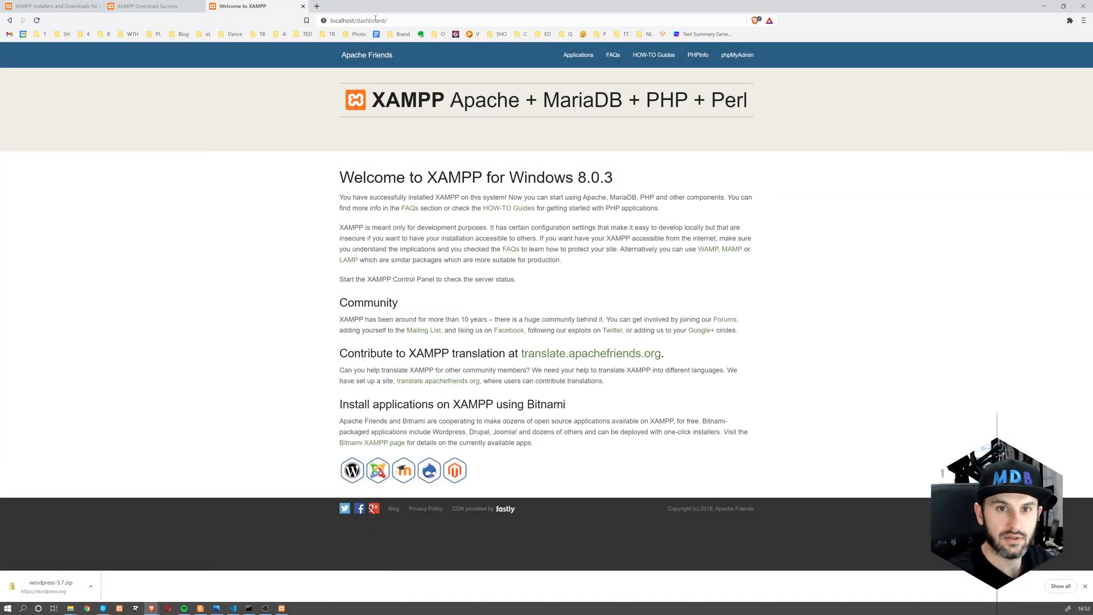
Load localhost/hello/ to see 'Hello XAMP world', then open a localhost address in a new tab
text(localhost/hel/)
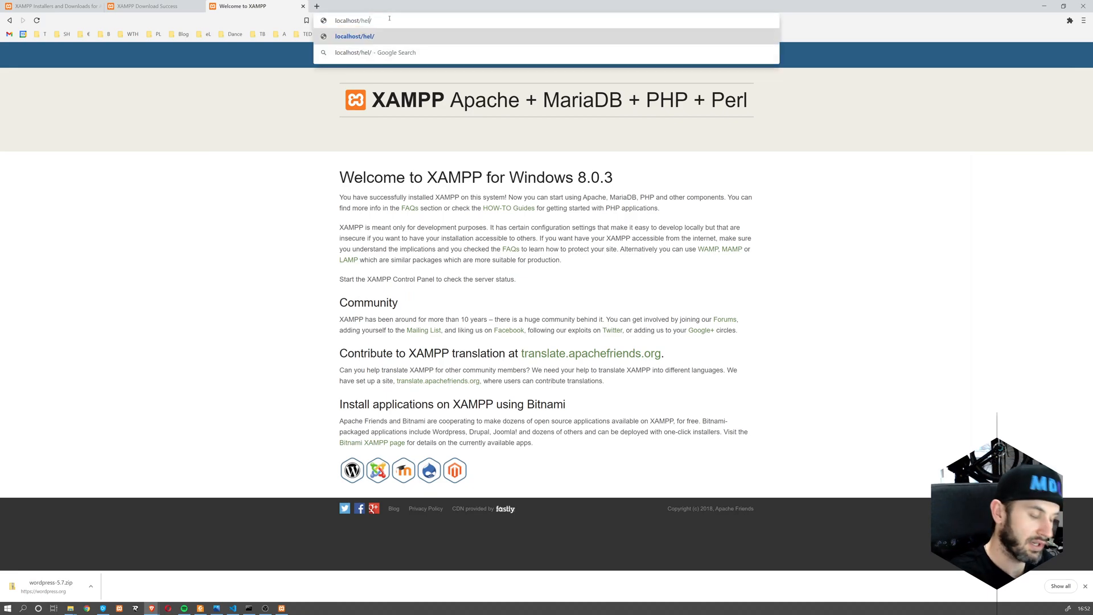
key(Enter)
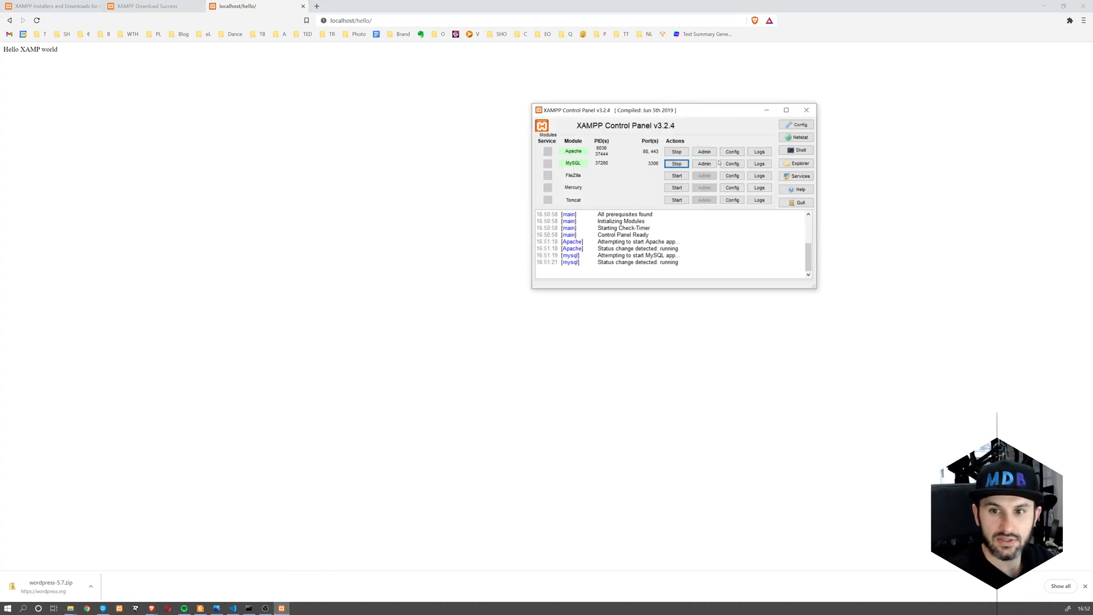
click(317, 6)
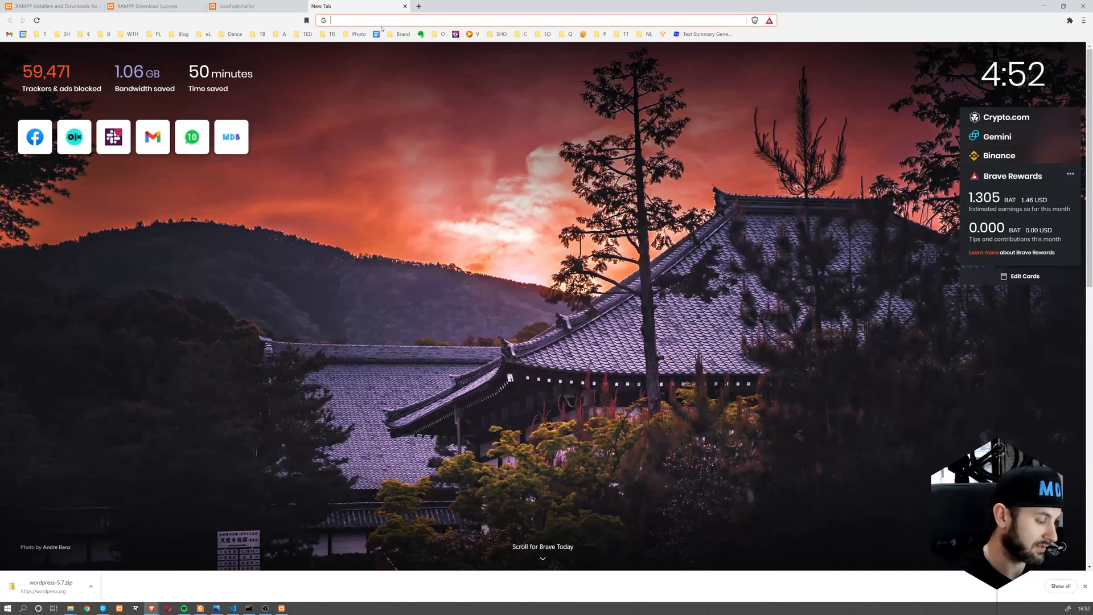
text(localhost/newsletter/)
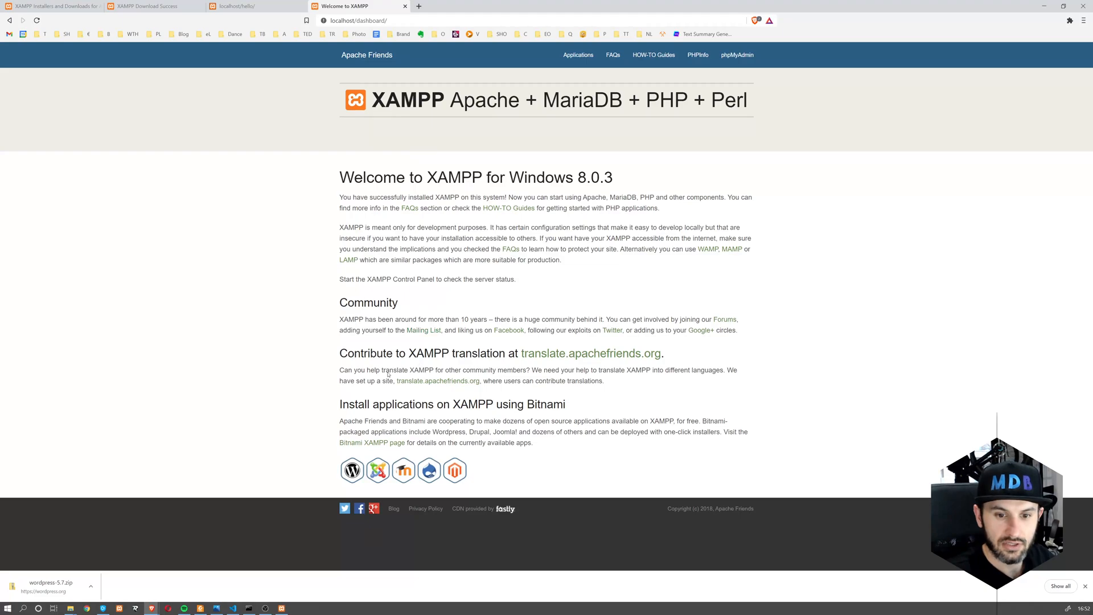
mouse_move(590, 243)
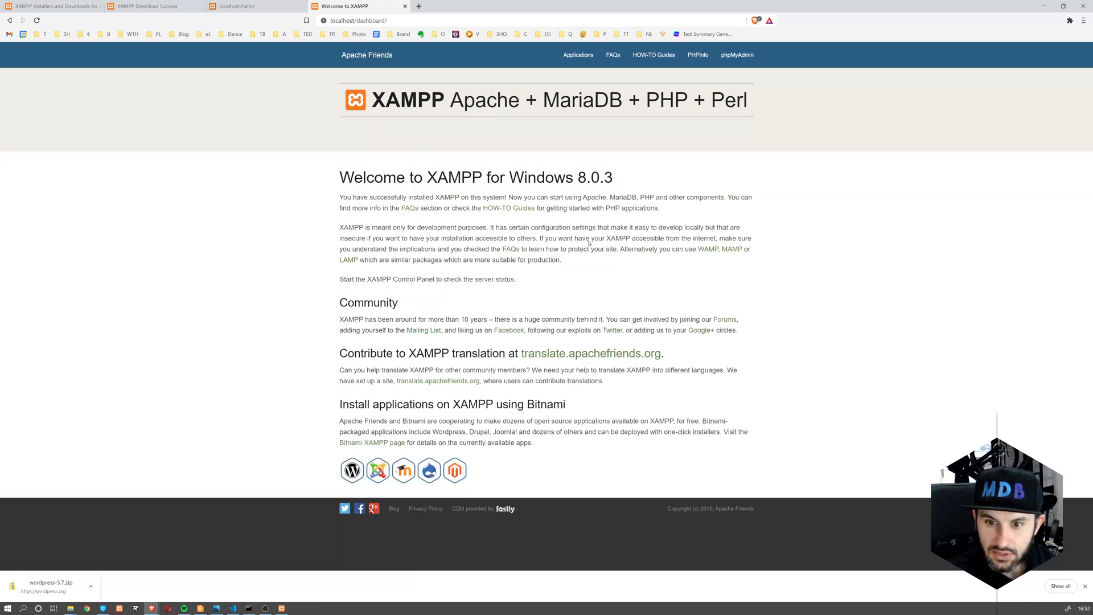
mouse_move(529, 77)
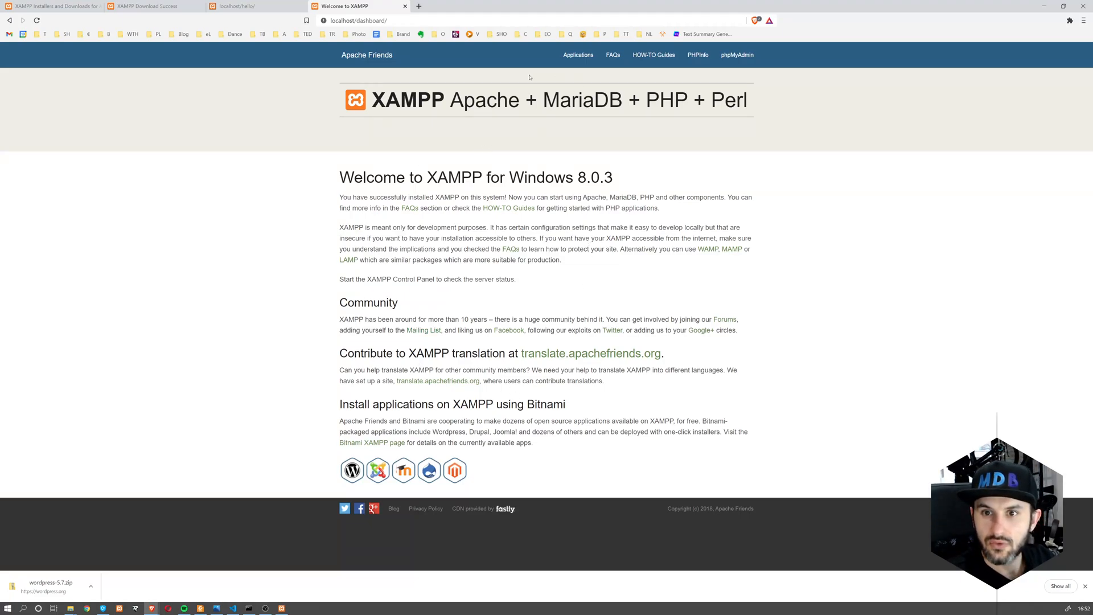
mouse_move(737, 55)
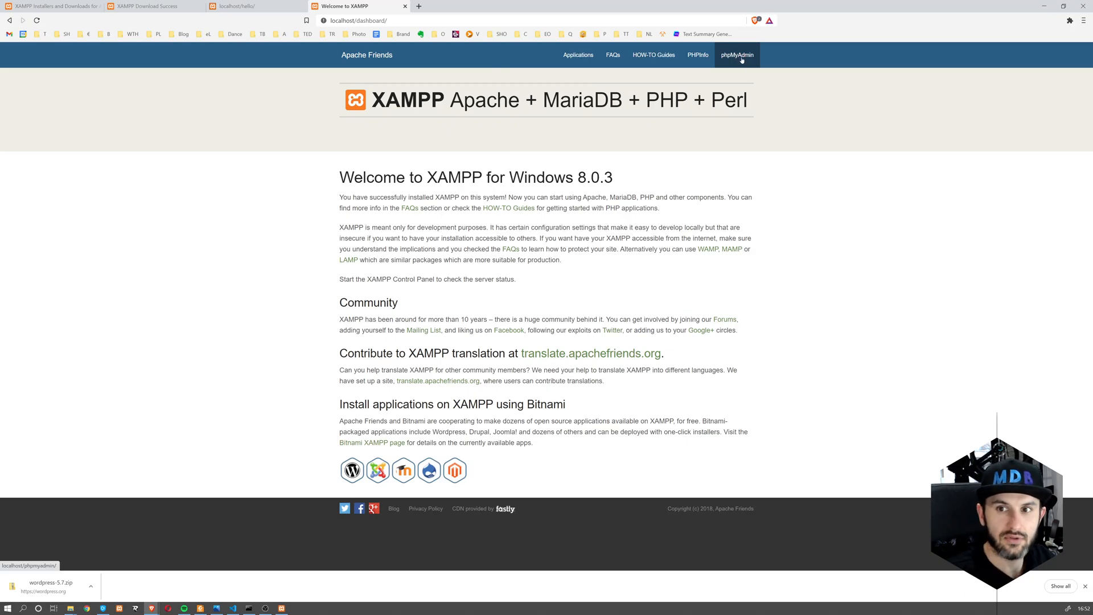
Open phpMyAdmin from the XAMPP dashboard, go to User accounts, and choose Add user account
click(736, 56)
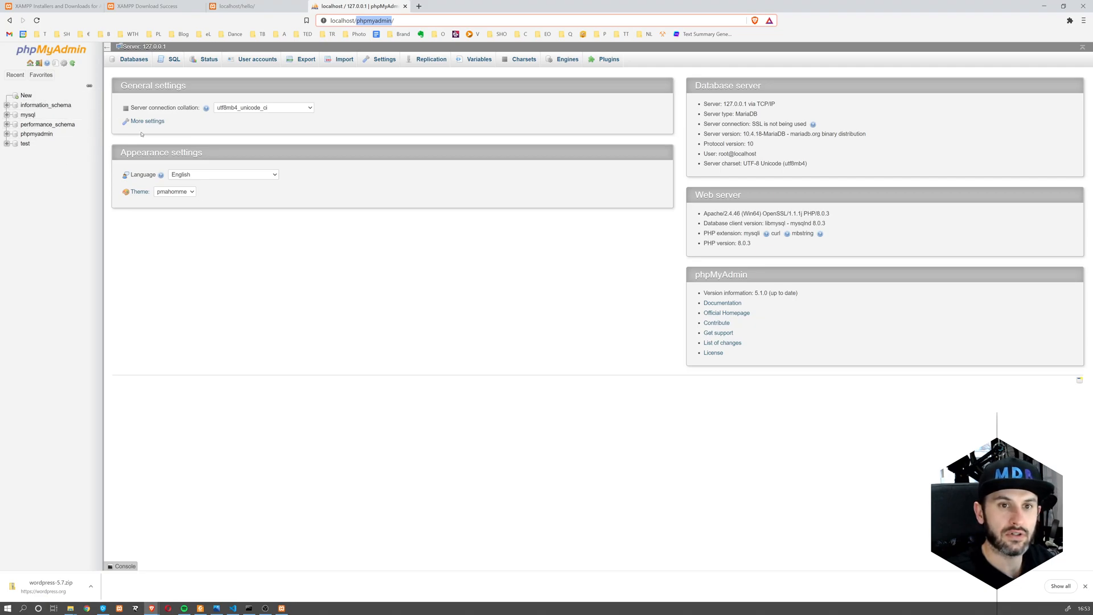
click(258, 59)
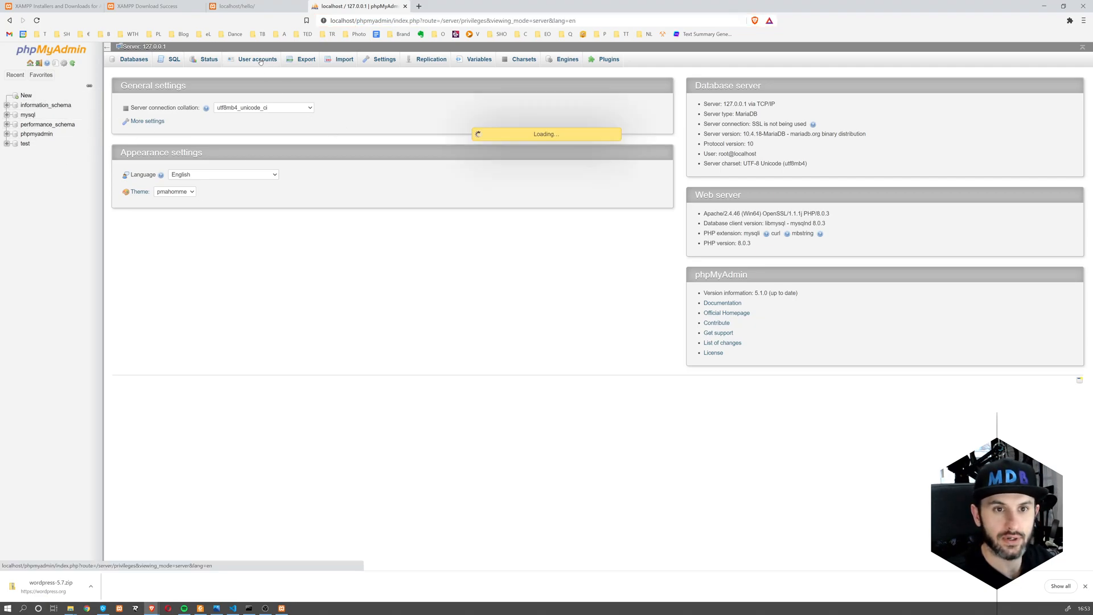
click(258, 59)
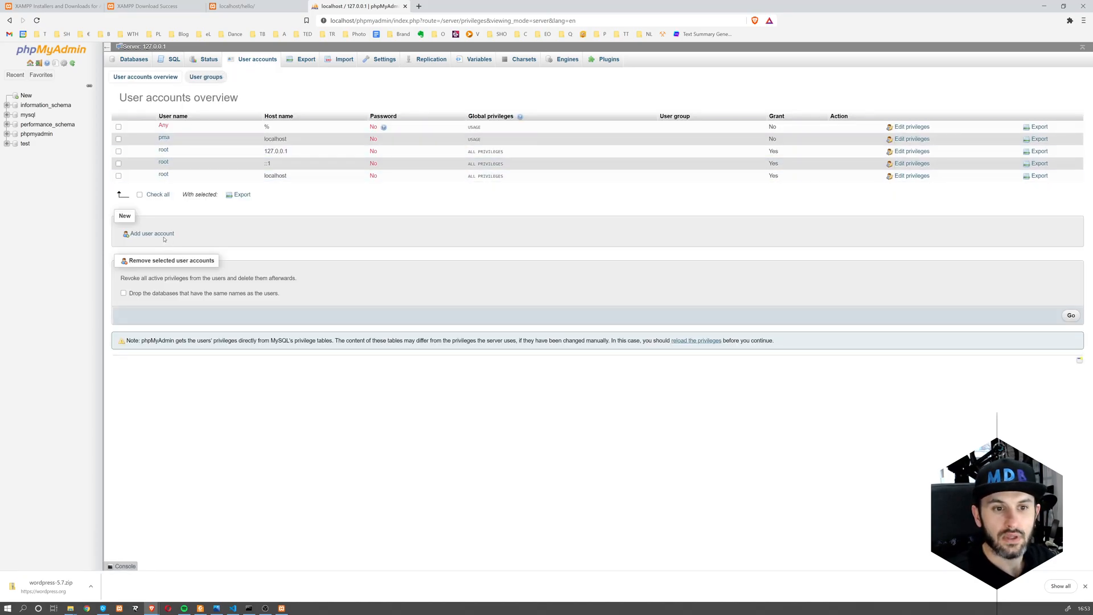
click(152, 233)
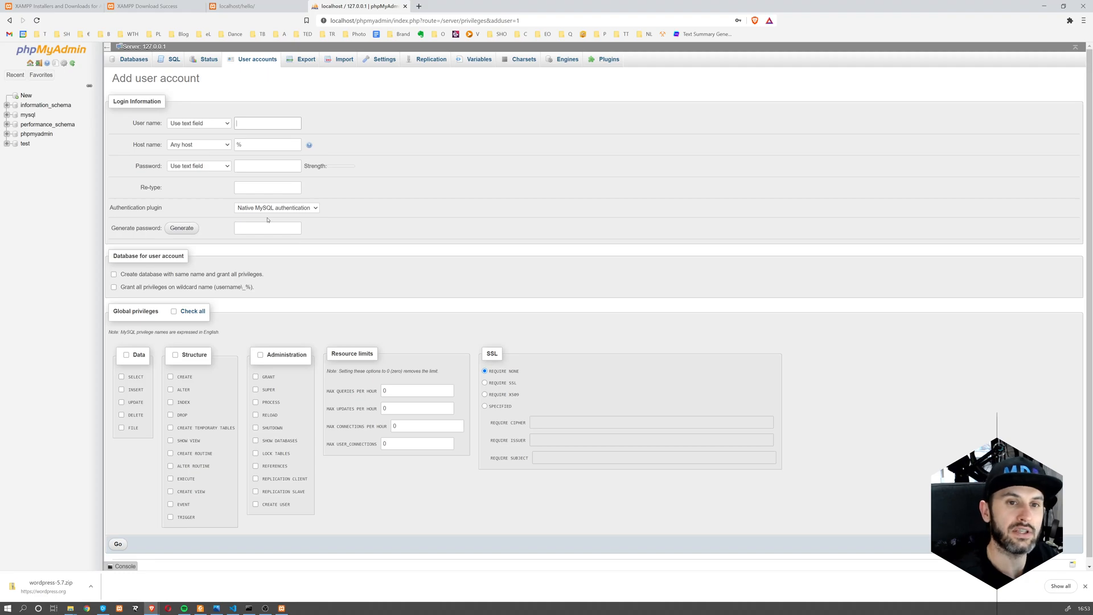
Fill the new account form with user wordpress, host localhost, and the password entered twice
click(267, 123)
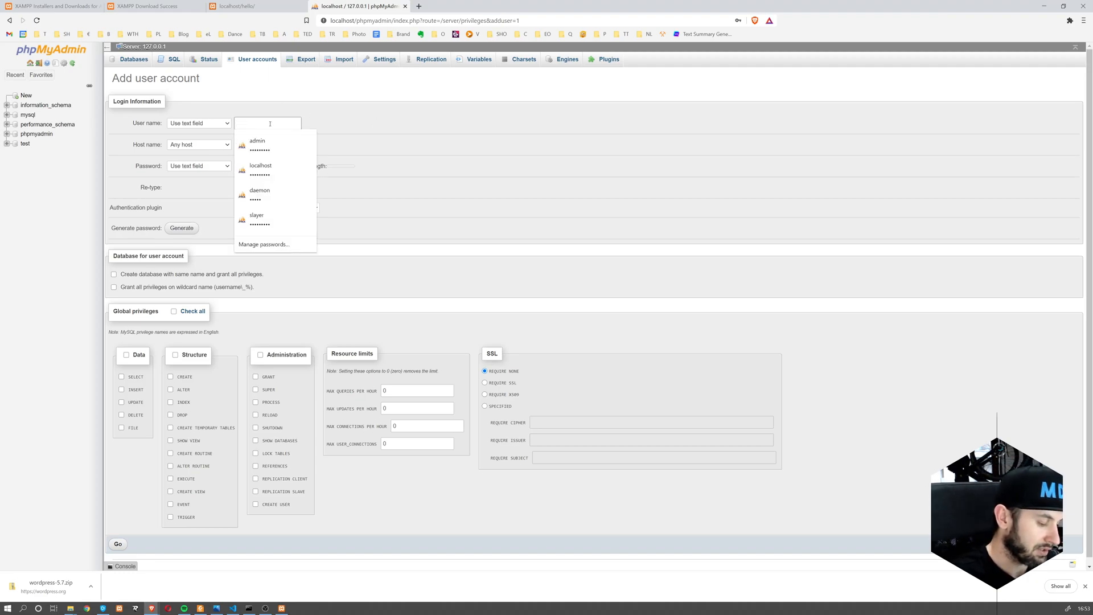
text(wd)
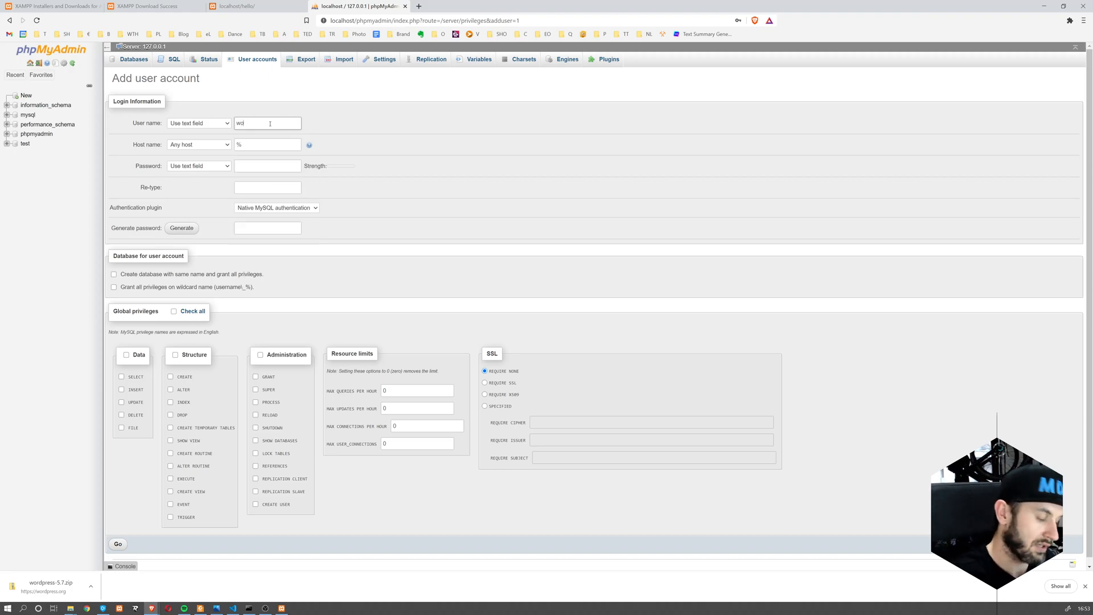
text(wordpress)
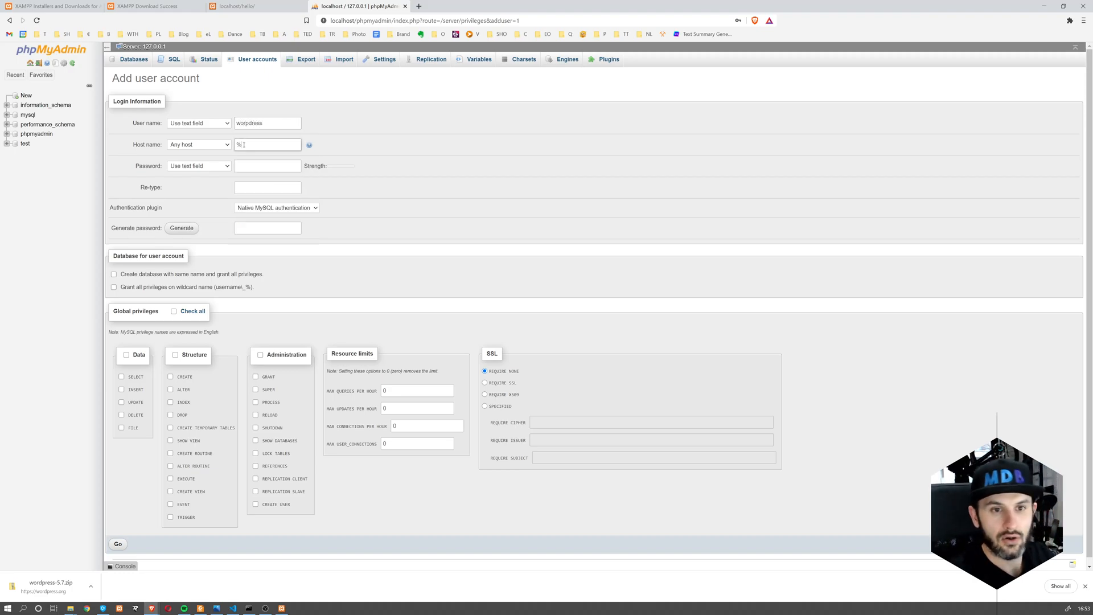
text(localhost)
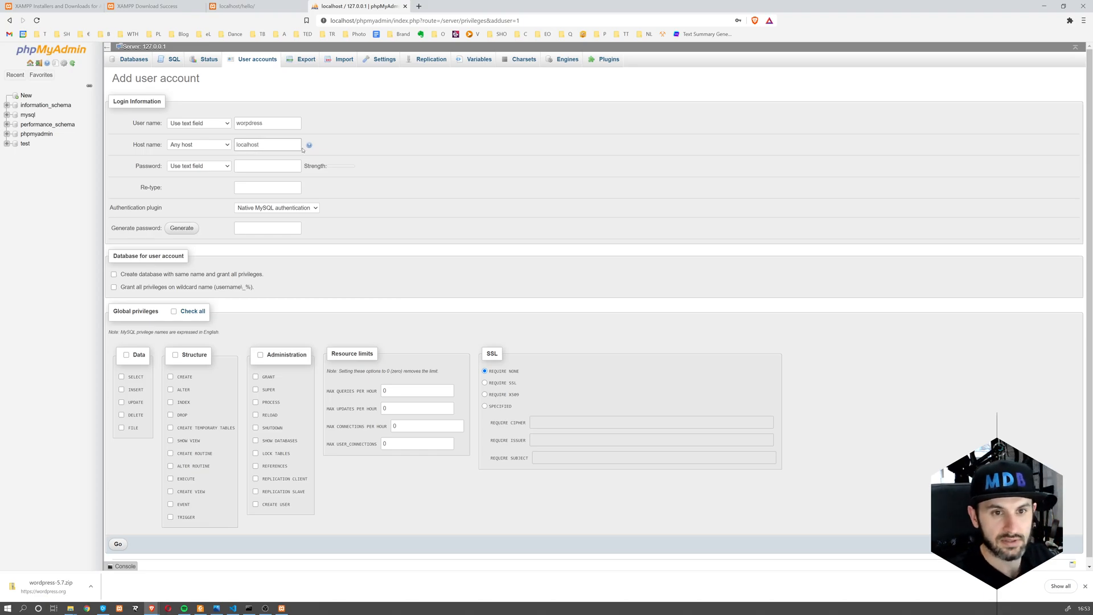
click(267, 166)
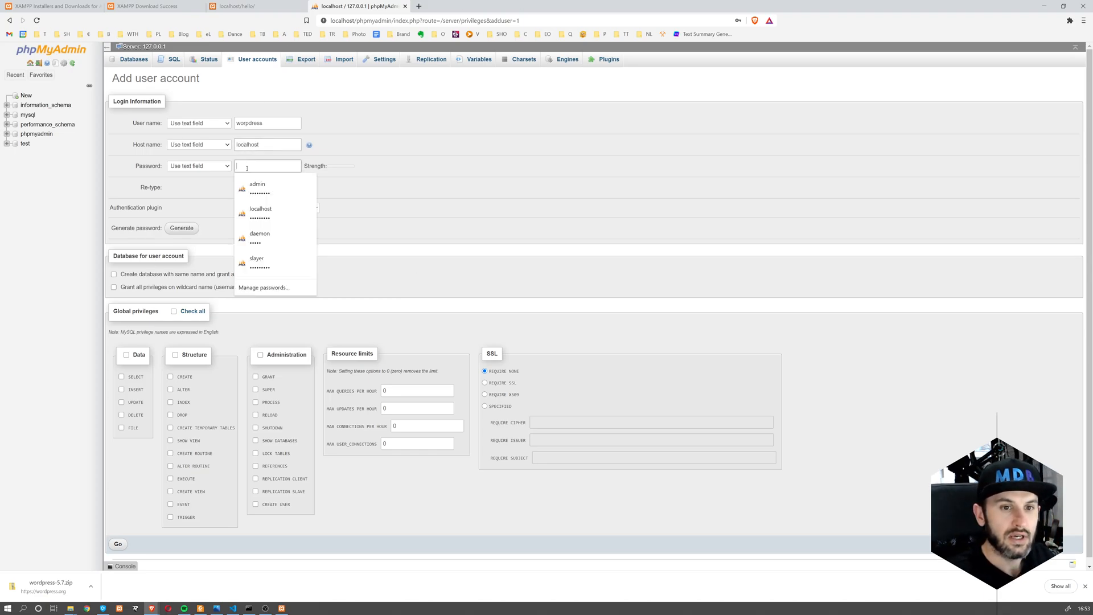
text(password)
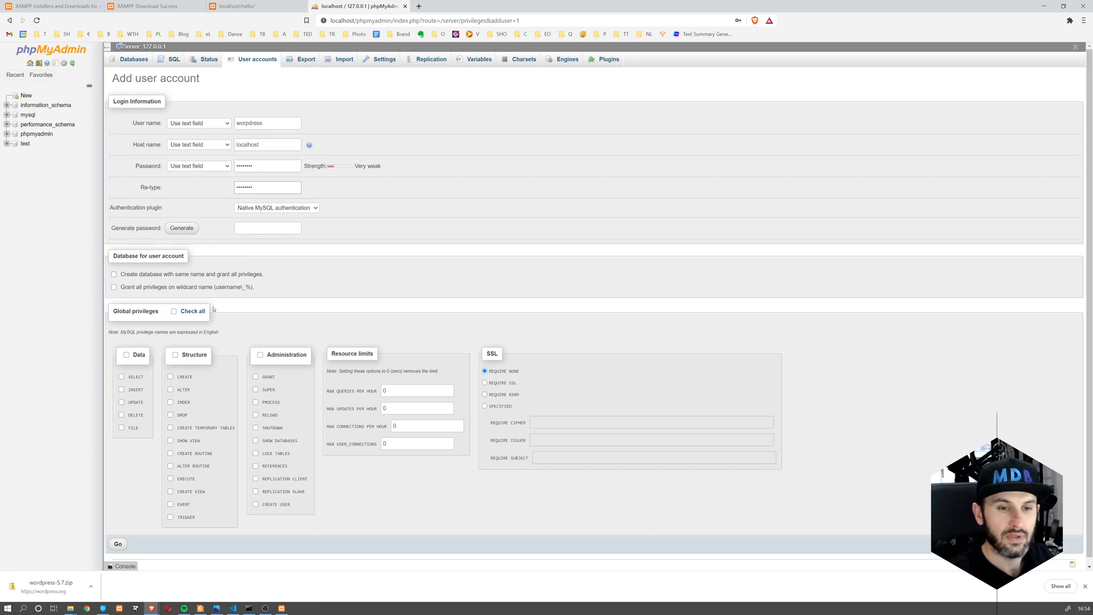
mouse_move(77, 294)
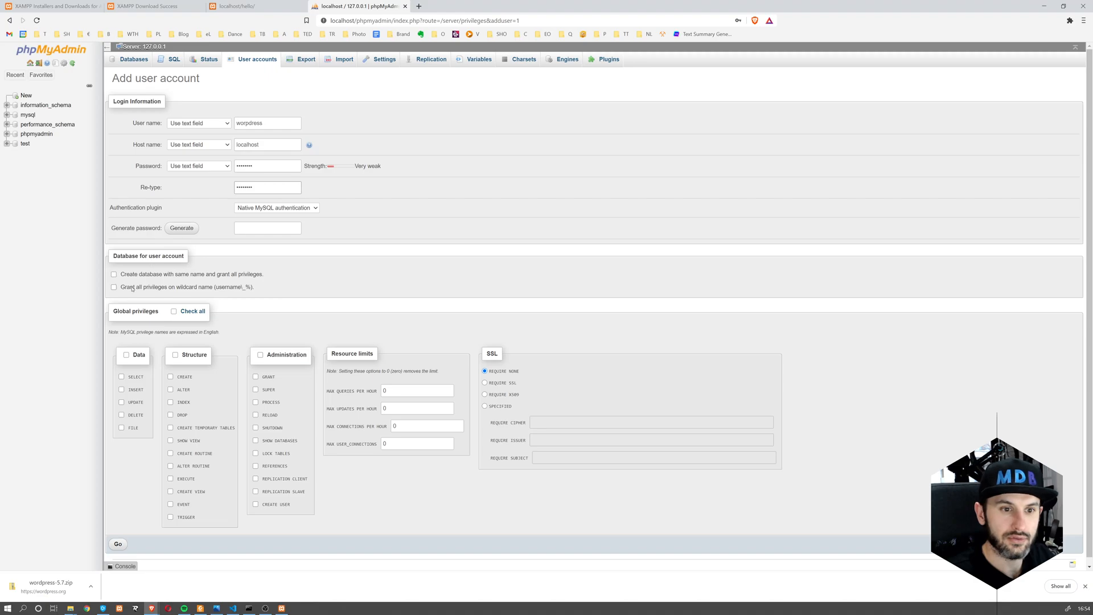
Tick 'Create database with same name', wildcard privileges and all global privileges, then create the account
drag(129, 274, 237, 273)
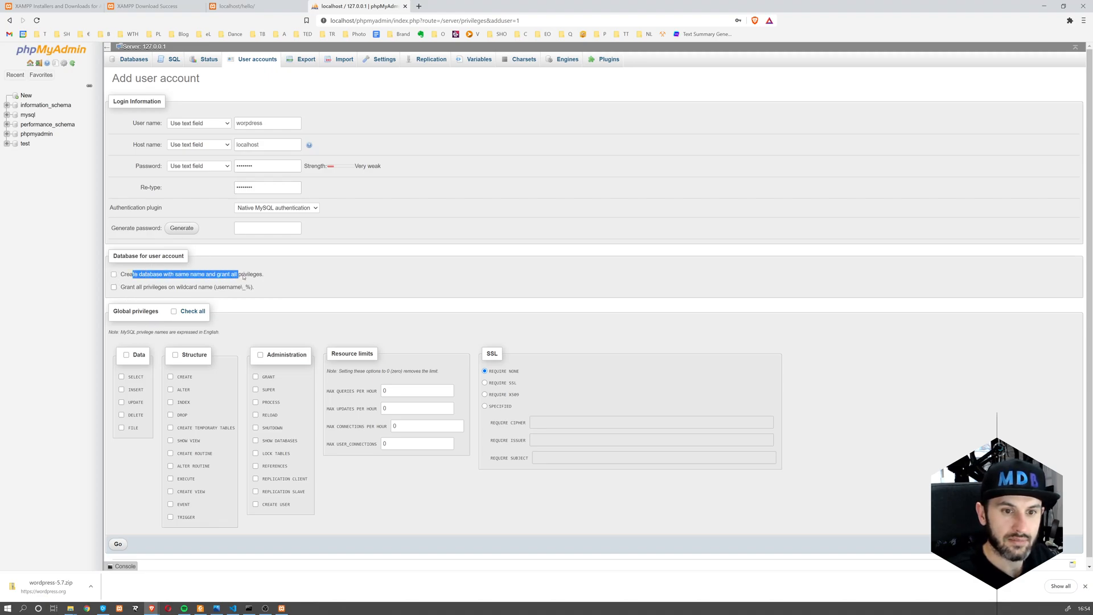
click(114, 274)
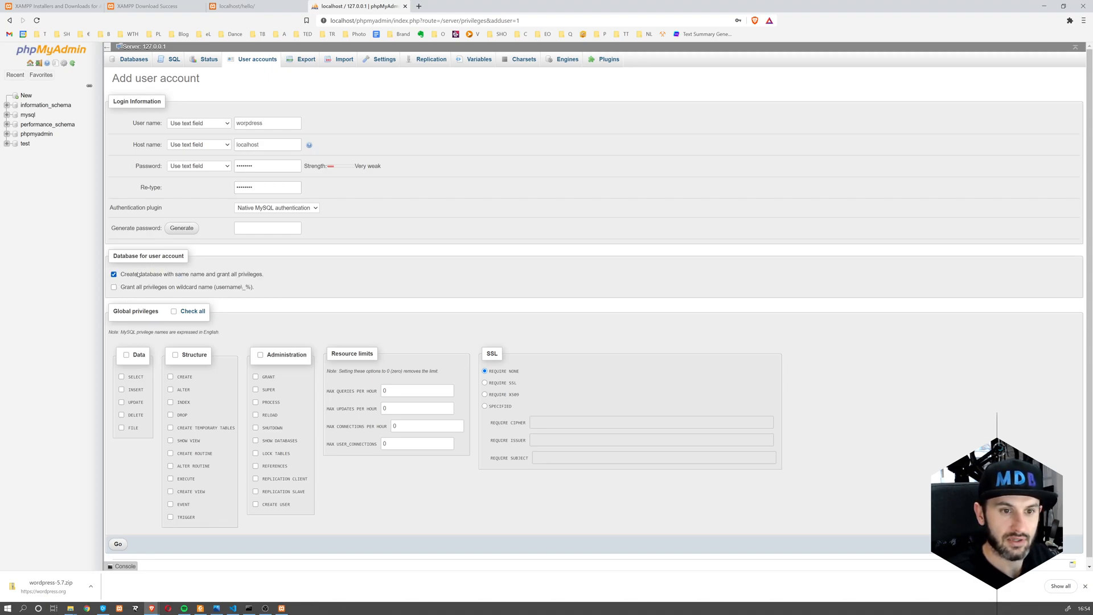
click(114, 287)
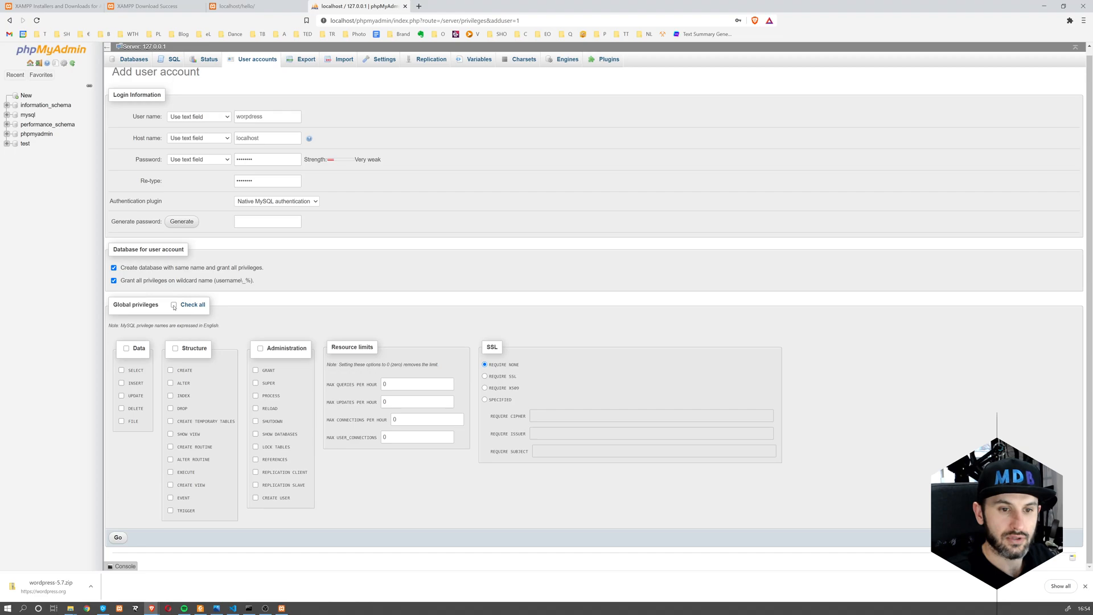
click(174, 305)
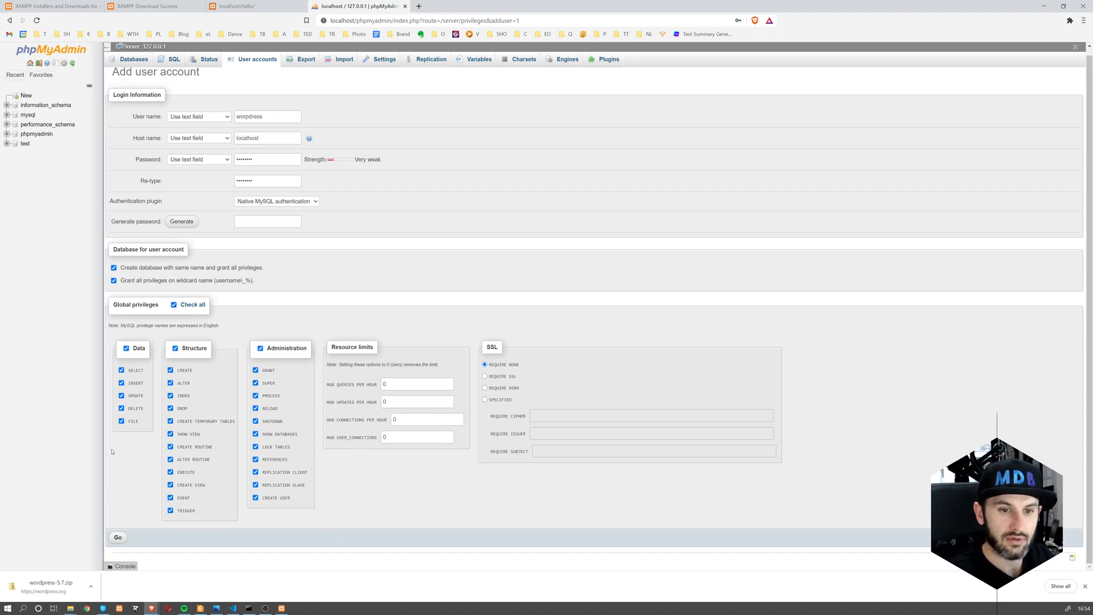
double_click(248, 116)
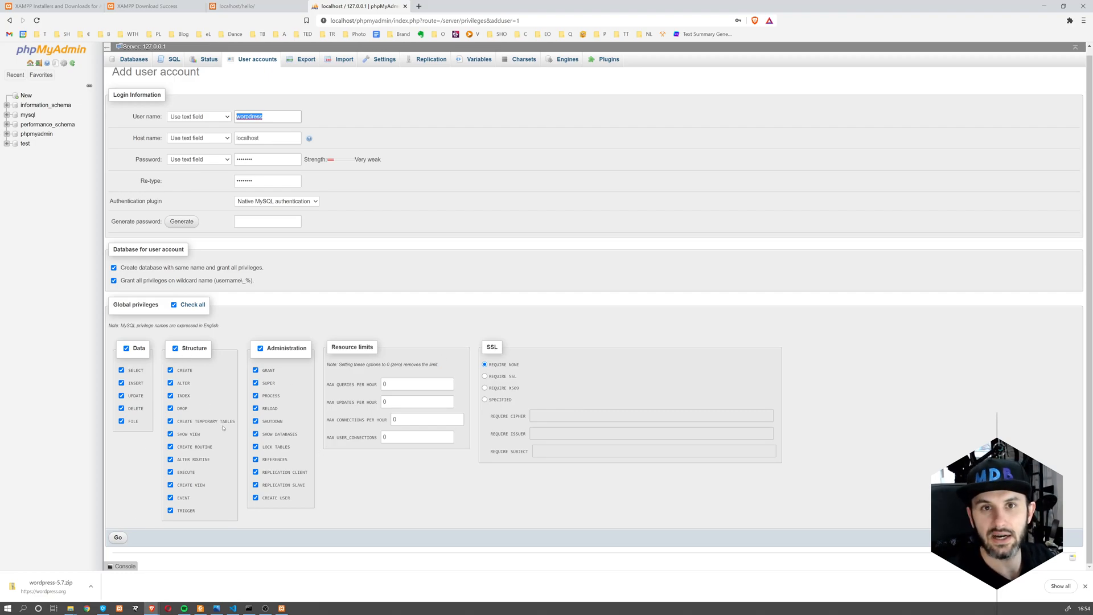
click(267, 116)
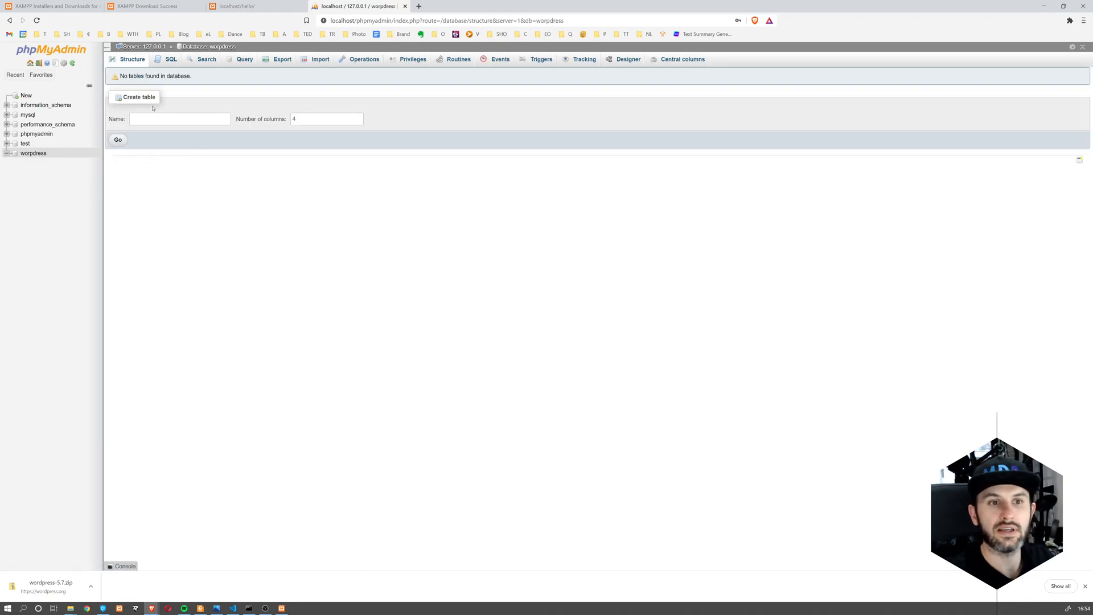
Browse File Explorer to C:\xampp-new\htdocs\hello, showing index.php
triple_click(155, 75)
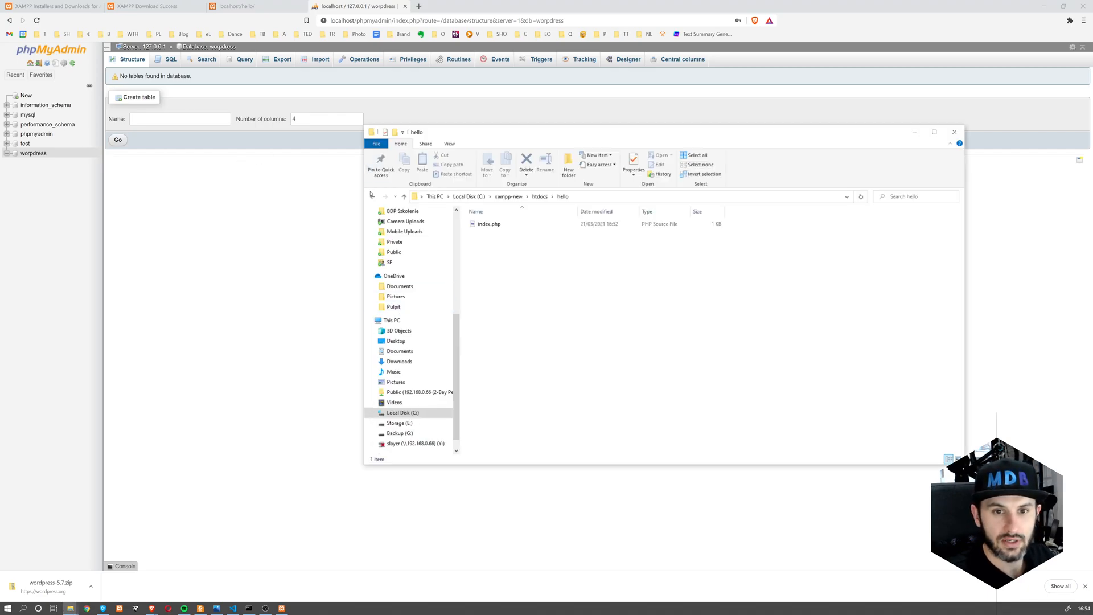
Copy the wordpress folder from Downloads\wordpress-5.7 into htdocs
click(371, 196)
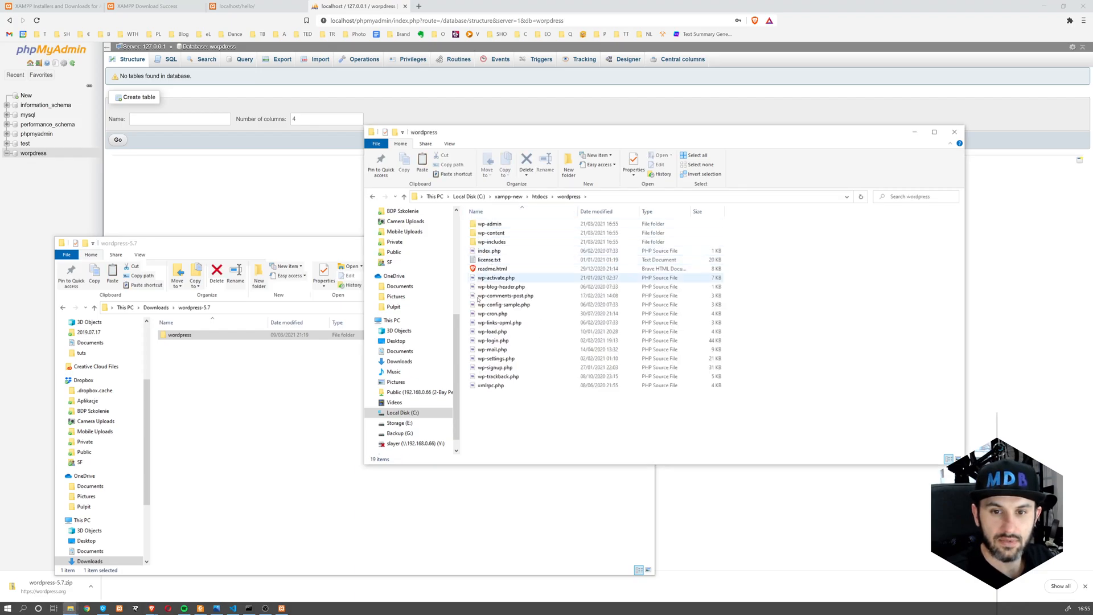
click(492, 233)
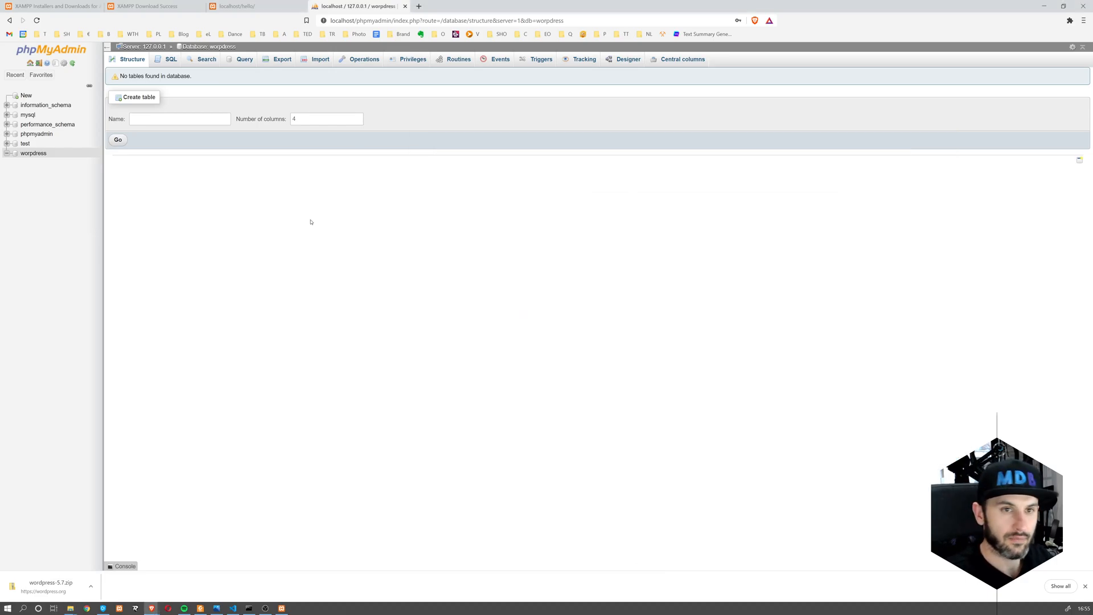
Load localhost/wordpress in a new Brave tab to reach the language list
text(localhost/newsletter/)
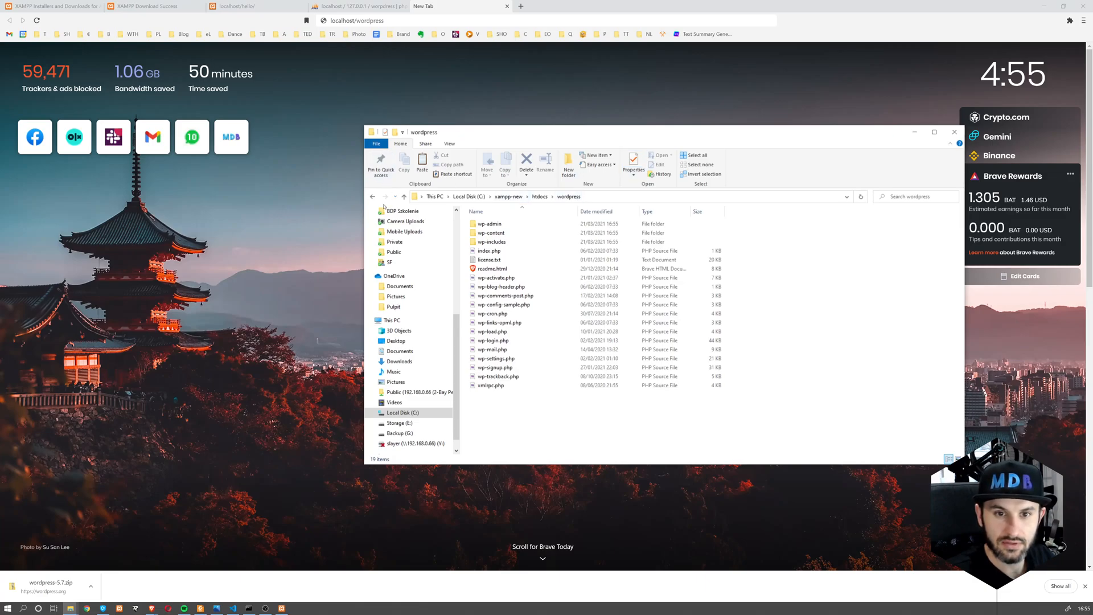
click(403, 196)
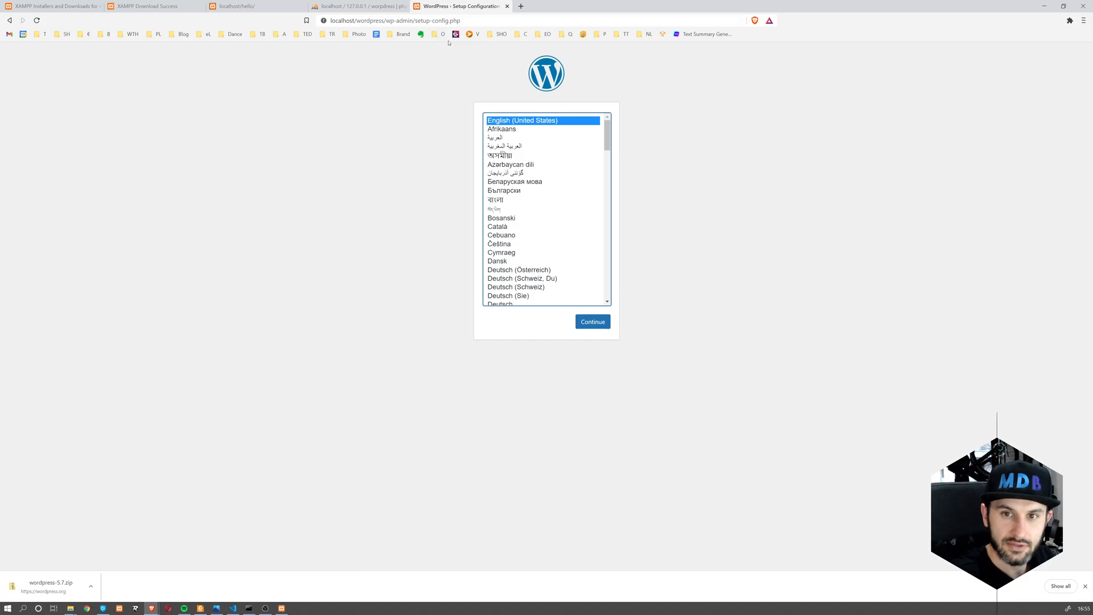
Continue with English (United States) and choose Let's go! on the welcome page
click(592, 321)
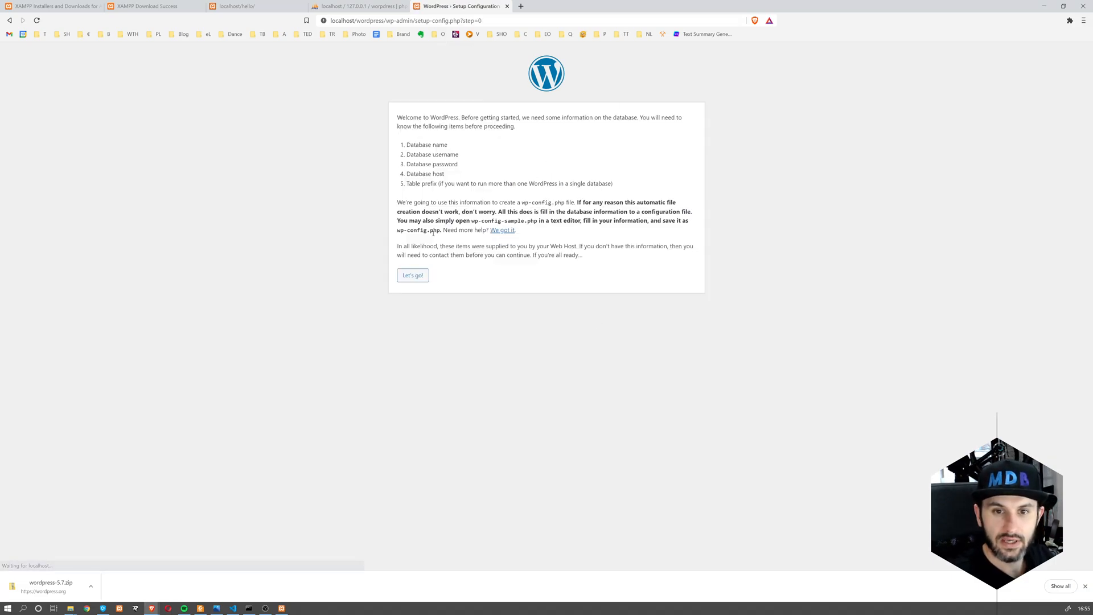
mouse_move(507, 158)
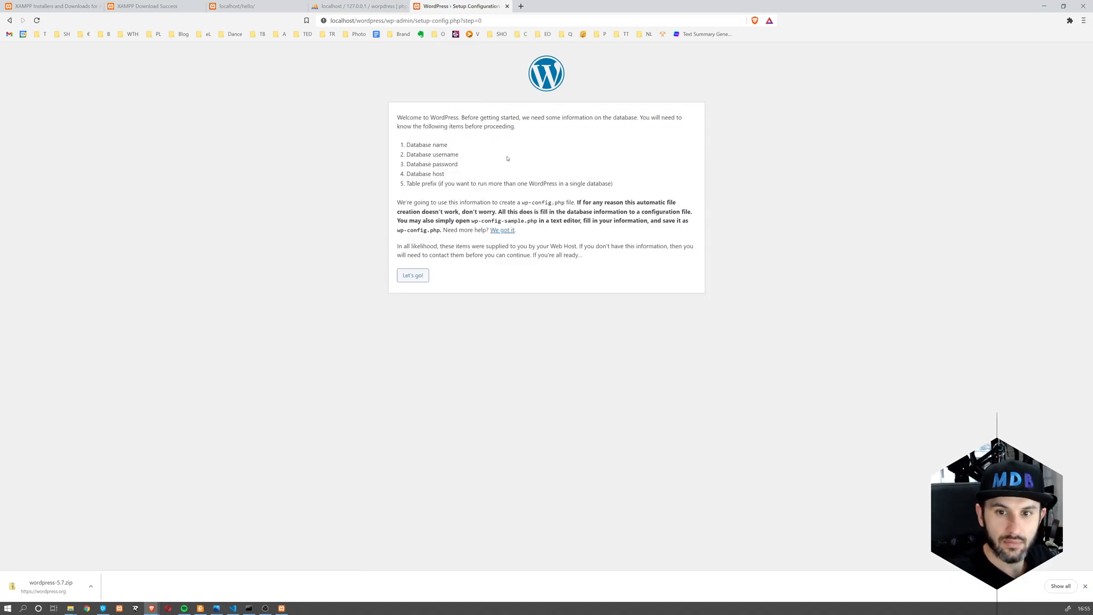
mouse_move(421, 171)
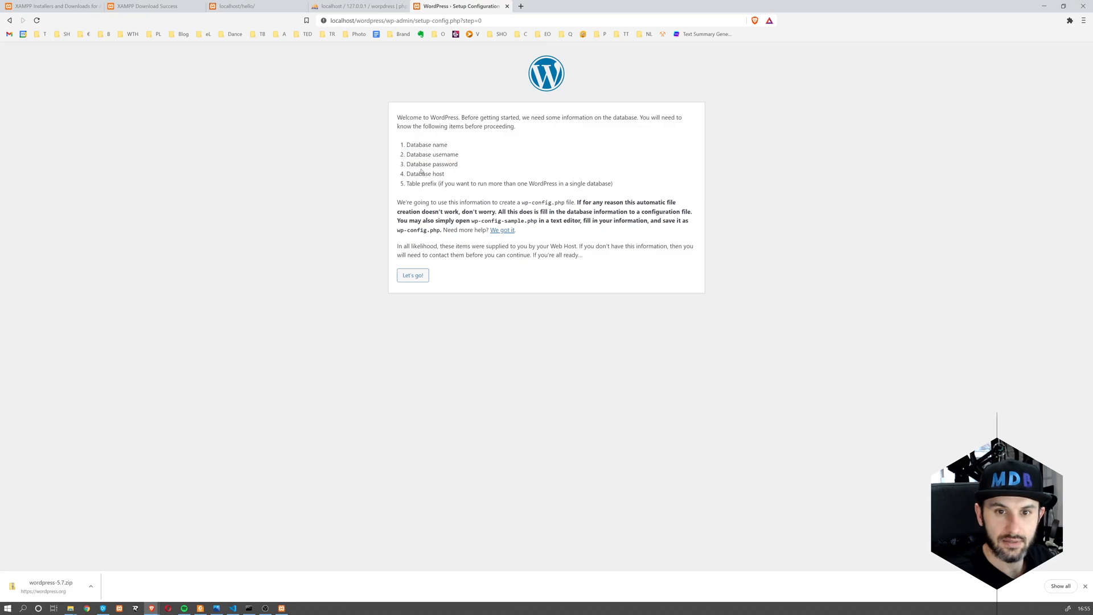
click(412, 274)
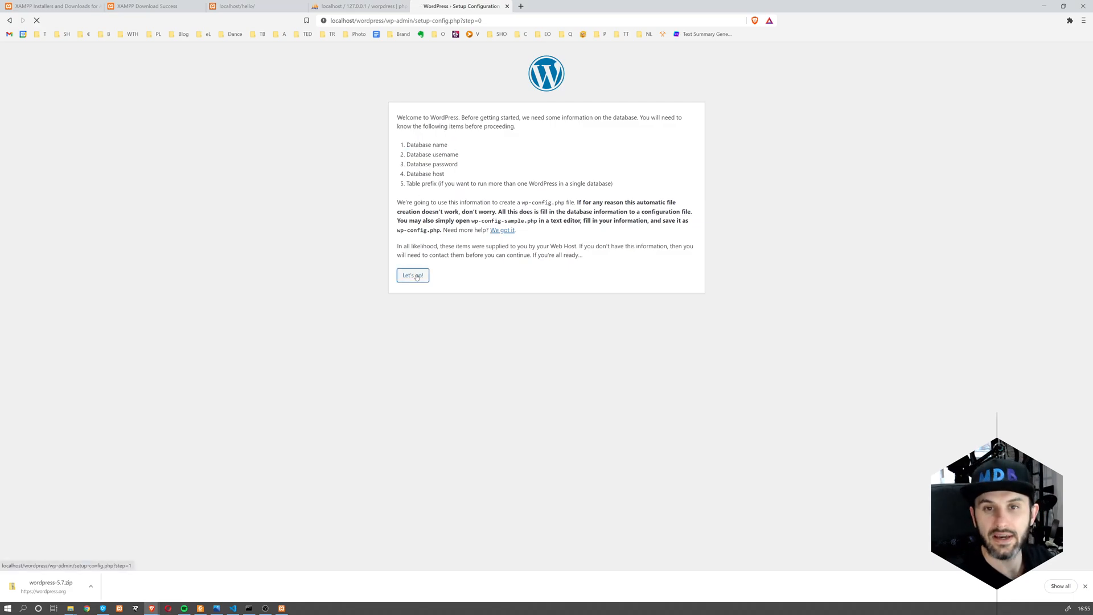
click(411, 275)
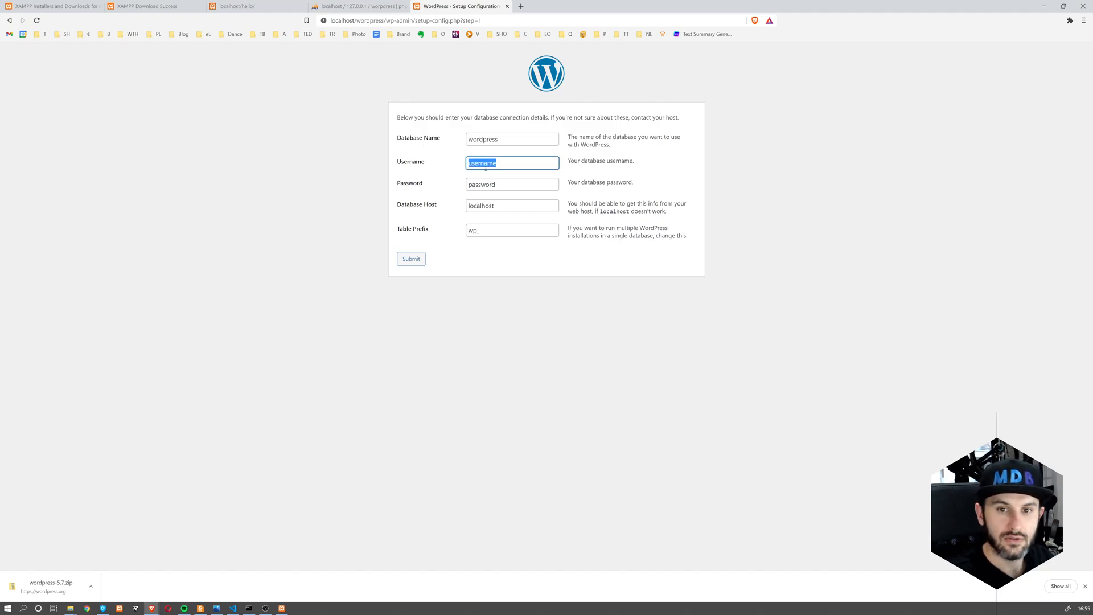
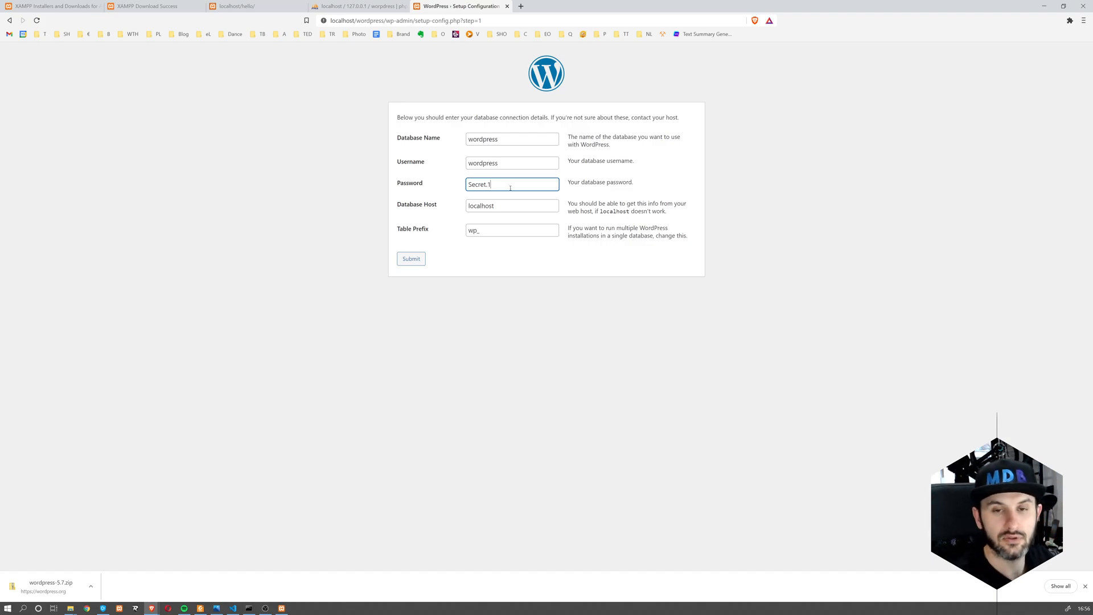
click(145, 6)
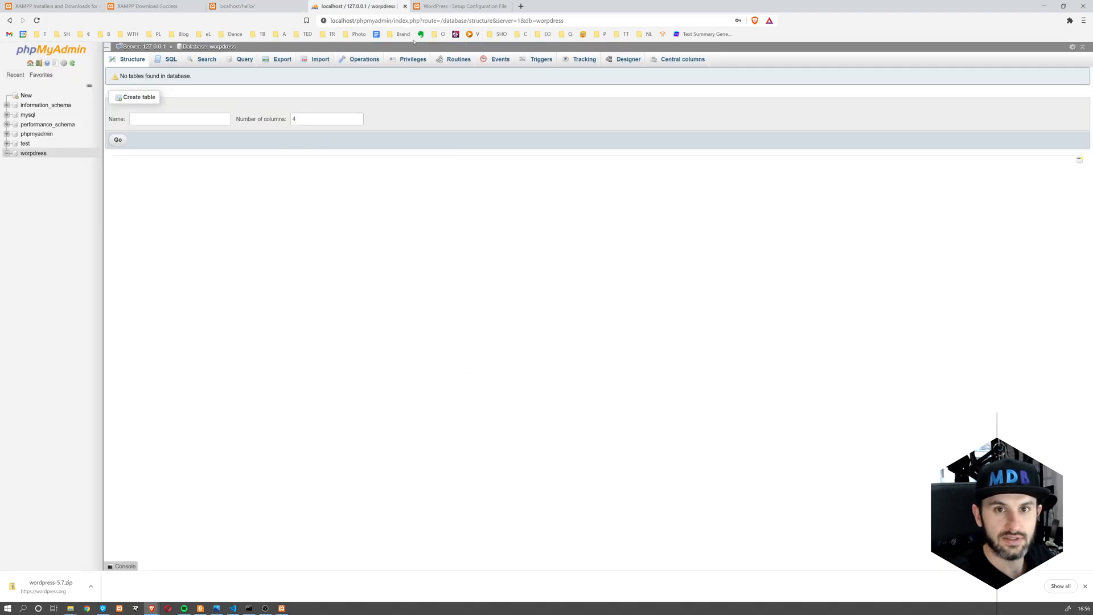
click(460, 5)
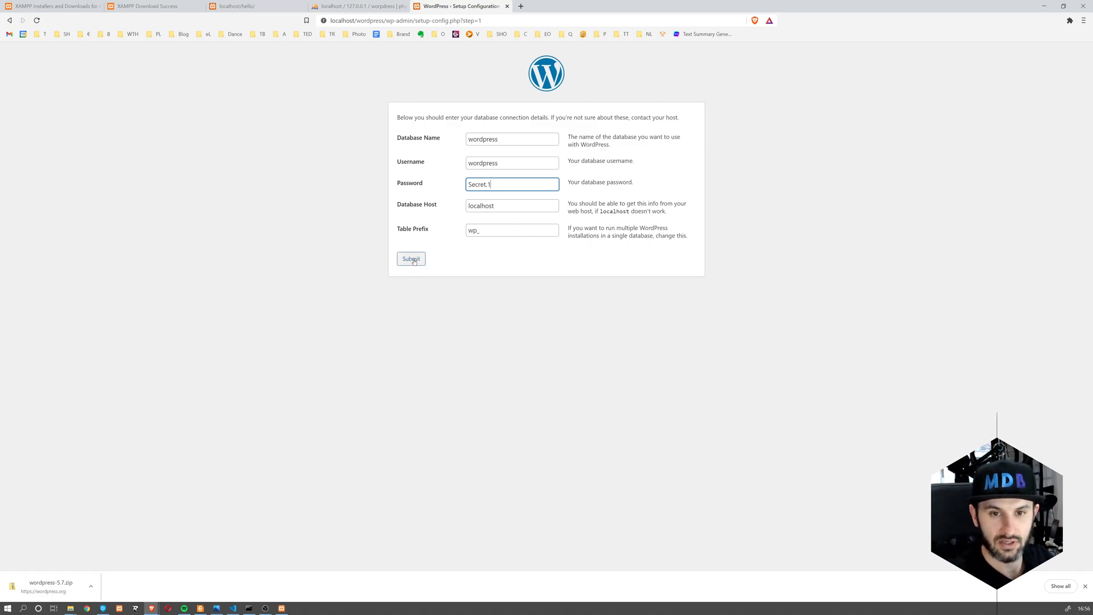
click(410, 258)
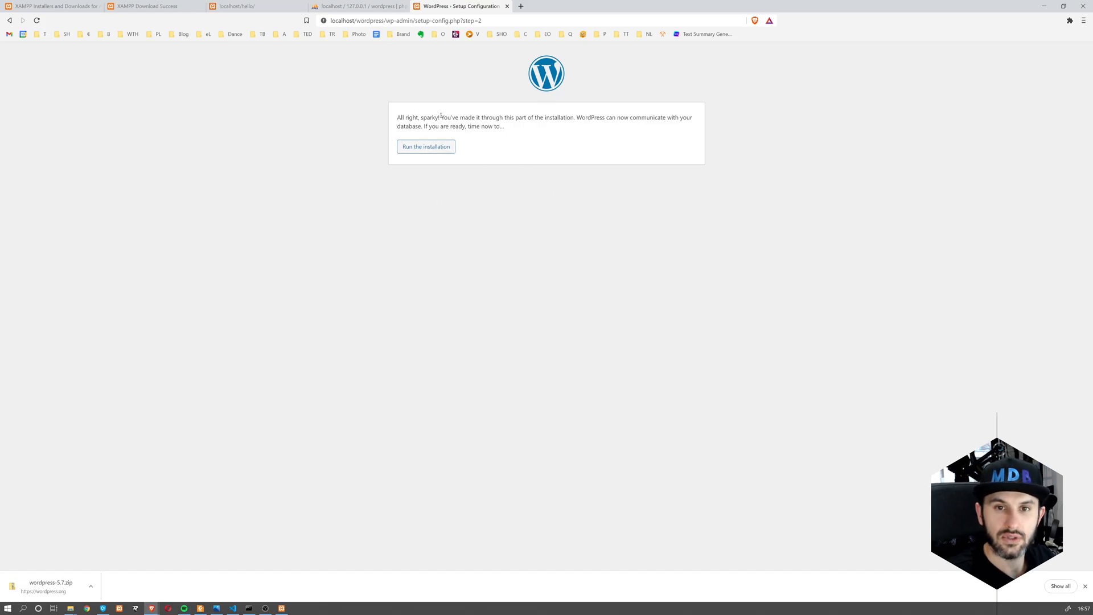
mouse_move(588, 174)
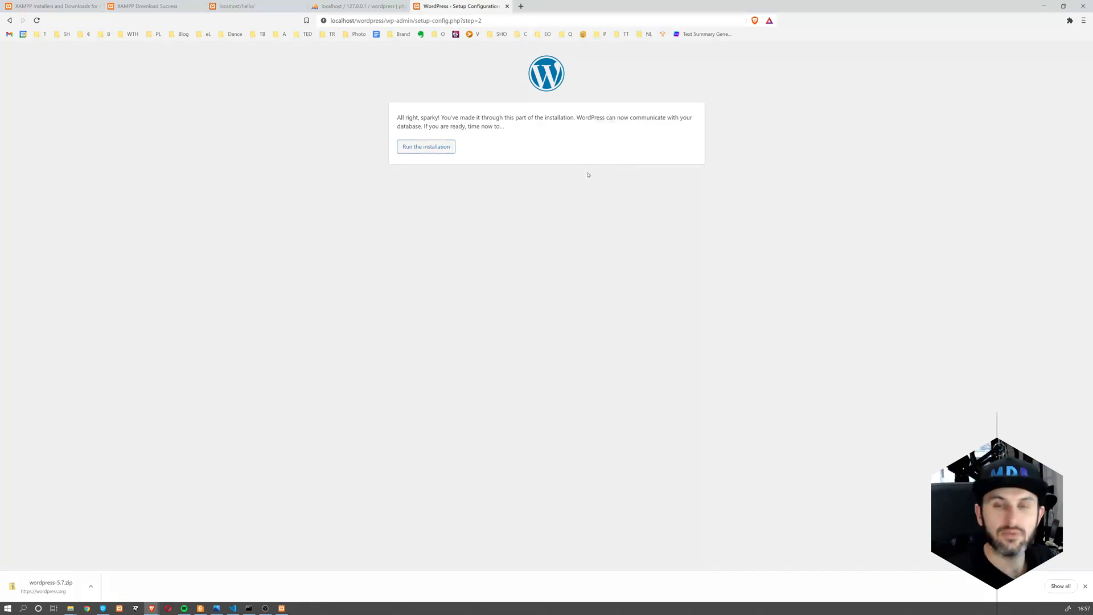
Recheck the empty wordpress database, then choose 'Run the installation'
click(360, 6)
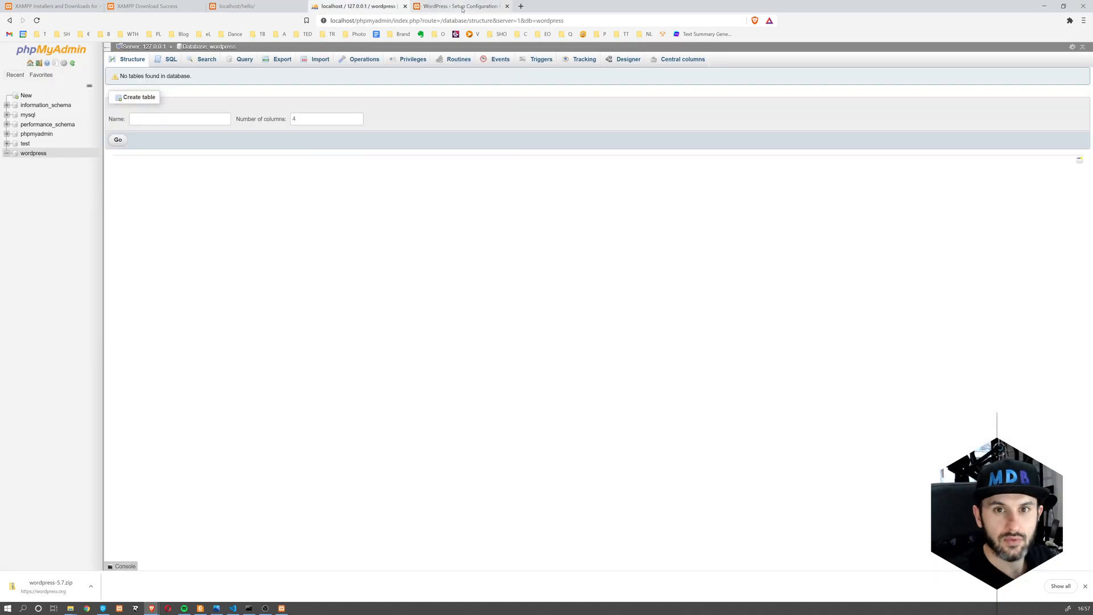
click(460, 7)
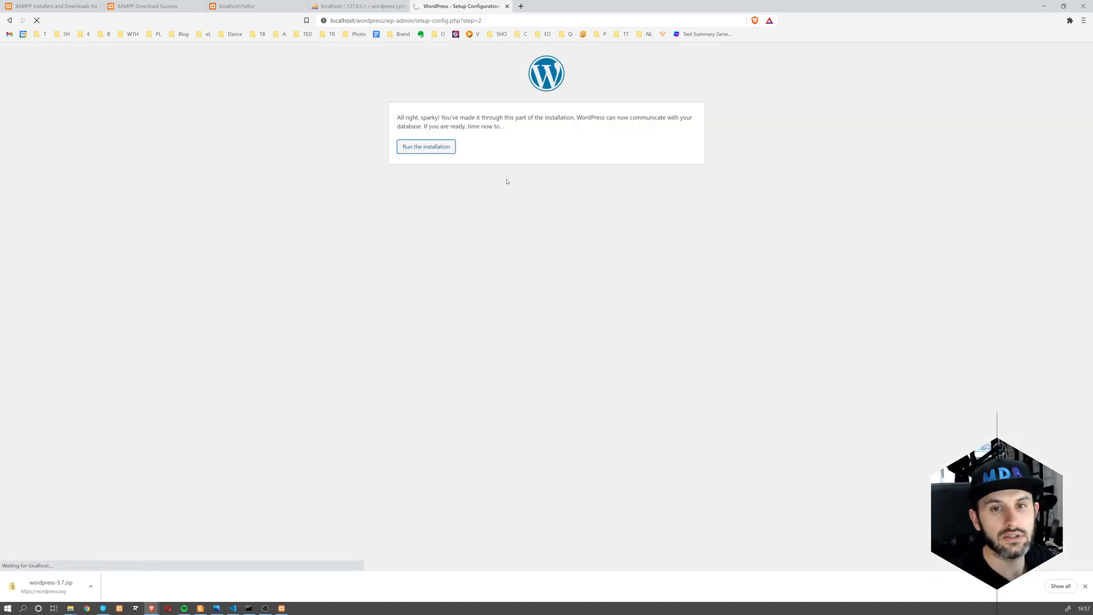
click(426, 146)
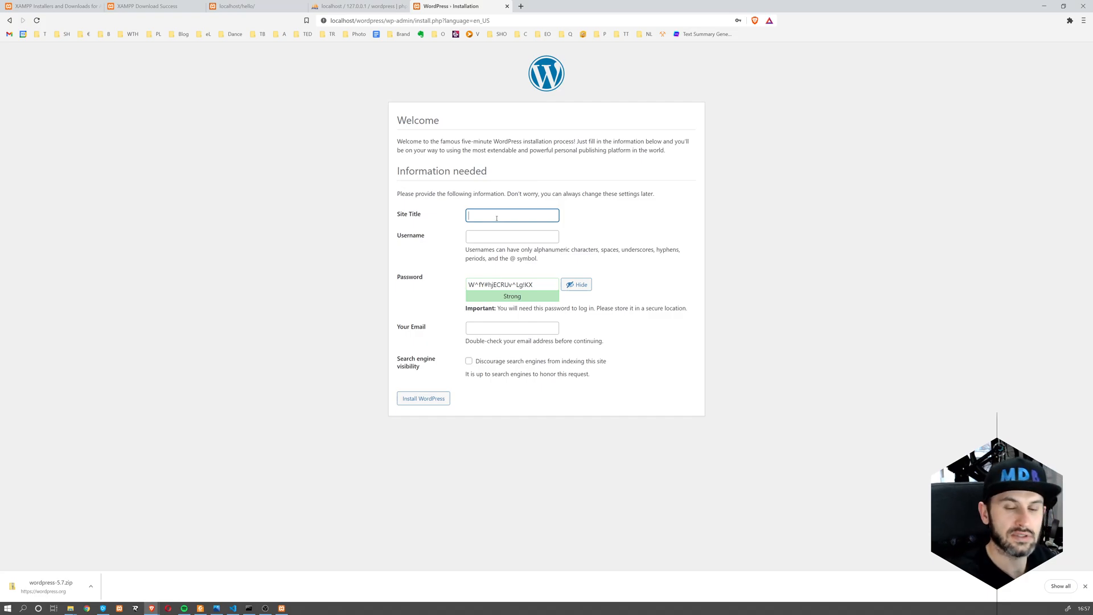
text(My)
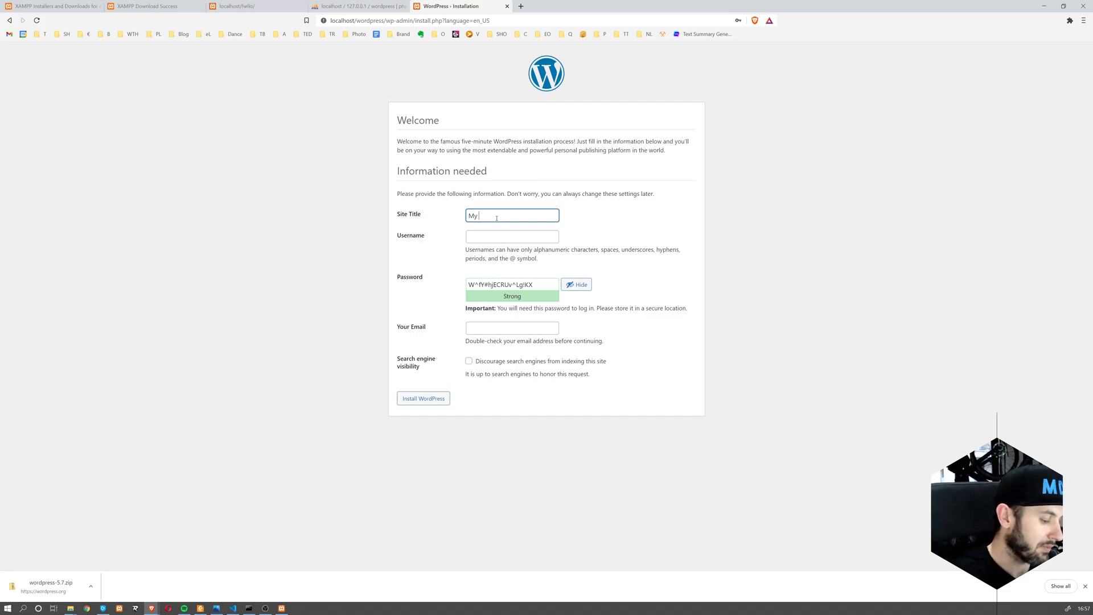
click(512, 236)
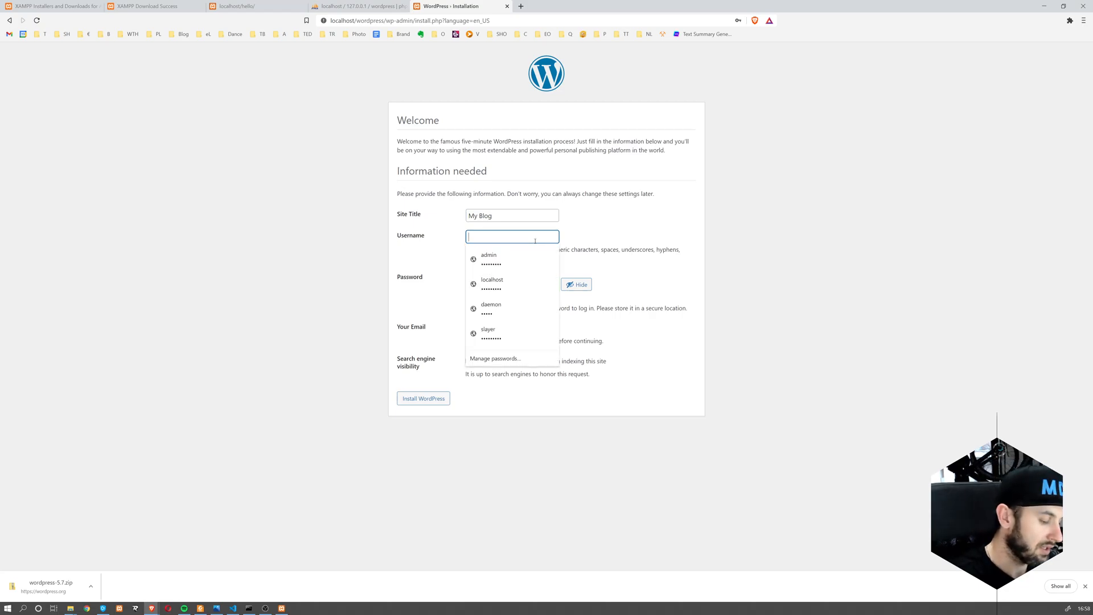
click(488, 255)
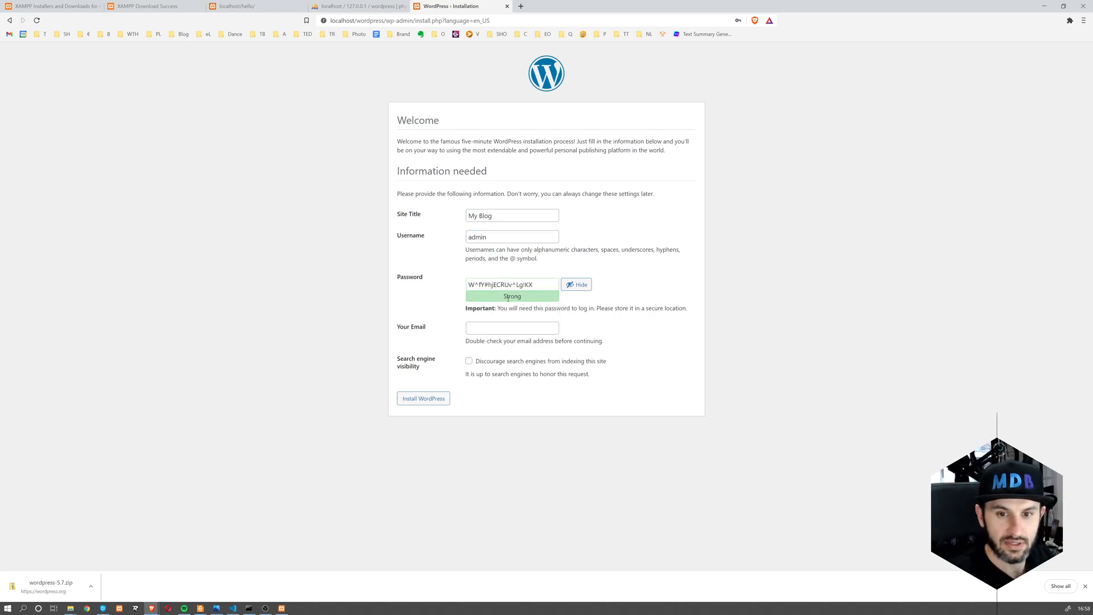
click(512, 284)
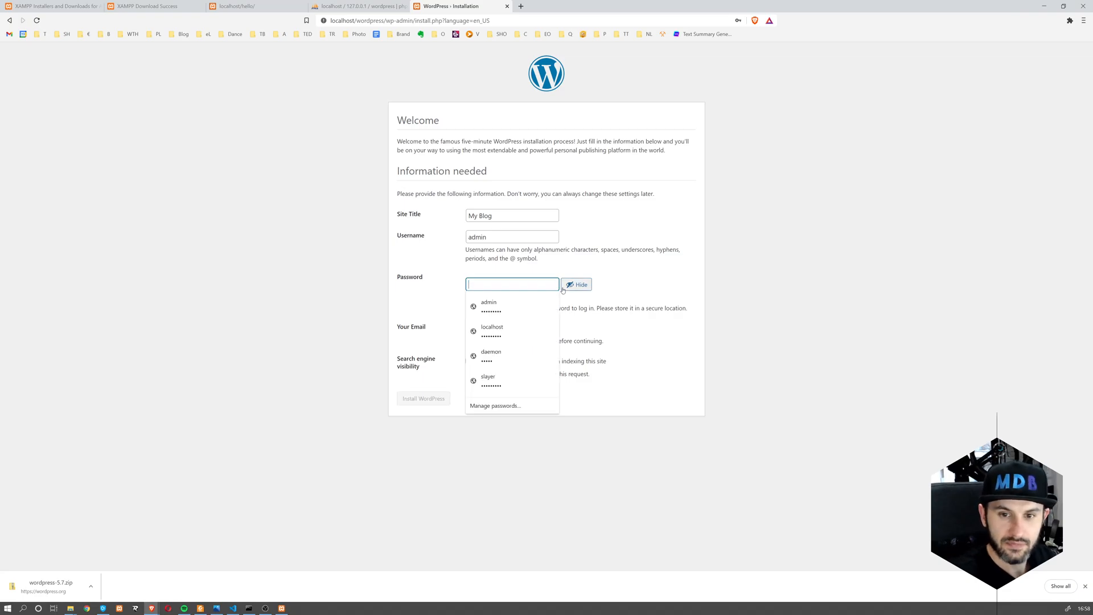
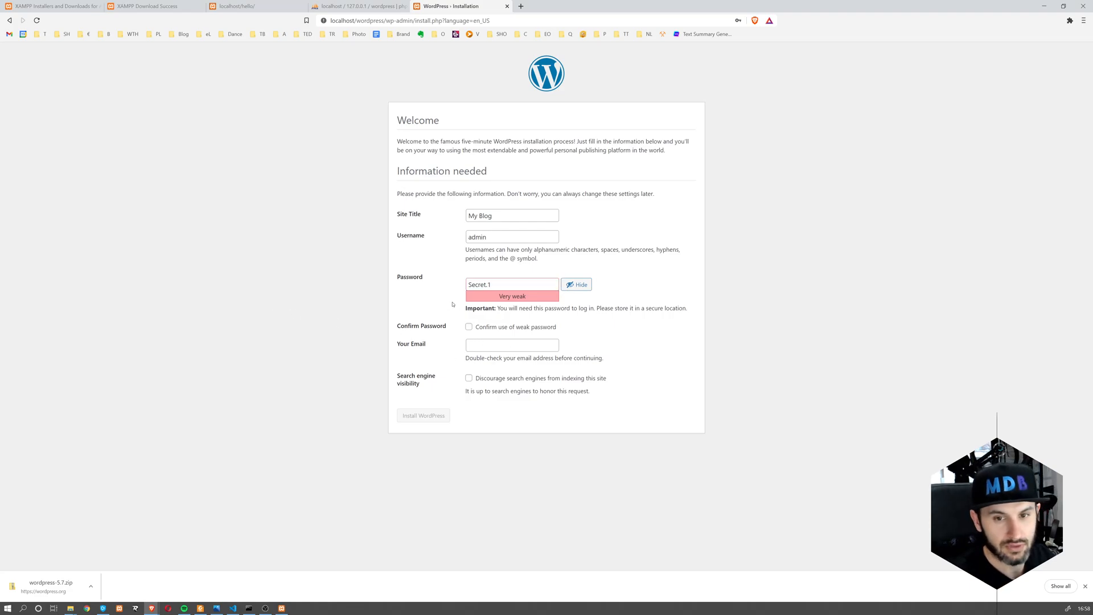
click(468, 327)
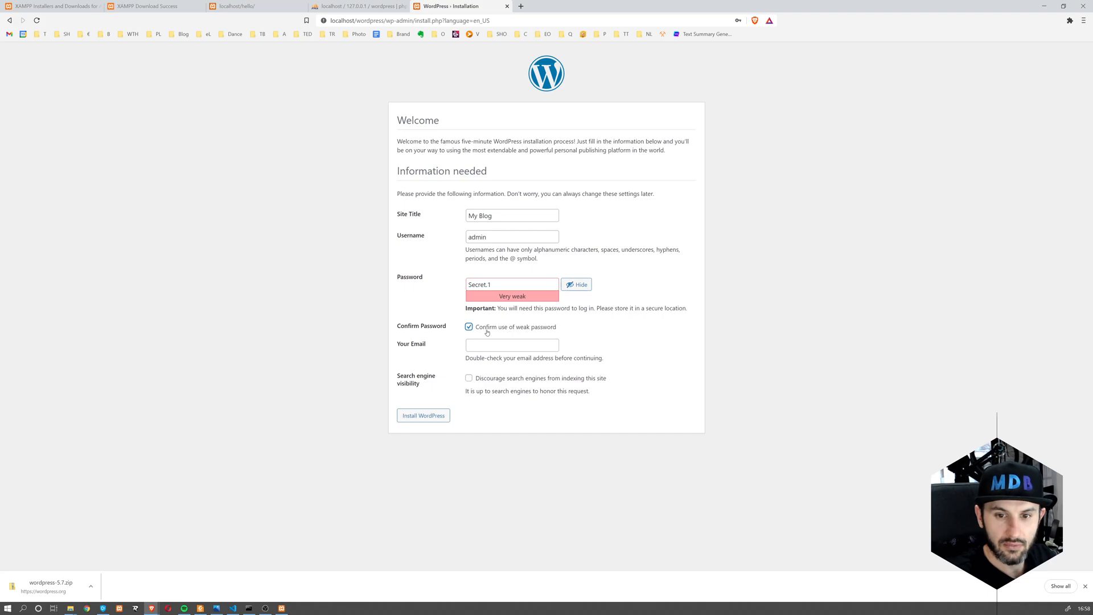
click(511, 344)
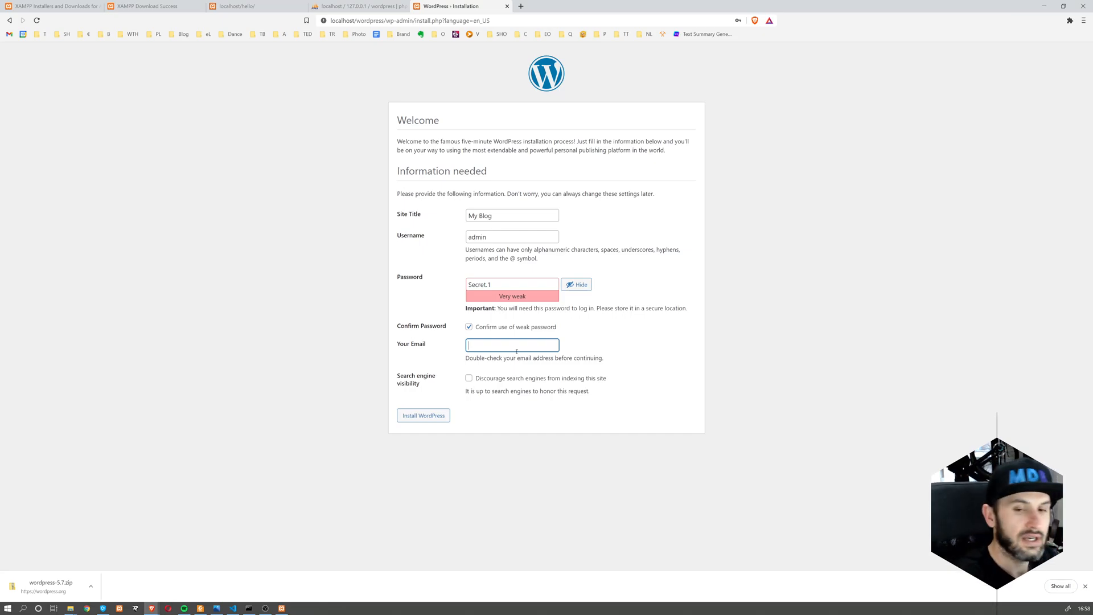
text(mymail@)
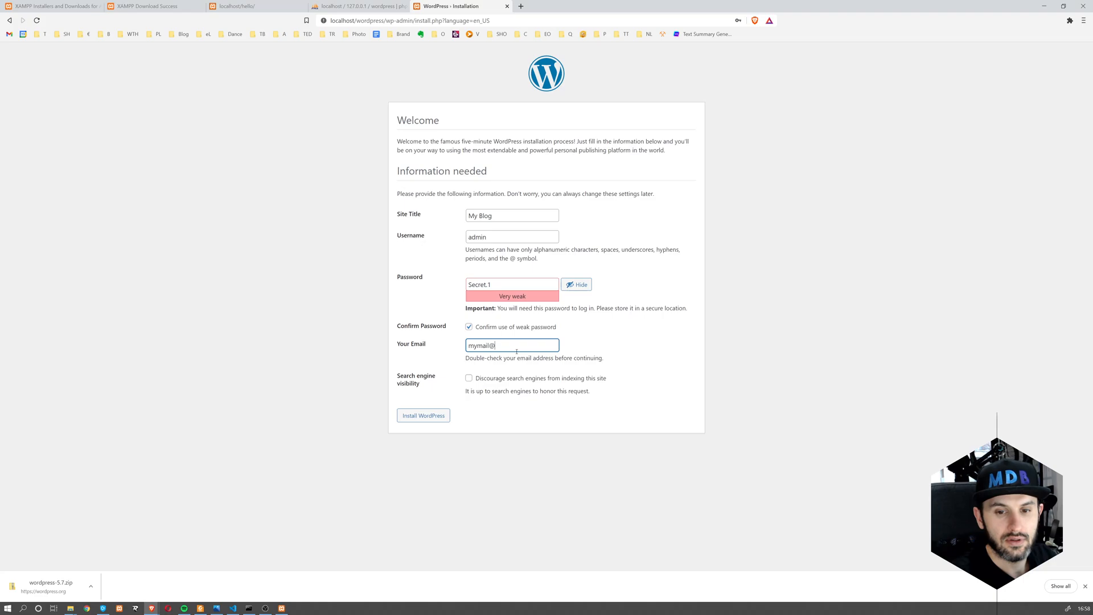
text(mydomain.com)
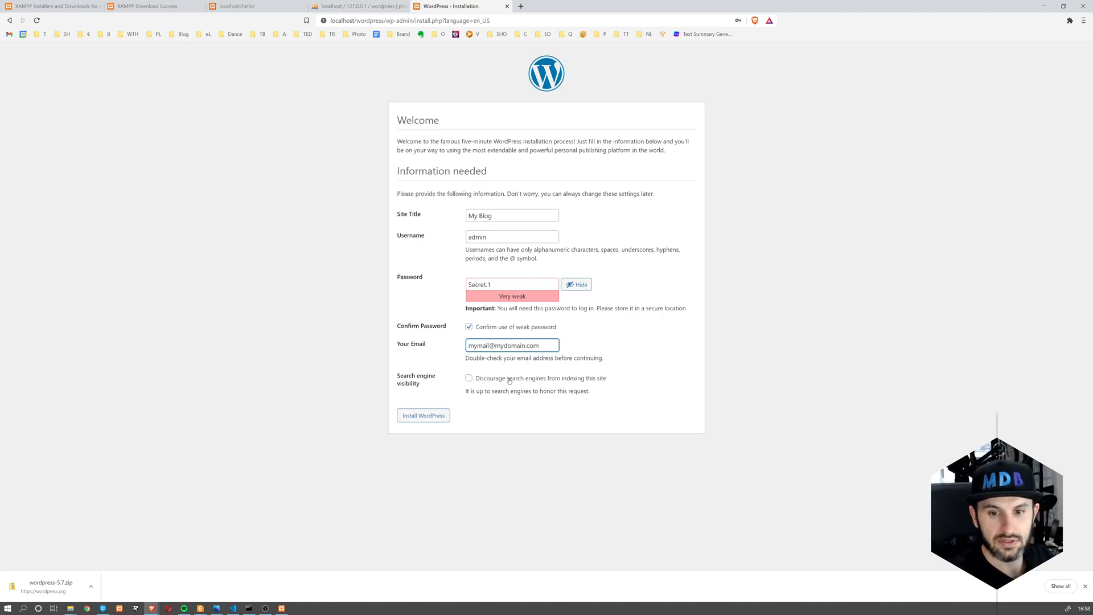
click(469, 378)
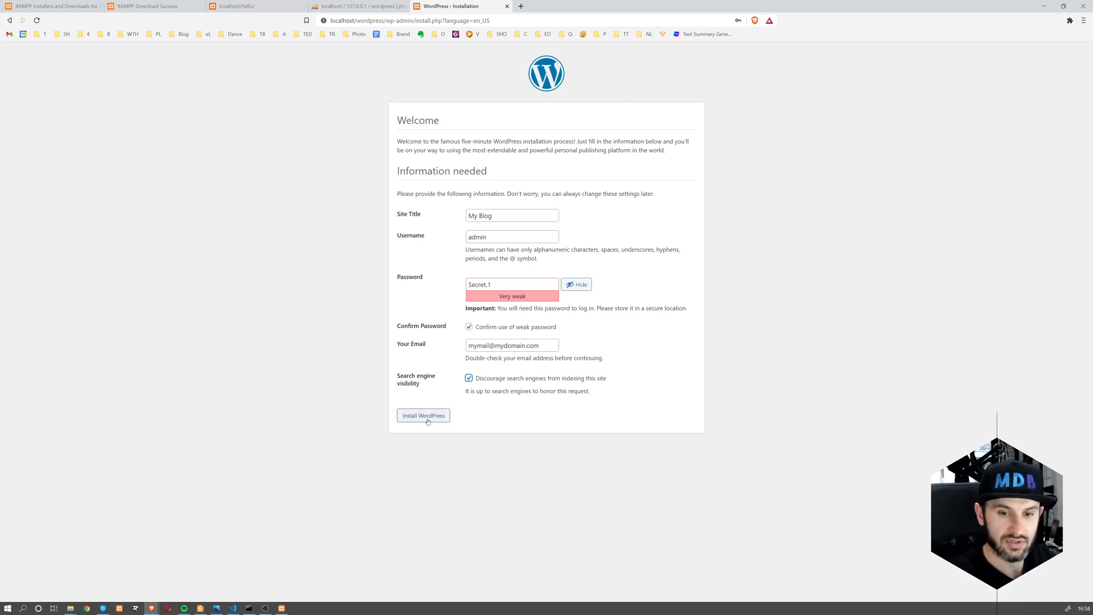
Install WordPress and verify the new tables in the wordpress database
click(423, 416)
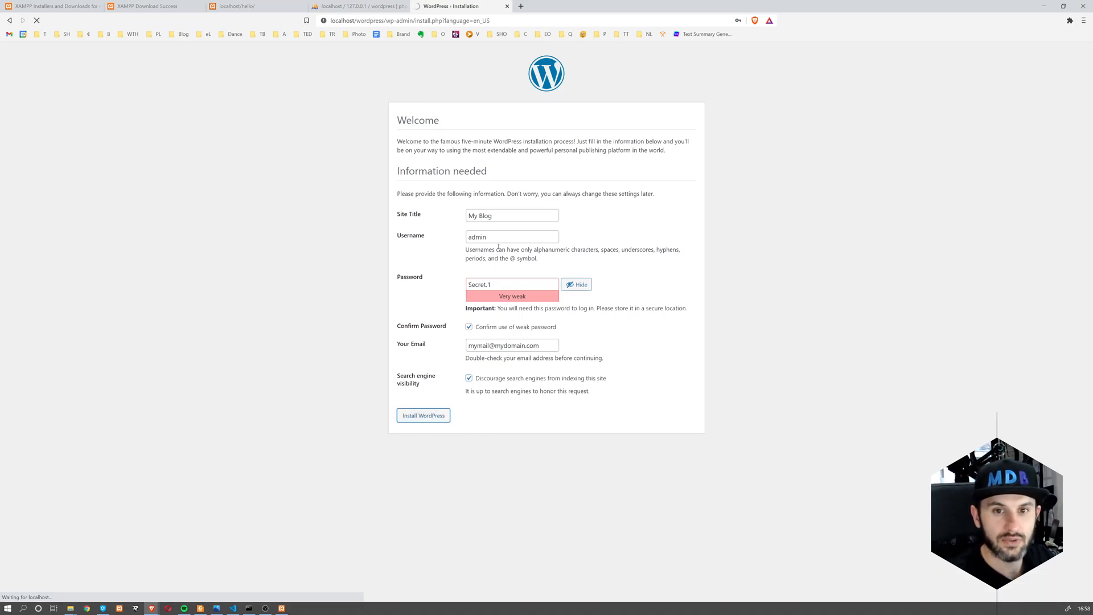
click(424, 416)
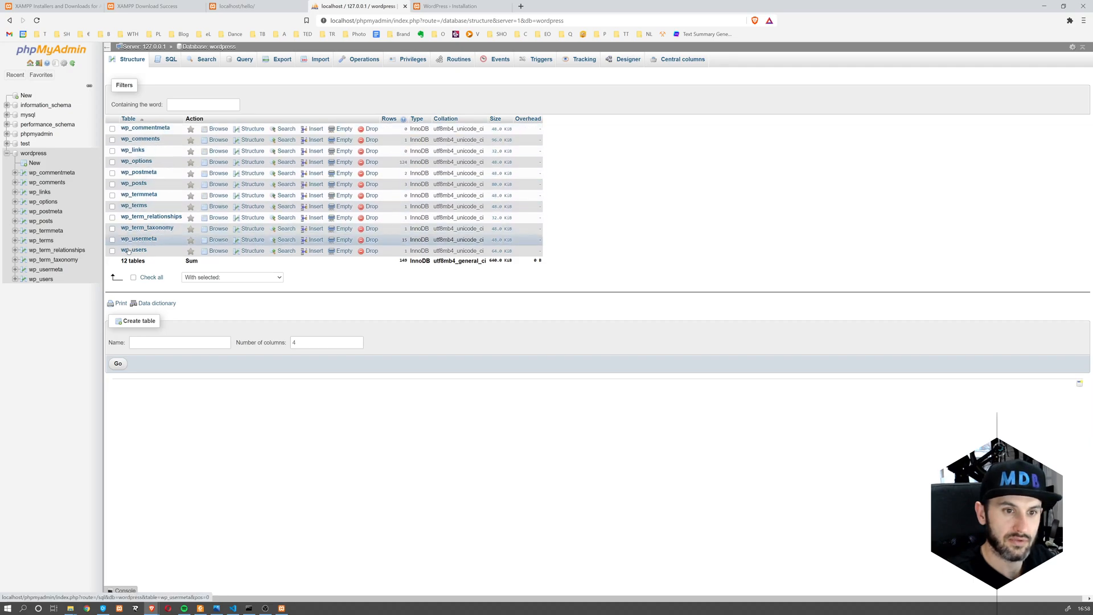
click(450, 5)
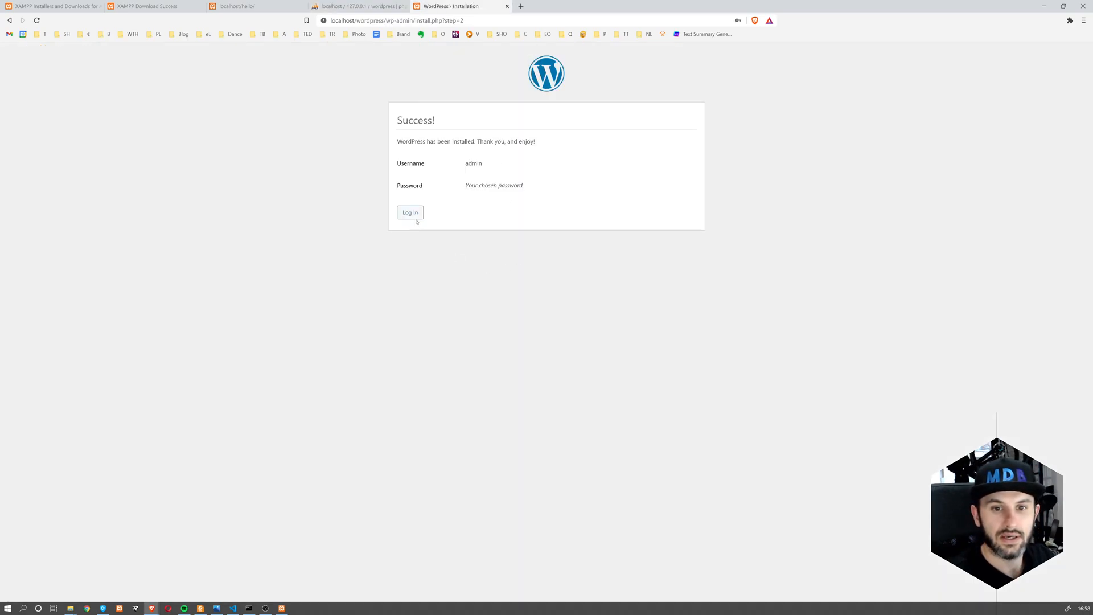
Sign in as admin on the login page to open the My Blog Dashboard
click(410, 211)
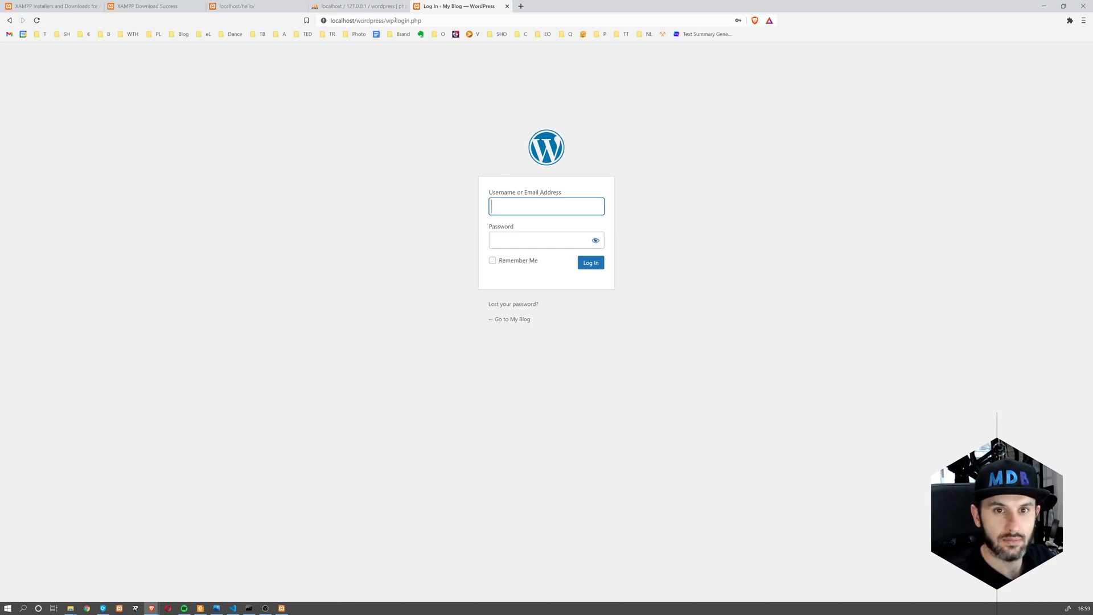
text(admin)
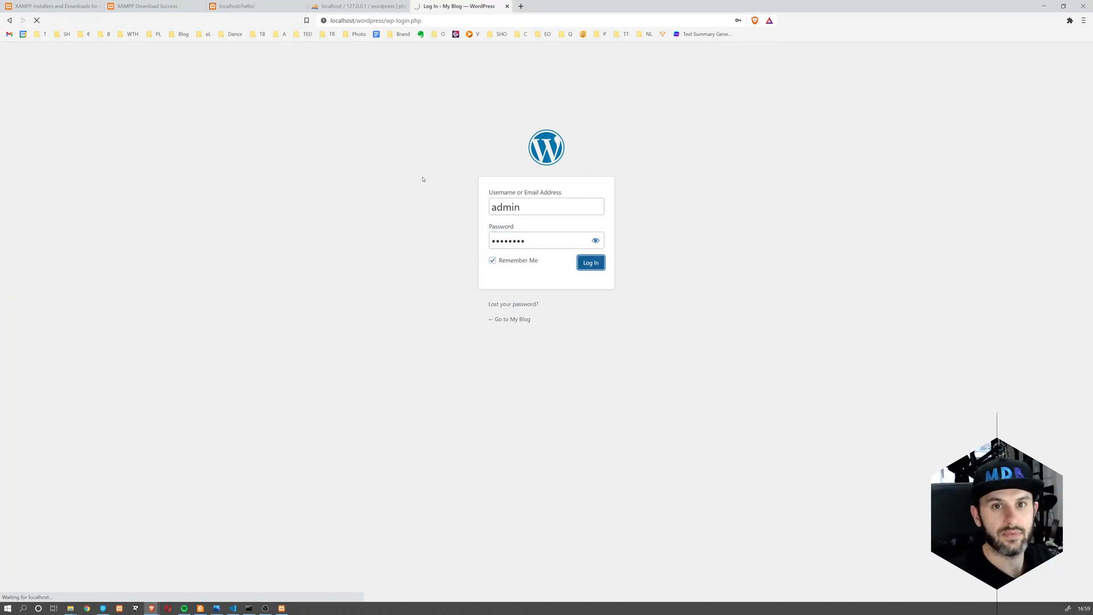
click(590, 262)
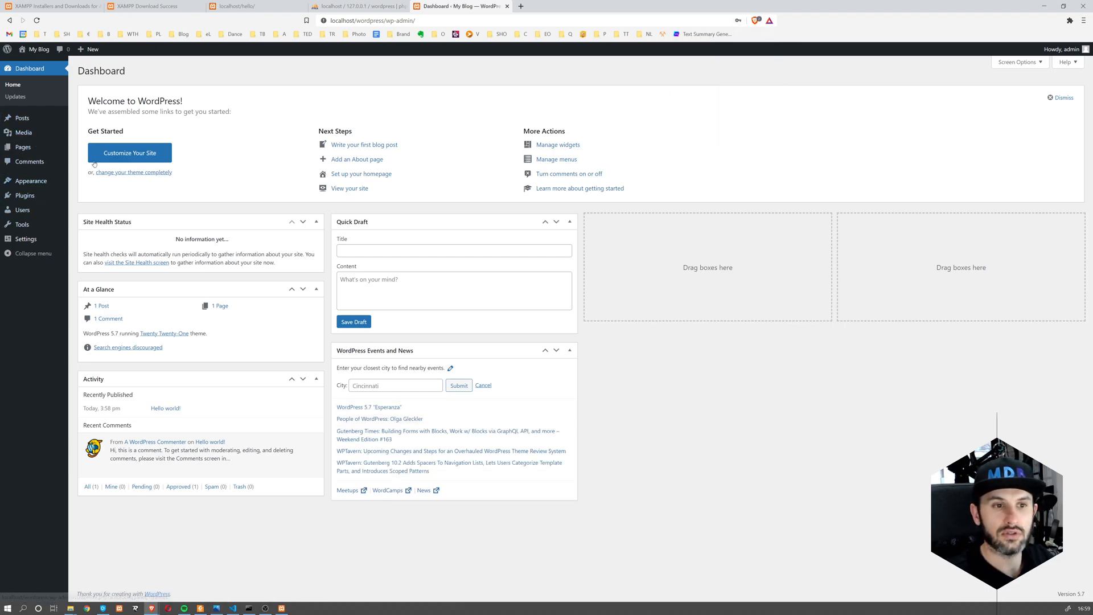
mouse_move(29, 162)
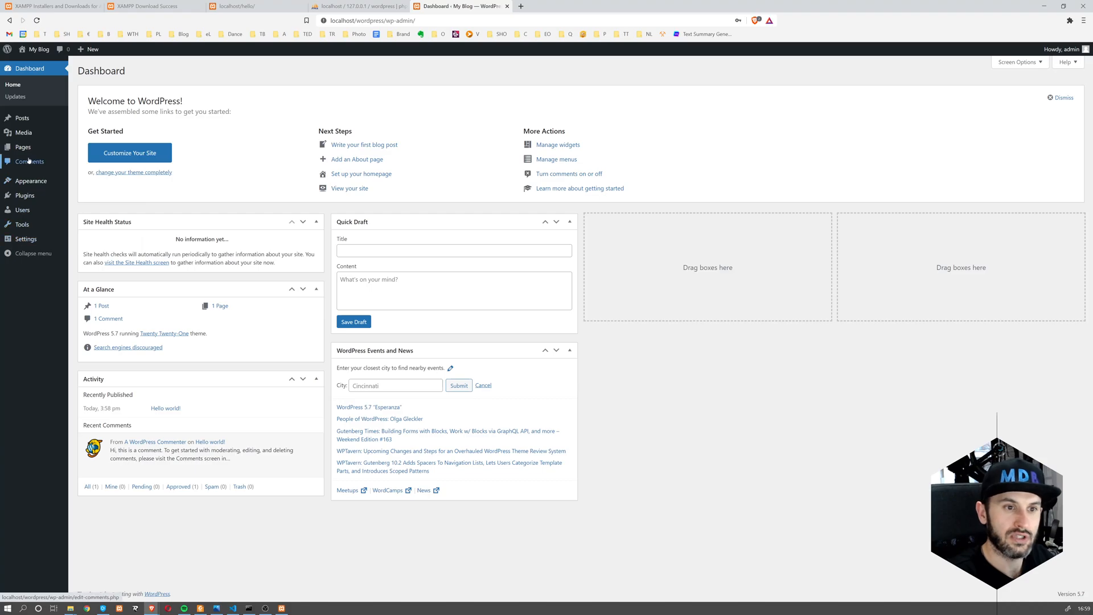
Open Appearance > Themes to view Twenty Twenty-One, Twenty Nineteen and Twenty Twenty
click(30, 181)
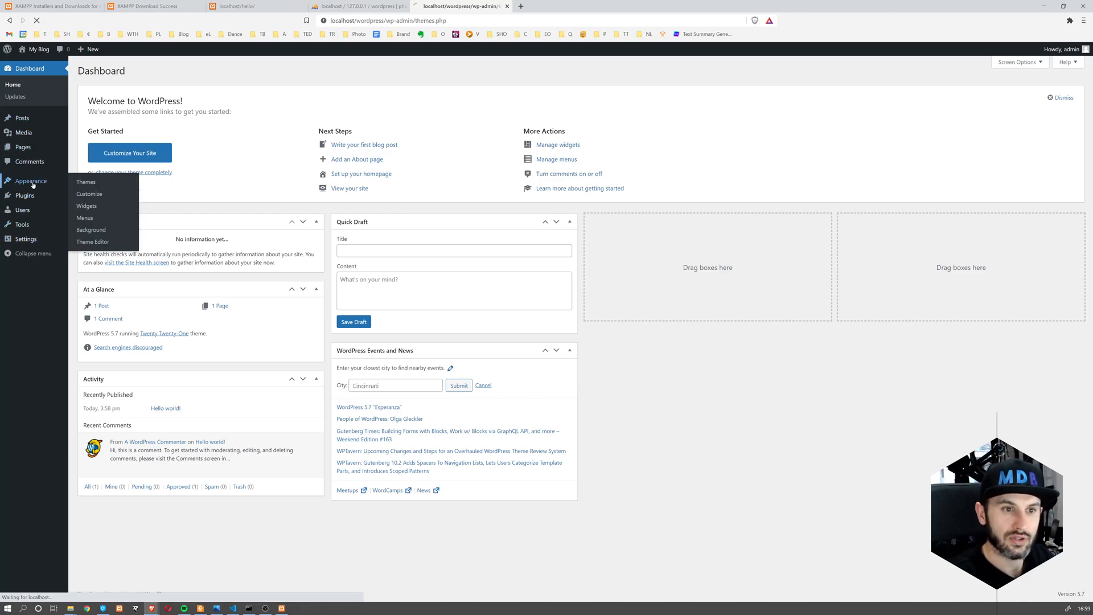
click(86, 182)
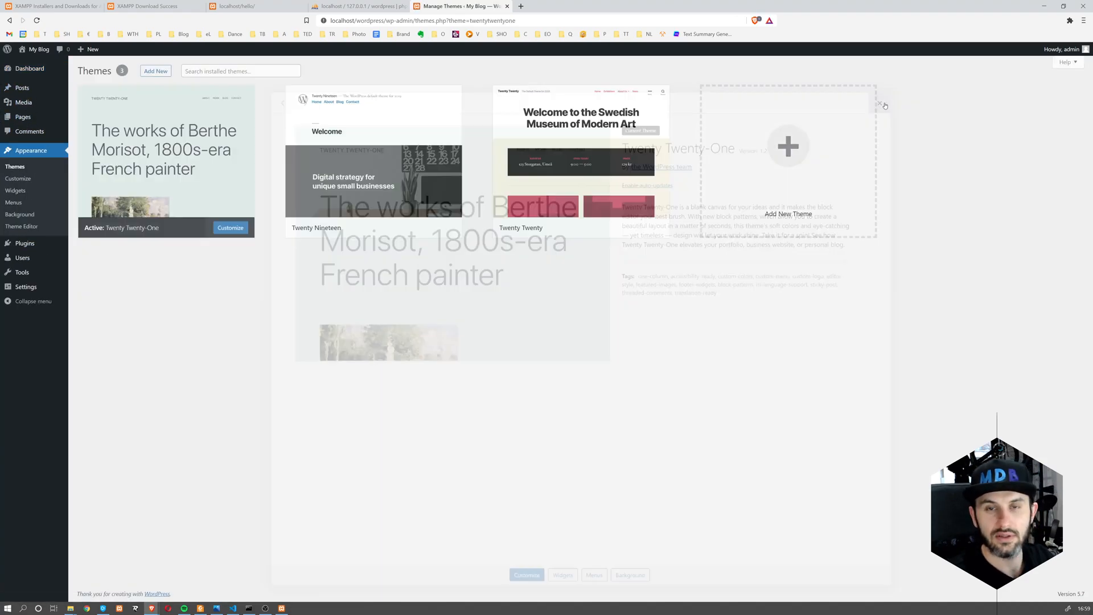